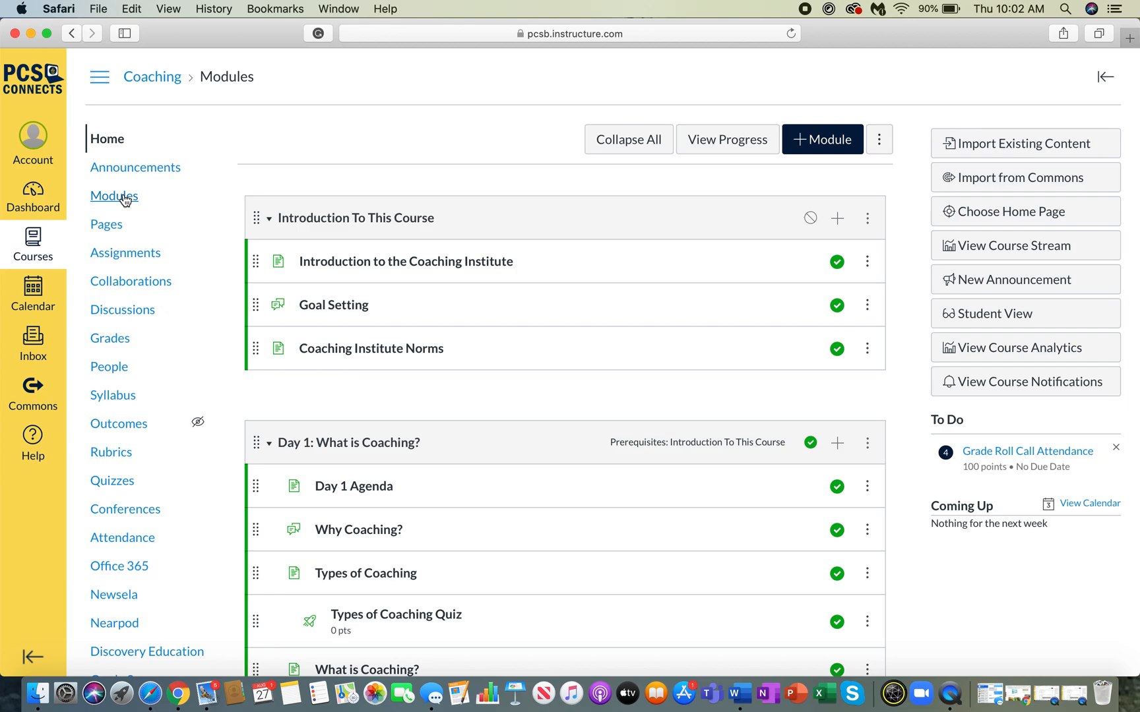
mouse_move(438, 486)
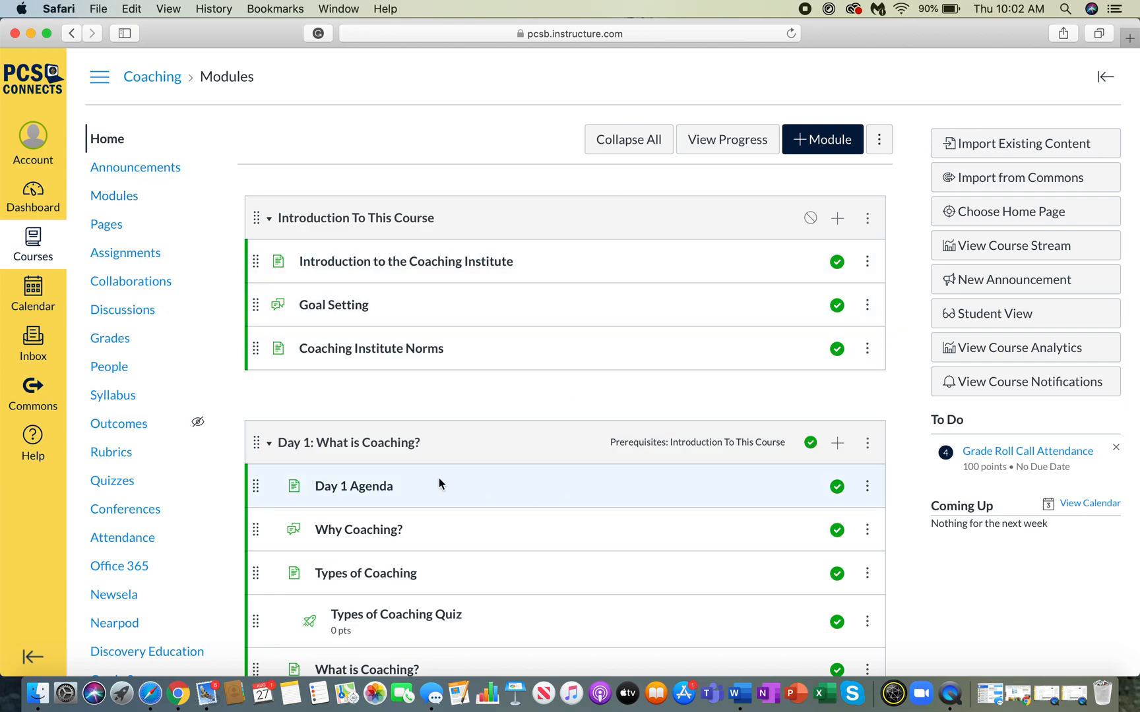
mouse_move(683, 211)
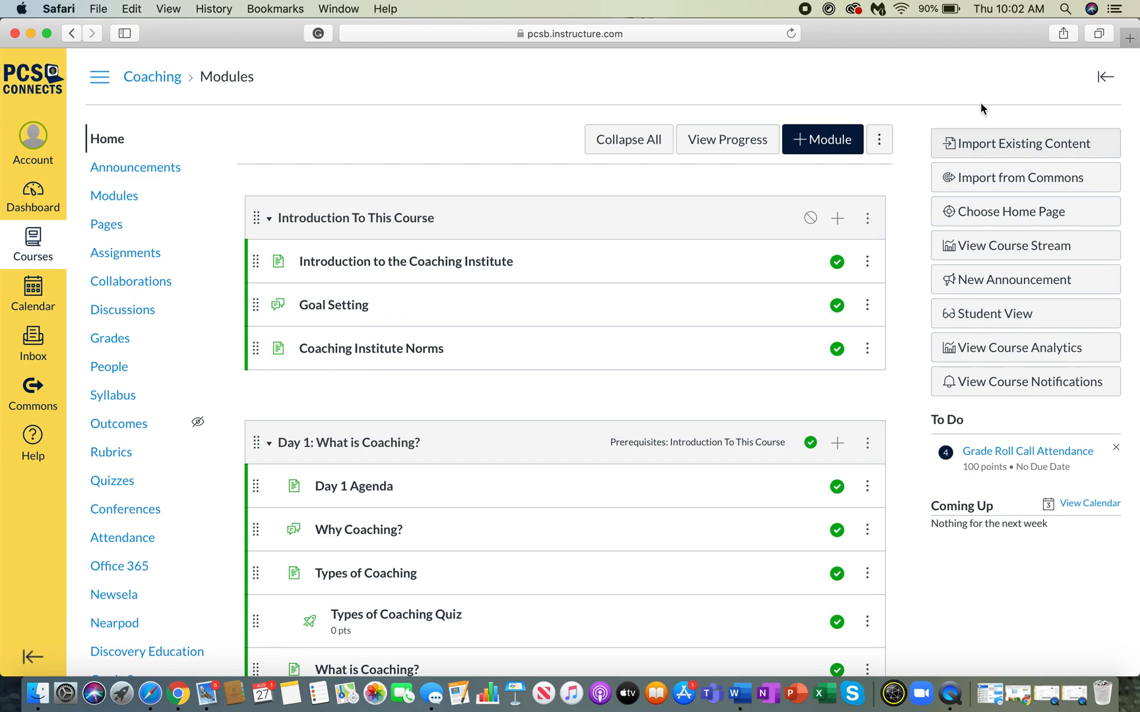
mouse_move(980, 154)
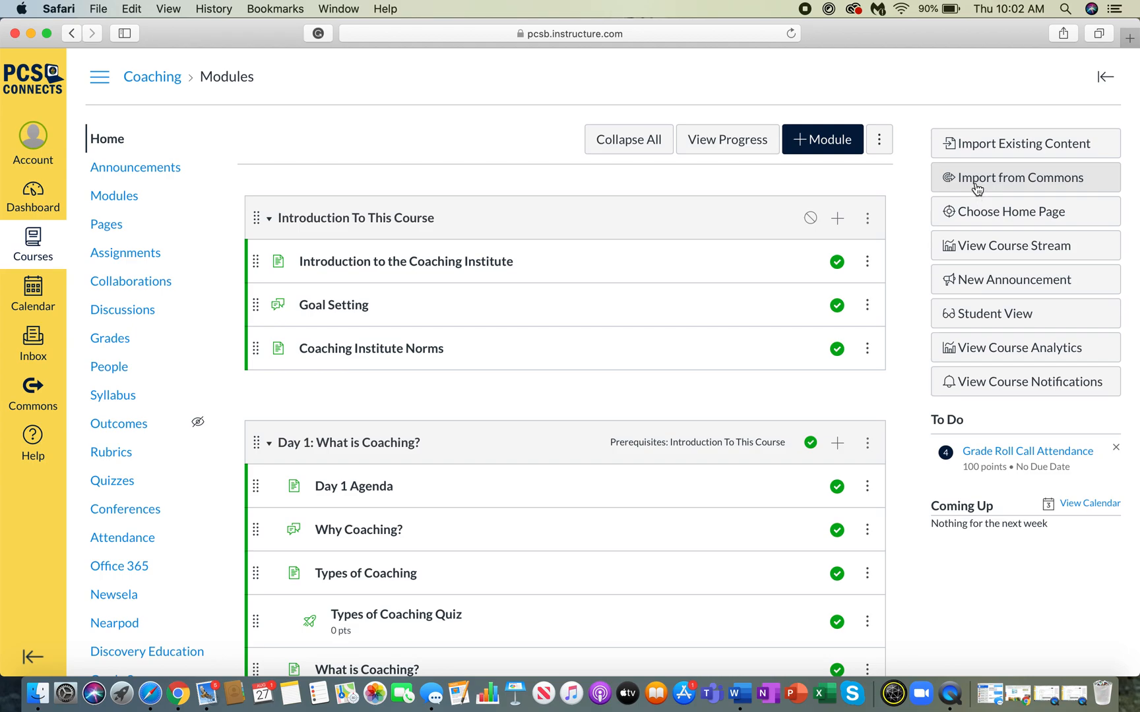
mouse_move(997, 280)
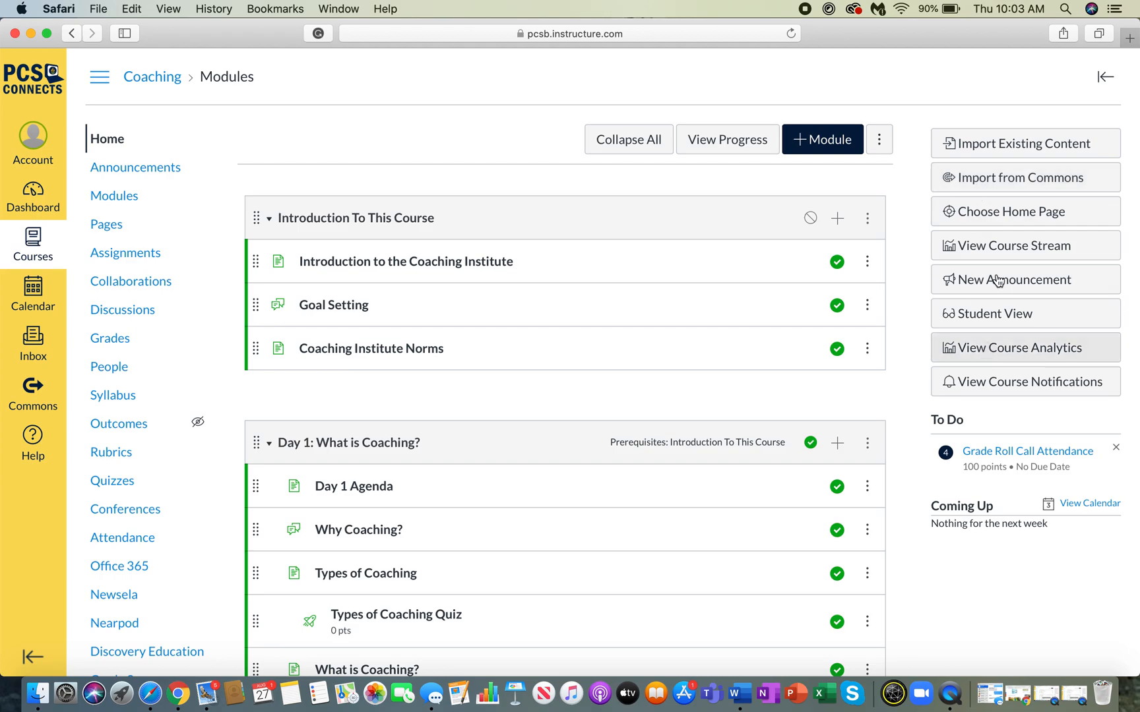
mouse_move(994, 159)
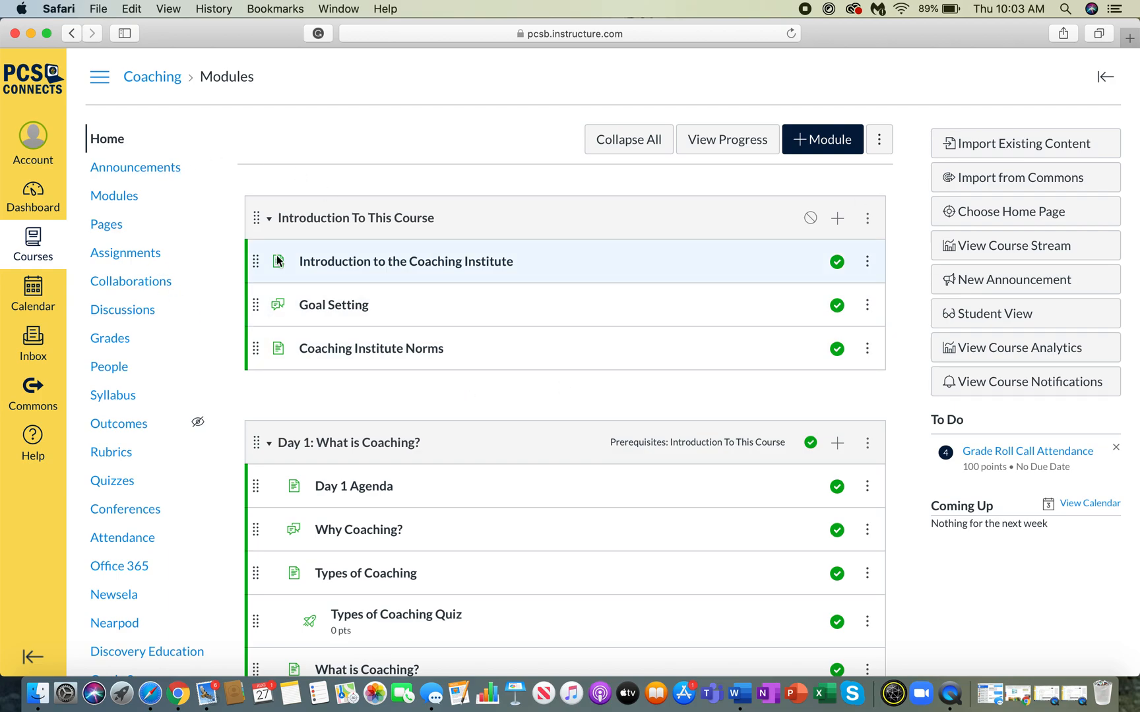
Go to the Coaching Institute course's Settings page showing Course Details.
scroll(down, 3)
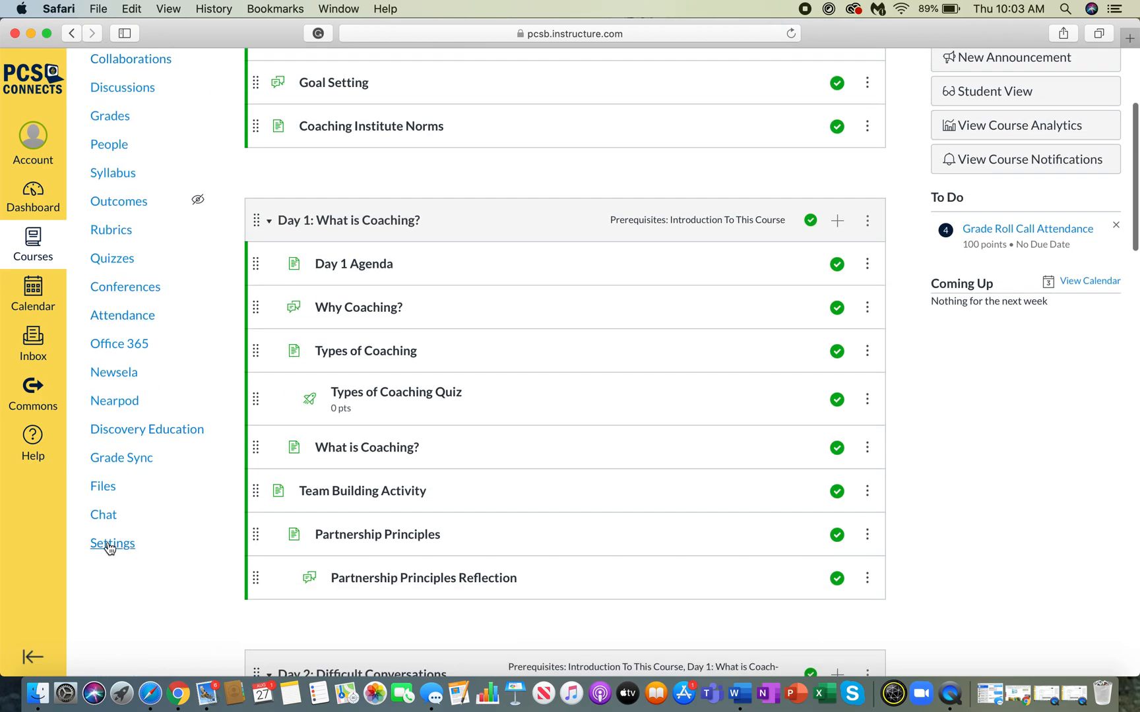
click(112, 544)
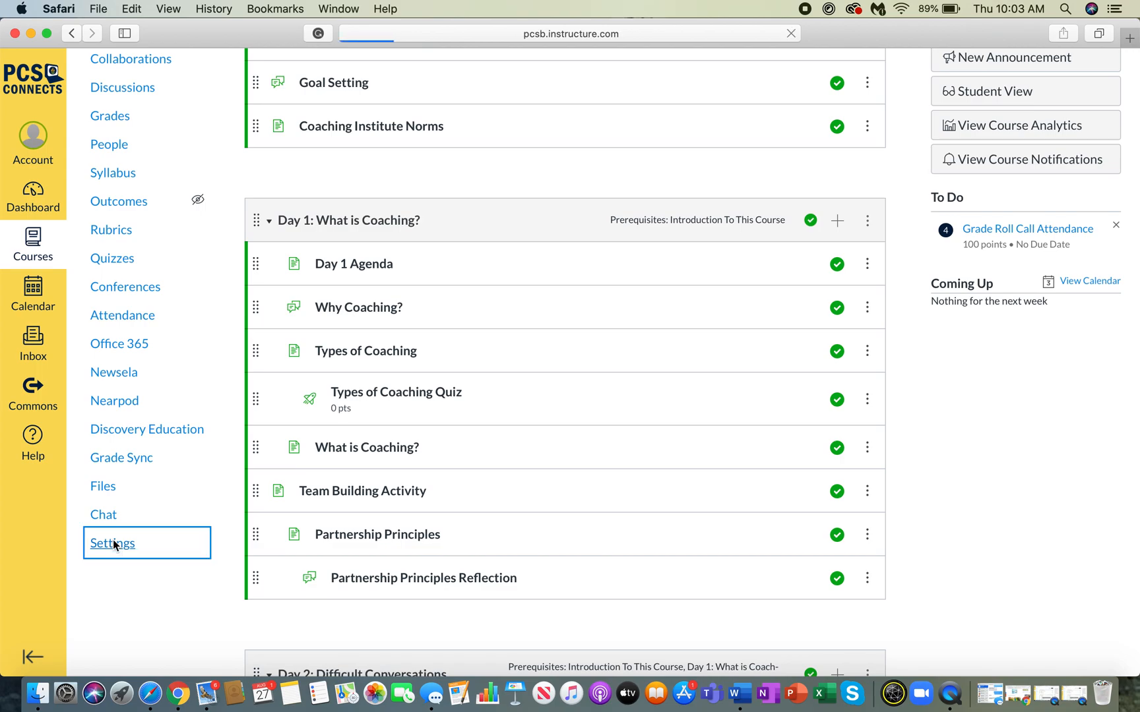
click(112, 544)
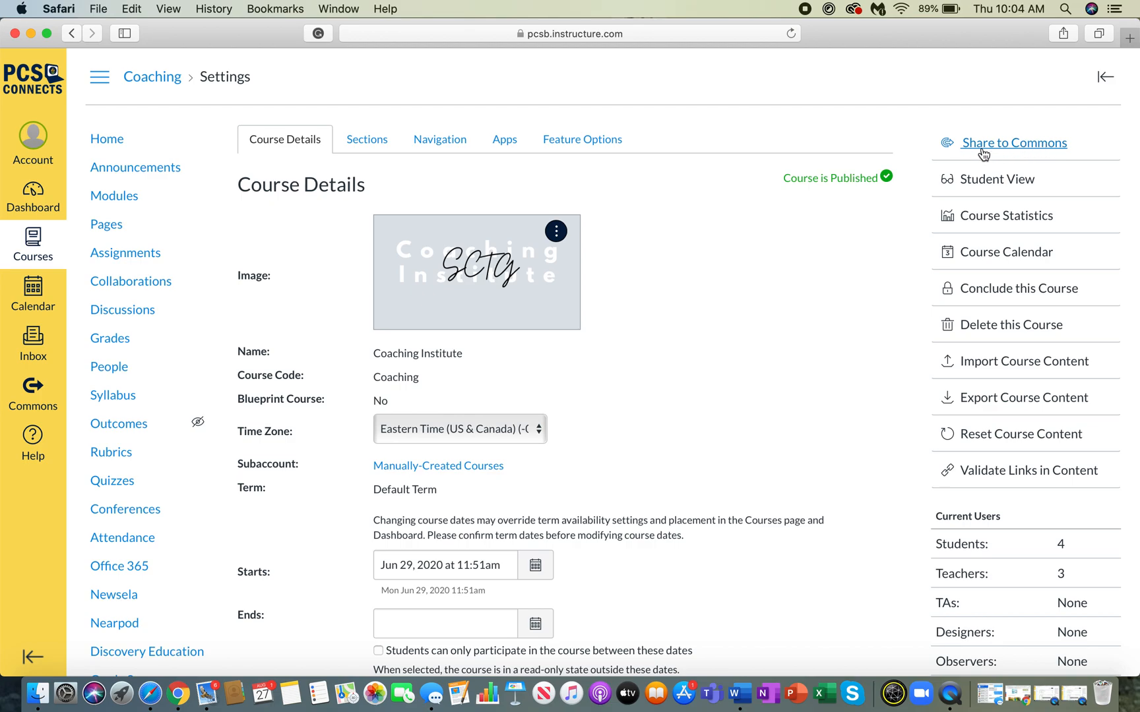
mouse_move(983, 153)
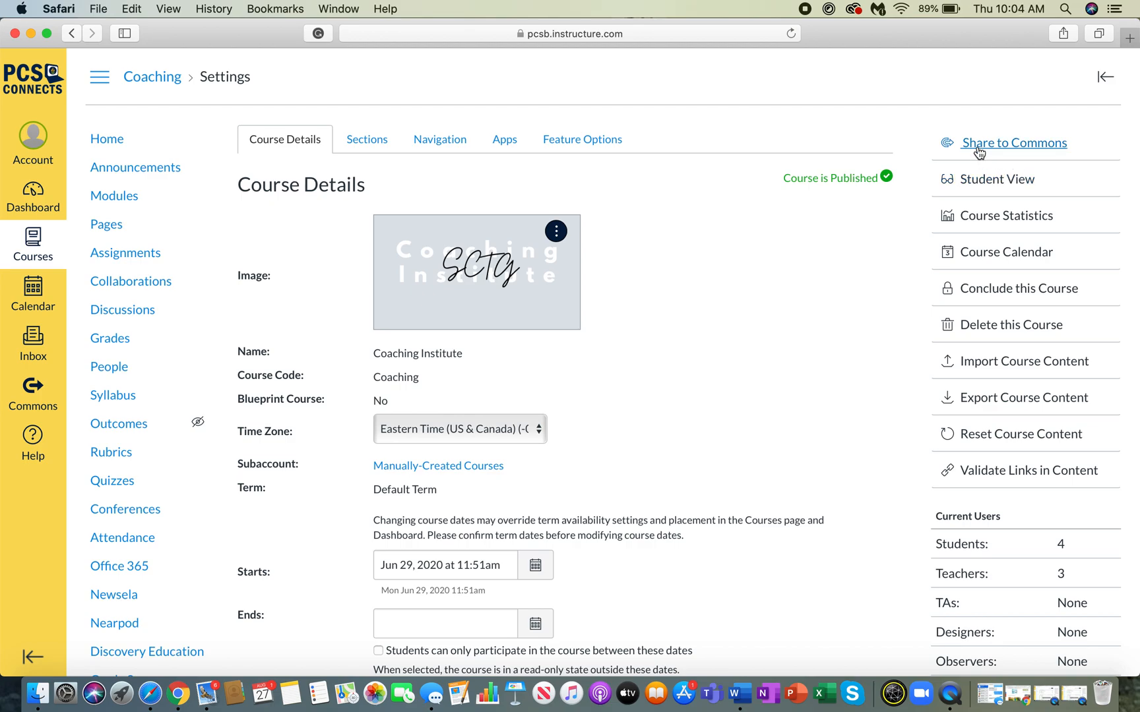
Start sharing Coaching Institute to Commons and restrict who can use it to Only Me.
click(1013, 142)
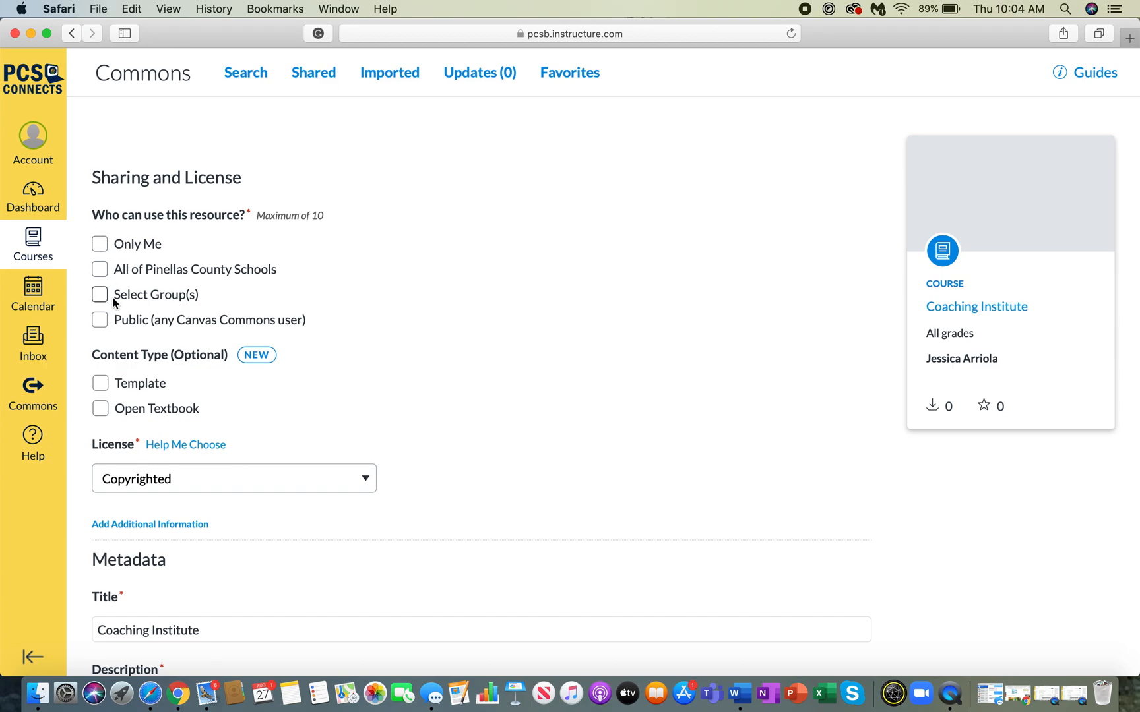
scroll(down, 3)
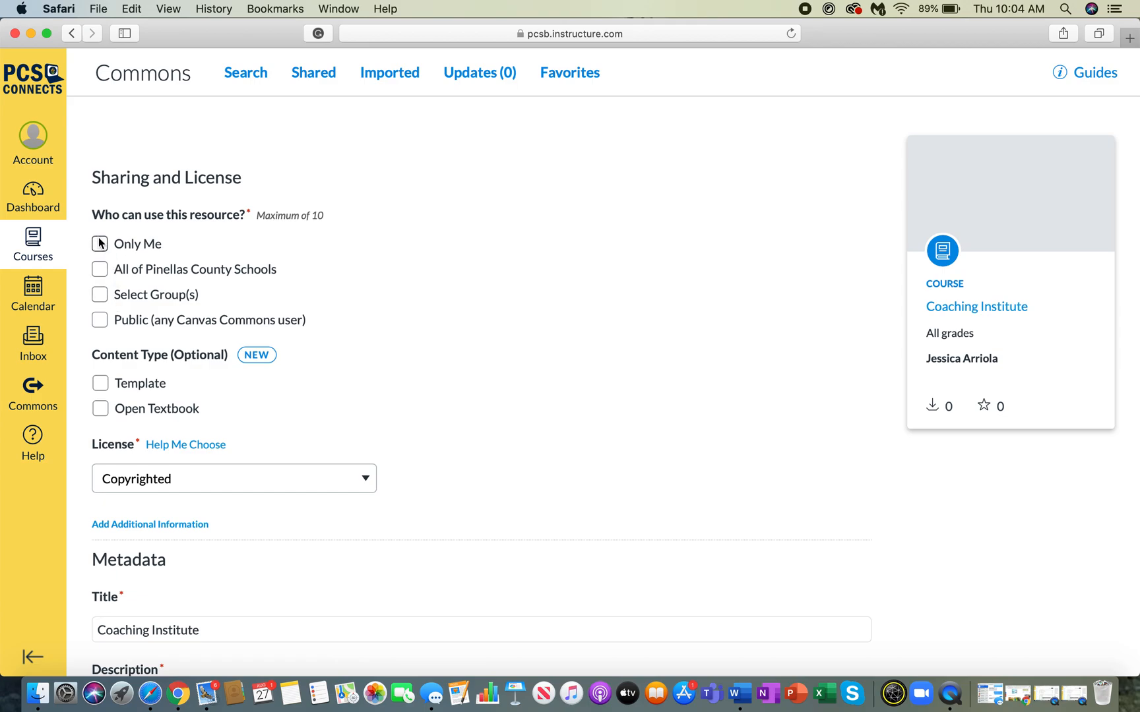
click(99, 244)
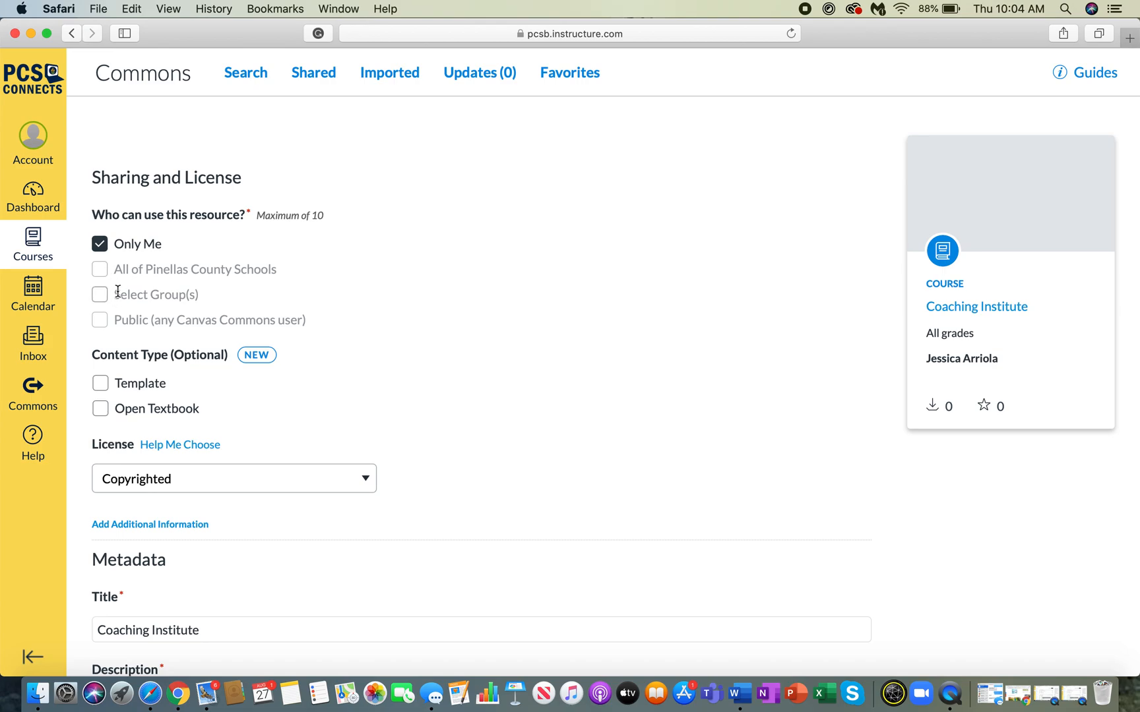
mouse_move(114, 322)
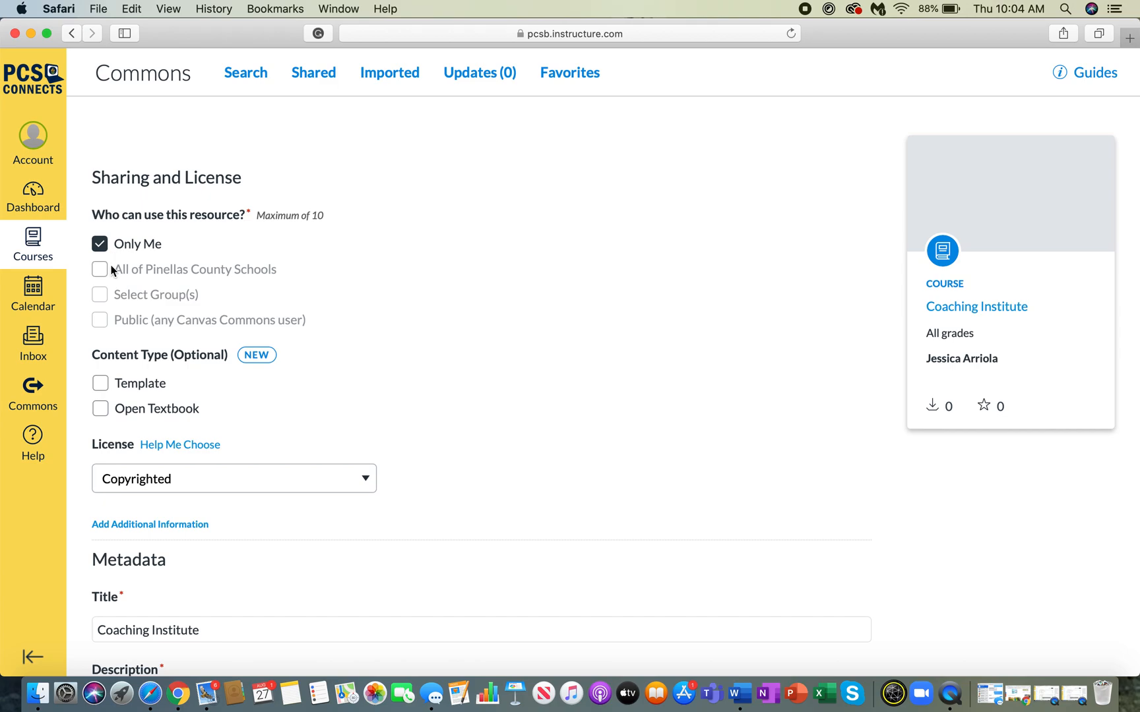
mouse_move(78, 409)
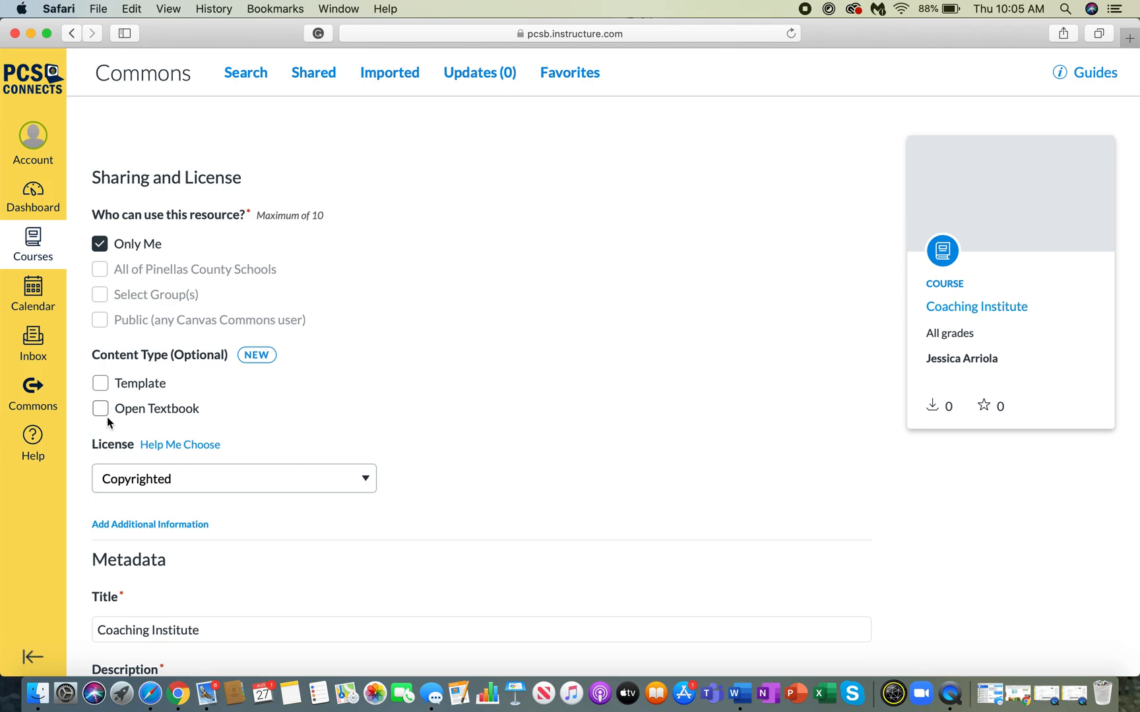
Keep the Copyrighted license for the shared resource.
scroll(down, 3)
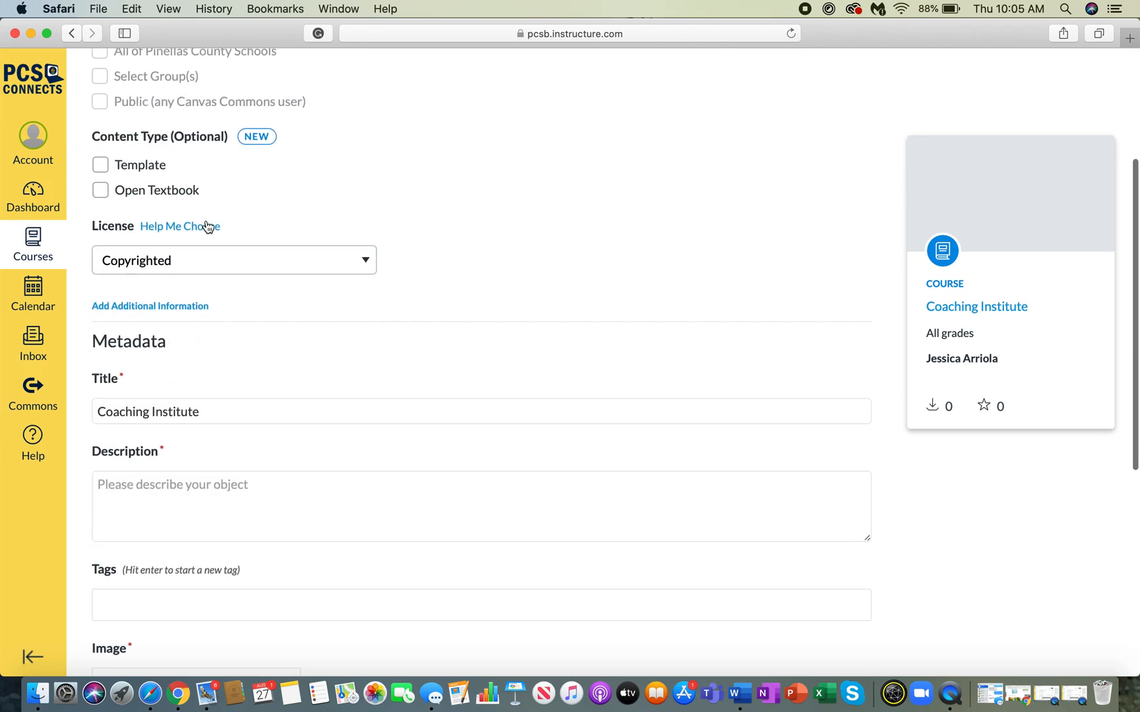
click(233, 260)
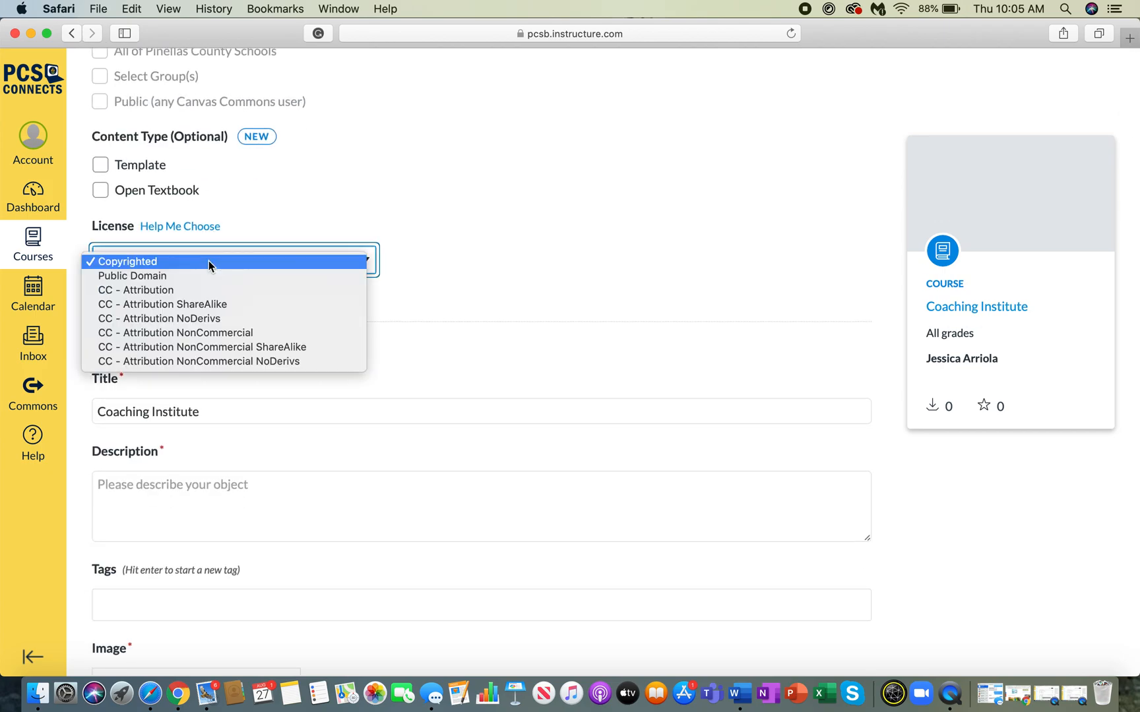
click(127, 262)
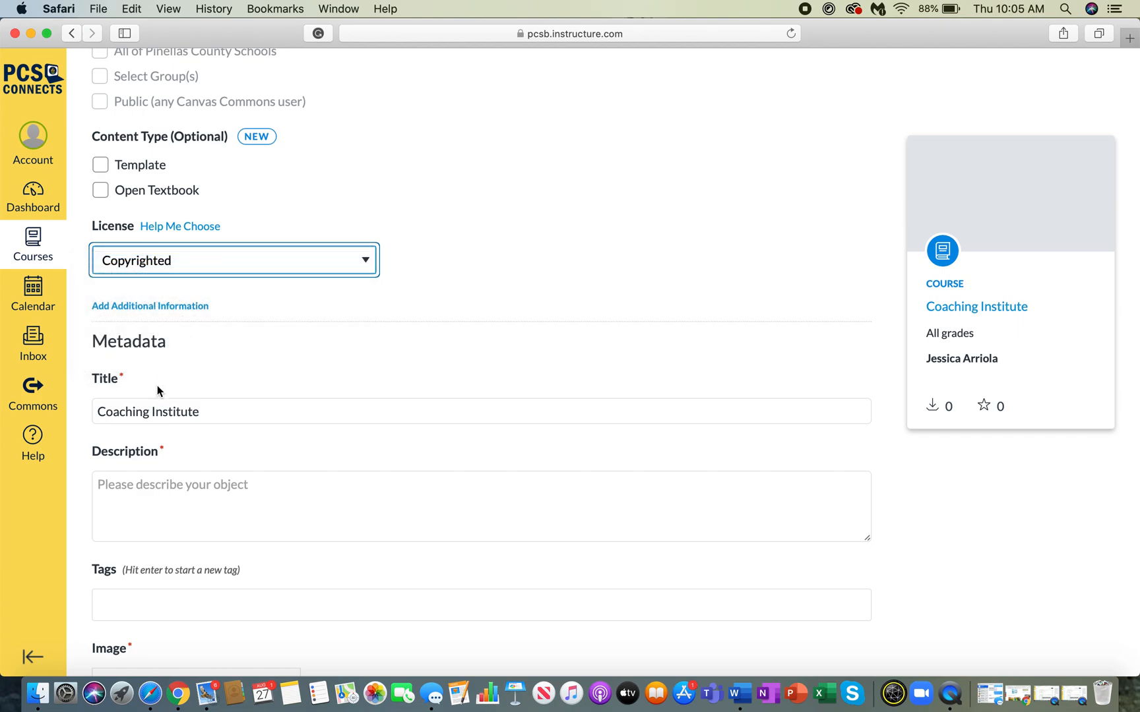
Enter the description "Share for example purposes.".
scroll(down, 3)
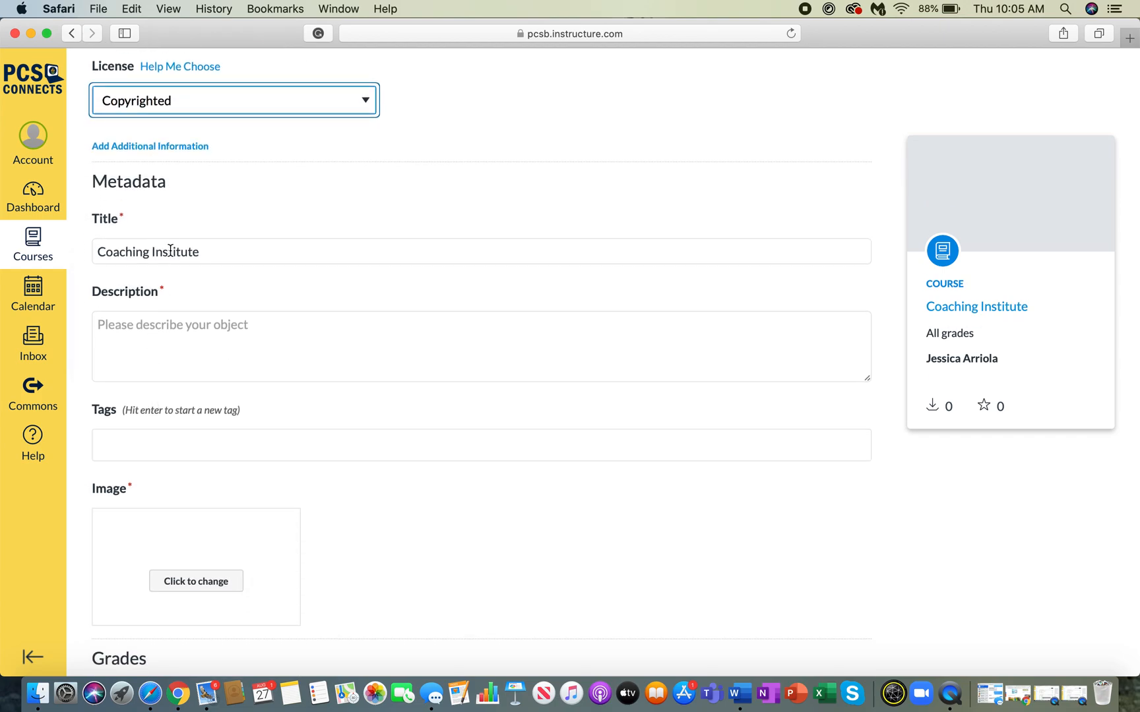
click(481, 346)
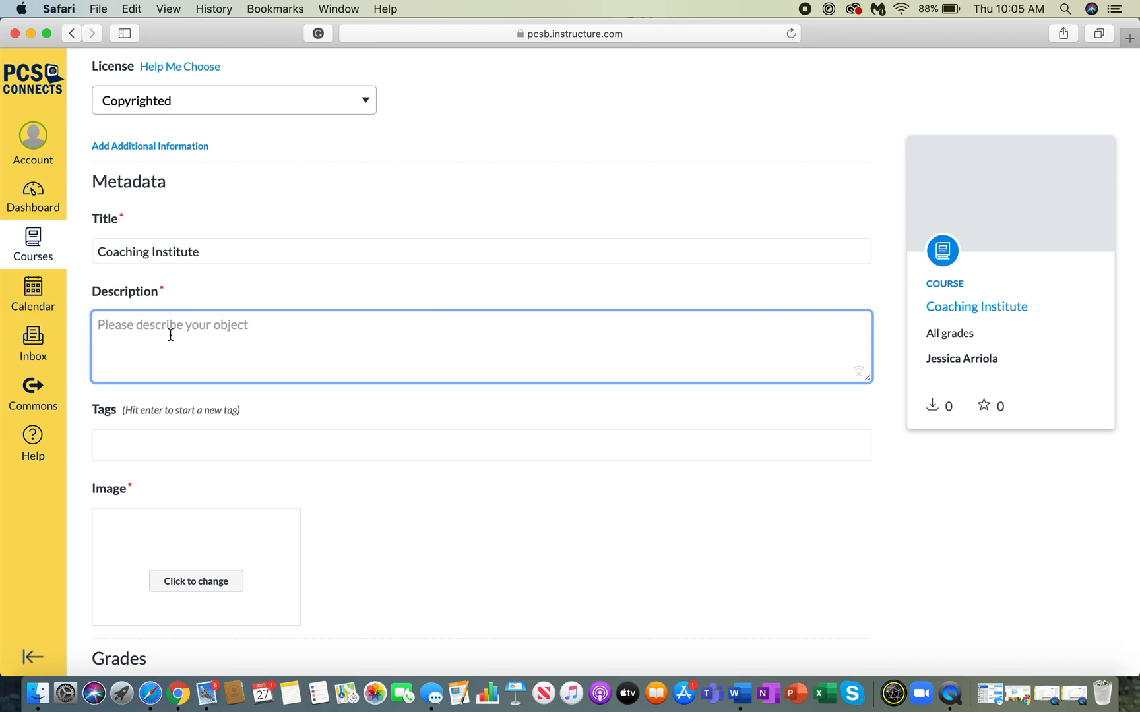
text(Share for e)
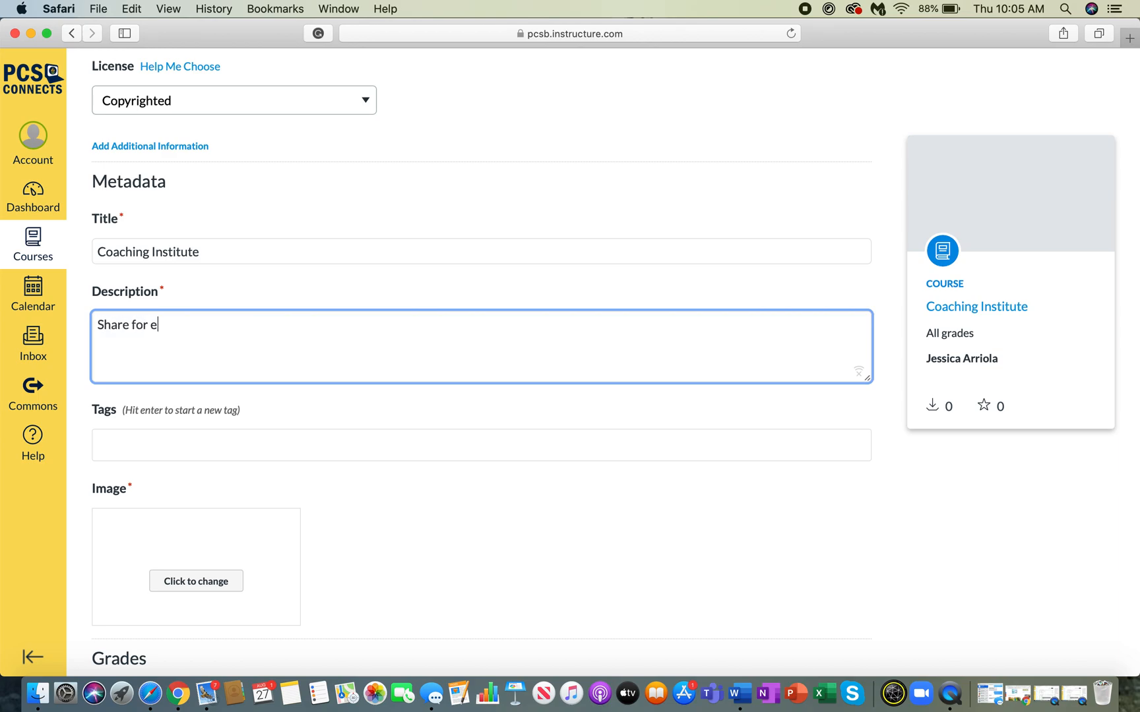
text(xample)
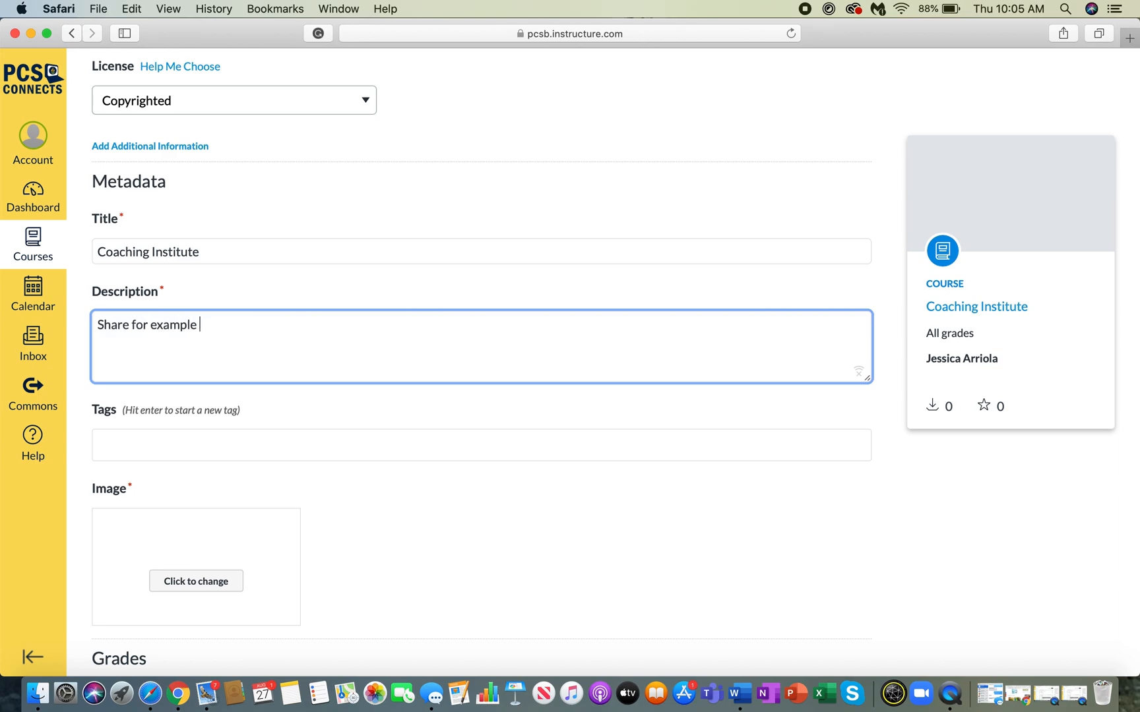
text(purposes.)
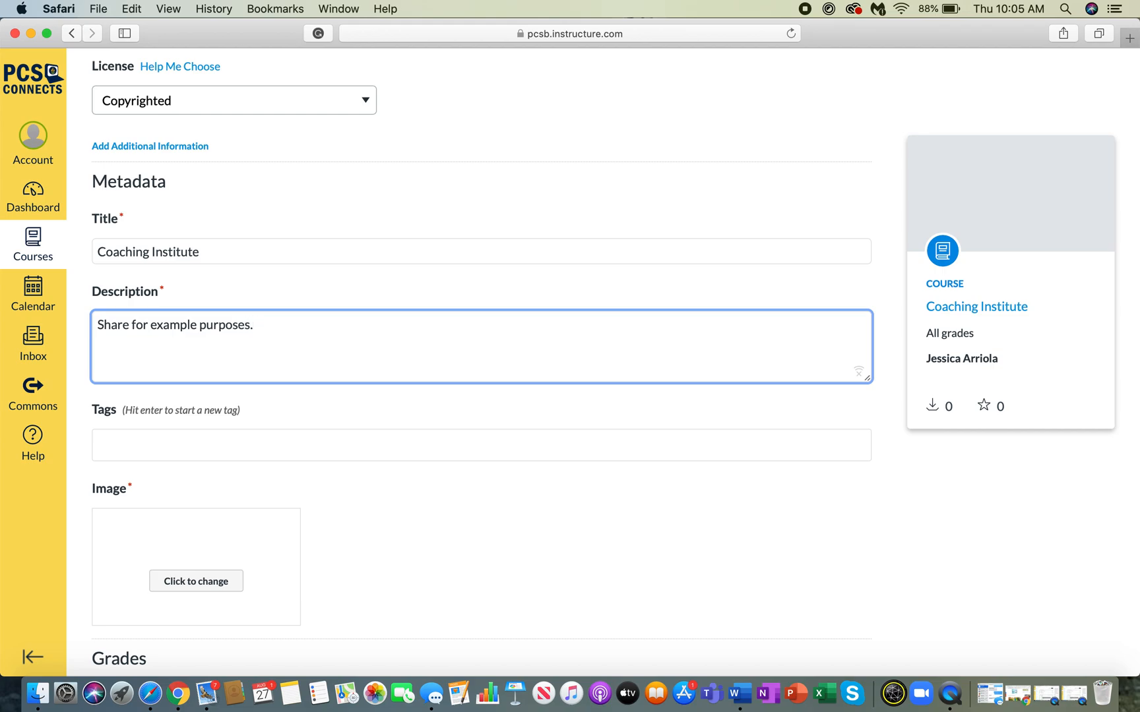
mouse_move(121, 444)
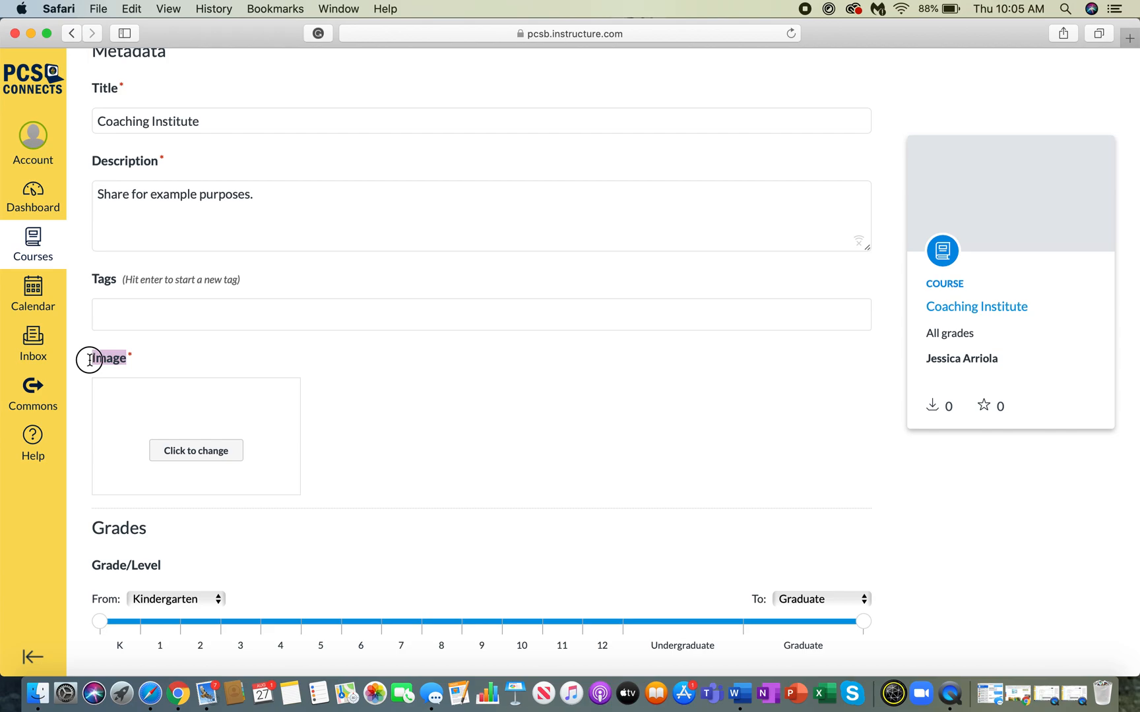
mouse_move(195, 450)
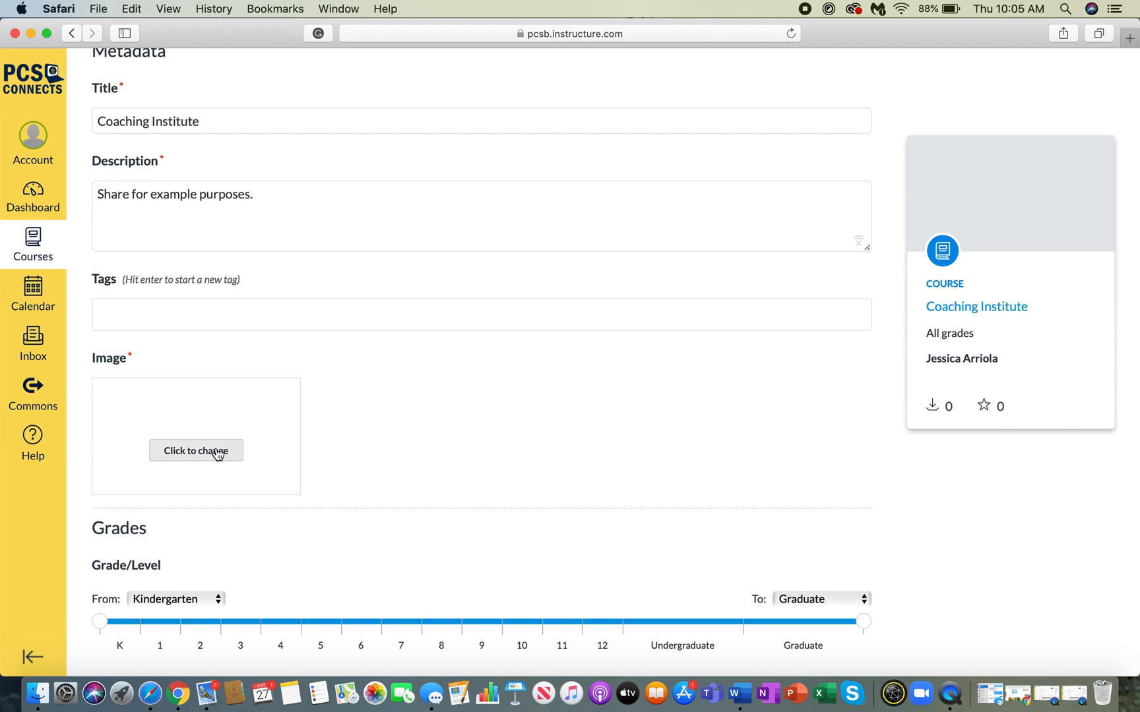
Use the neon Change photo as the shared course's cover image.
click(195, 450)
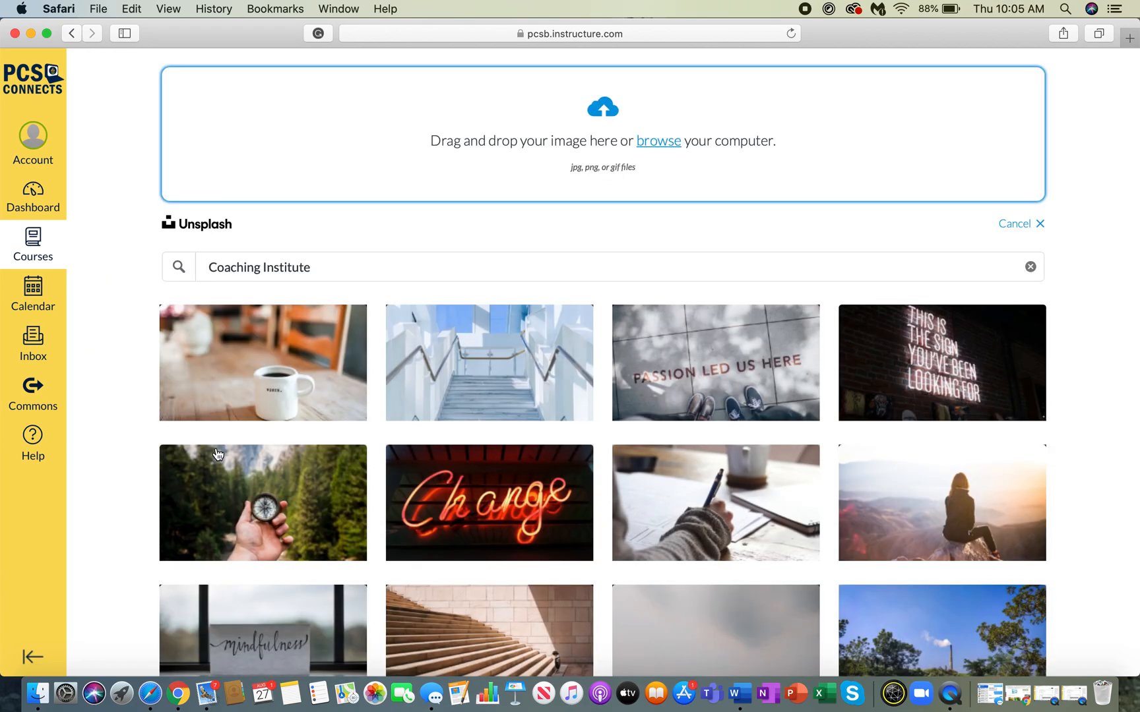
scroll(down, 3)
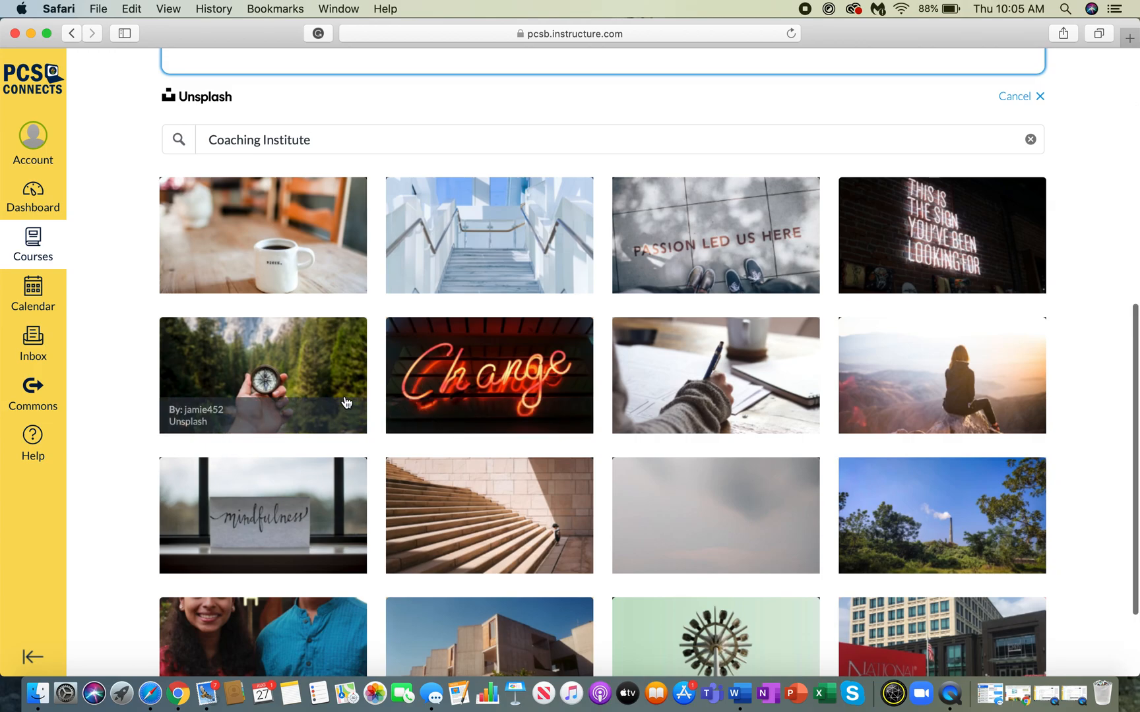
click(488, 374)
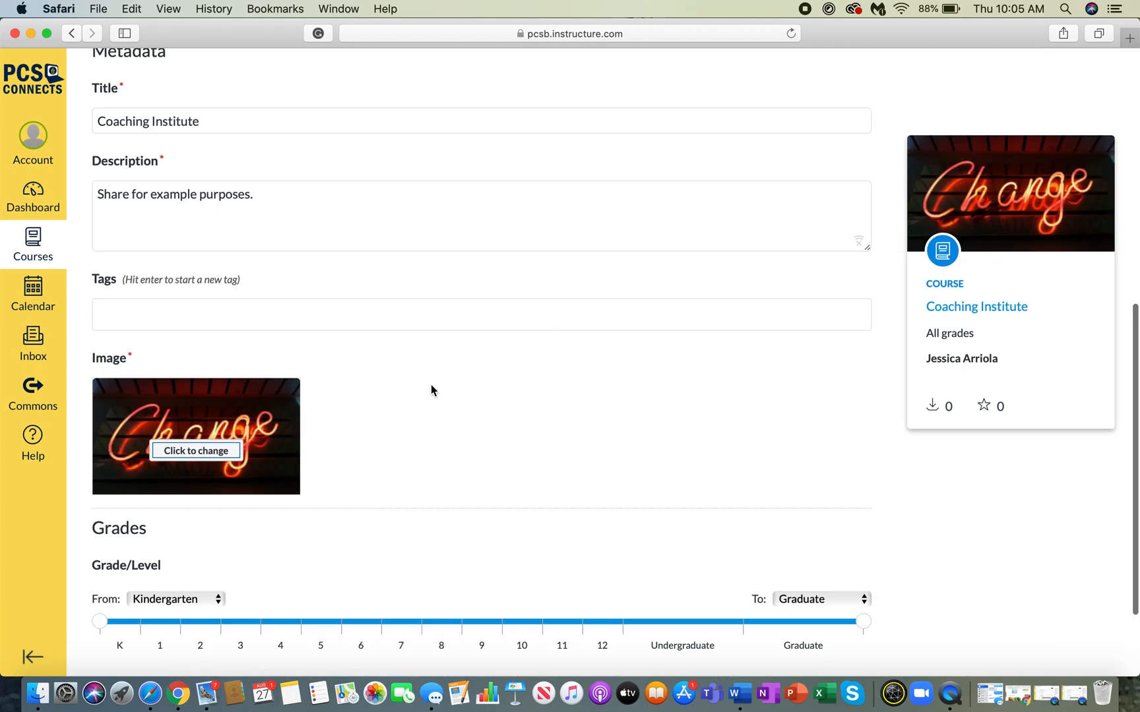
Set the Grade/Level range to 6th through 8th grade.
scroll(down, 3)
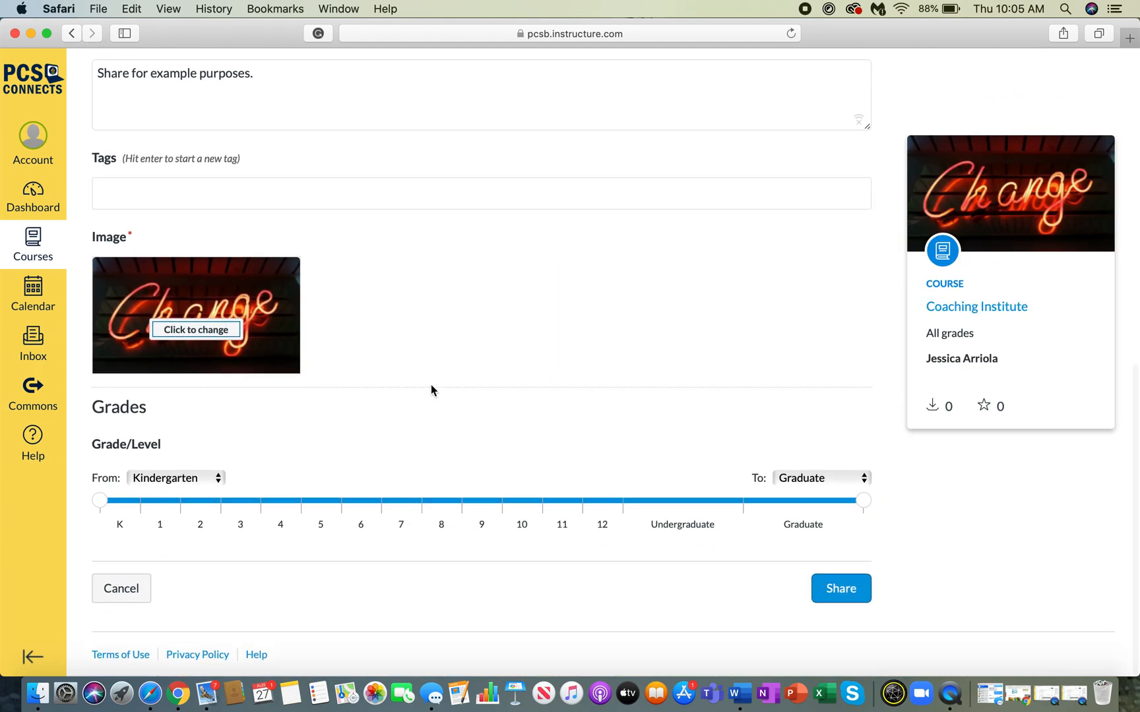
mouse_move(332, 491)
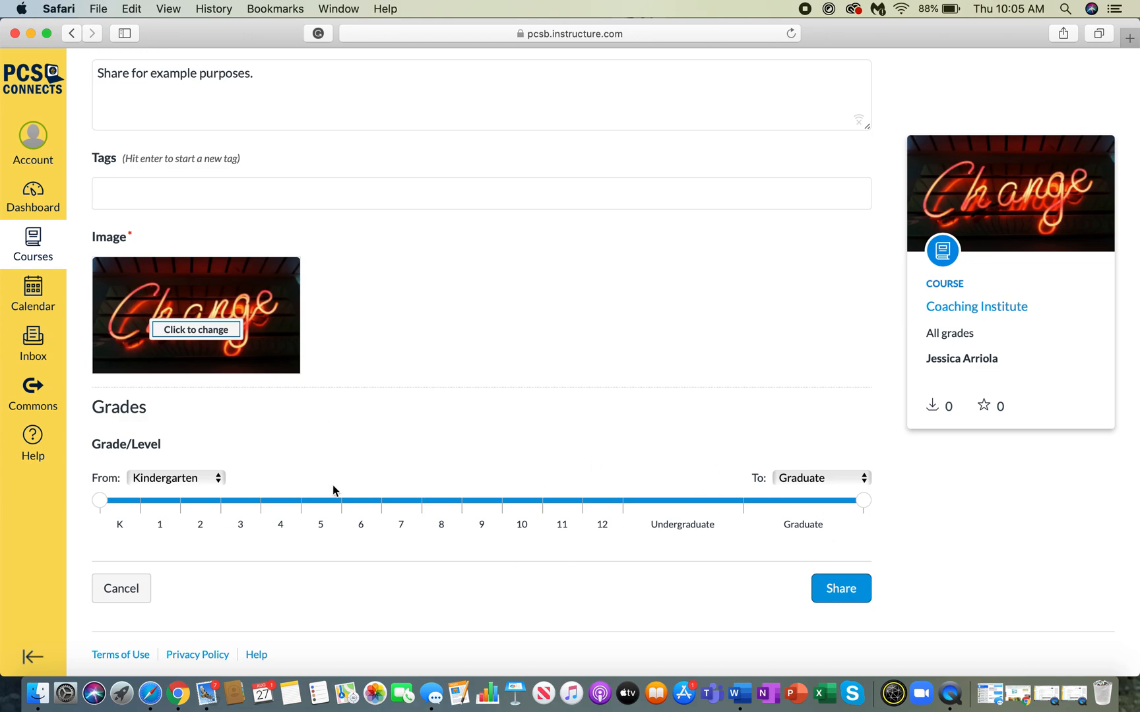
drag(99, 500, 360, 500)
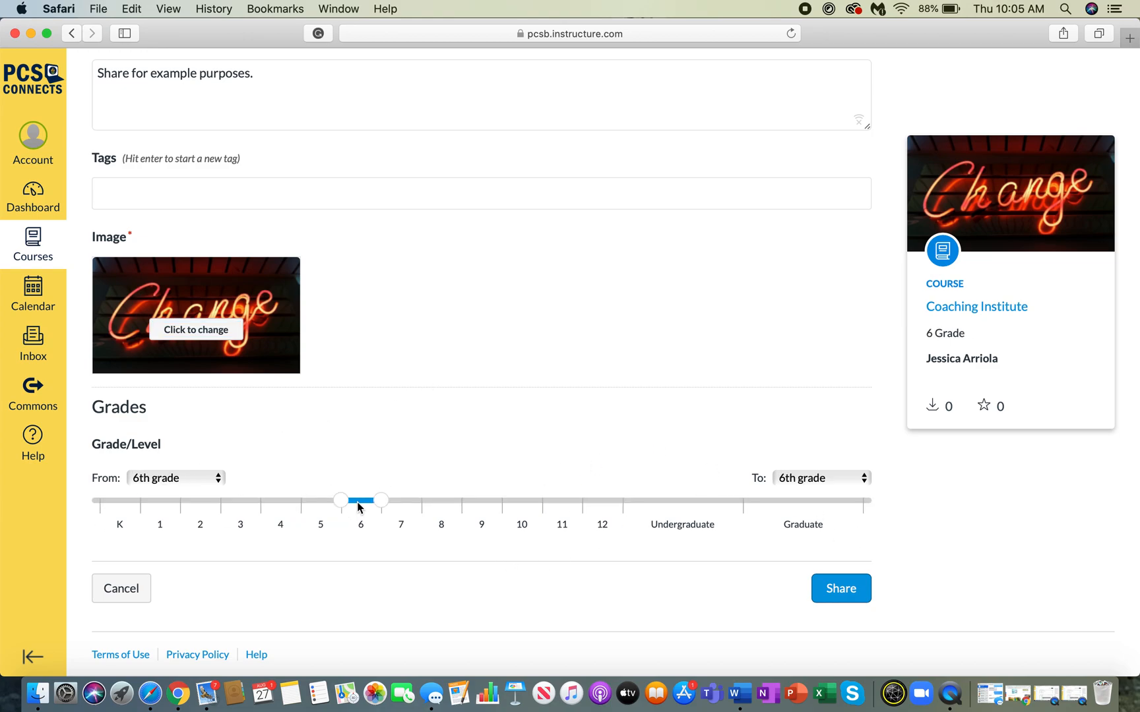
drag(382, 500, 422, 500)
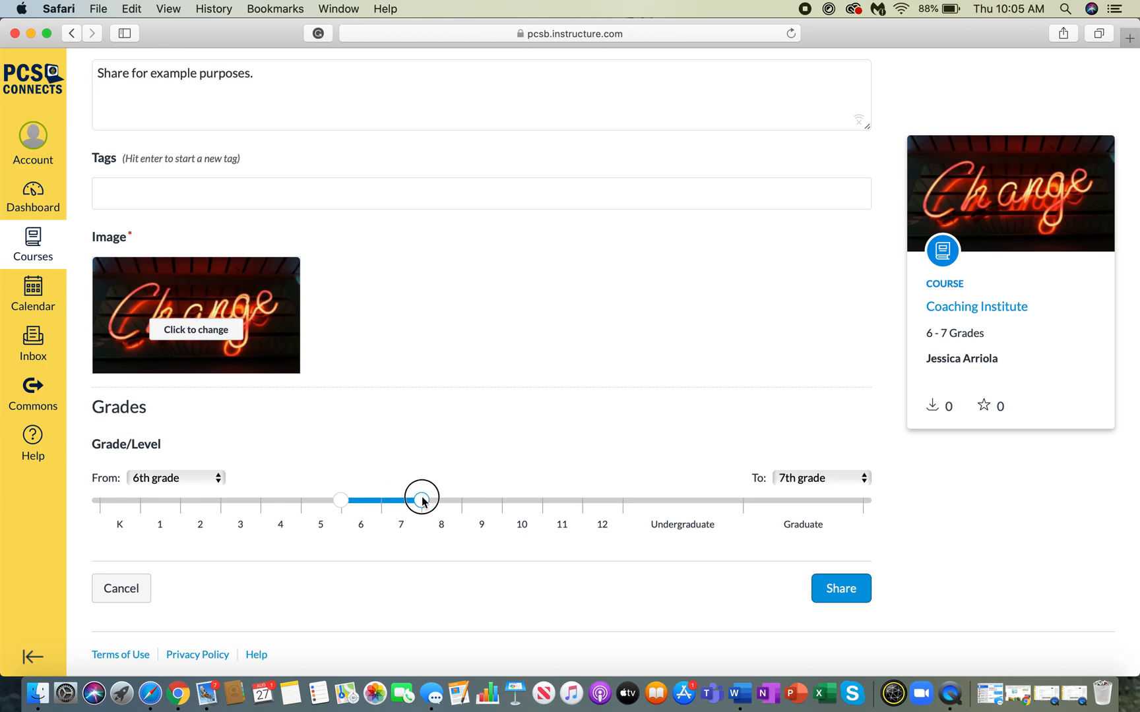
drag(422, 500, 462, 500)
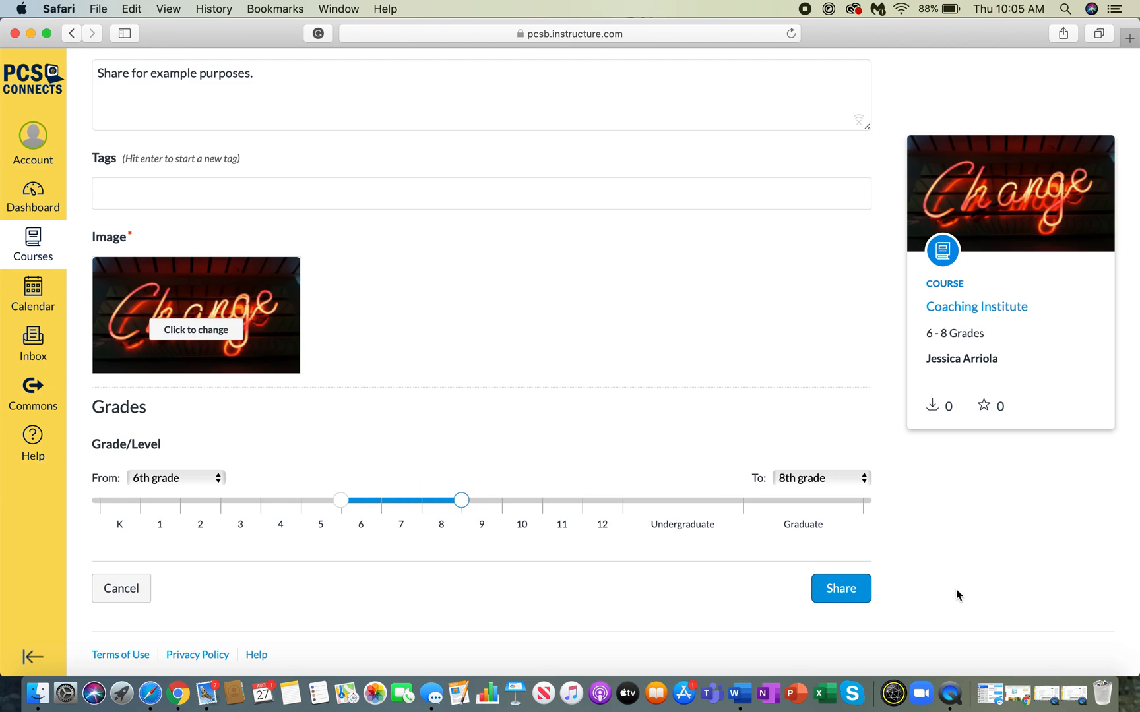
Share the course to Commons and review its details listing grades 6, 7, 8, Private.
click(839, 589)
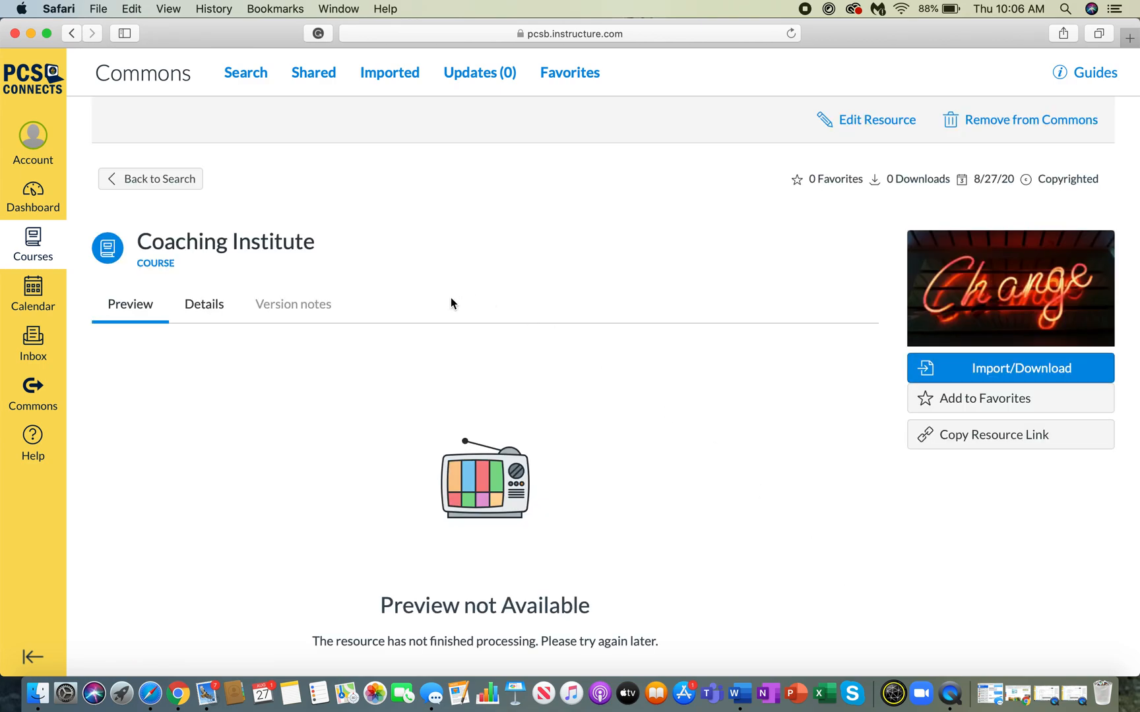
mouse_move(363, 434)
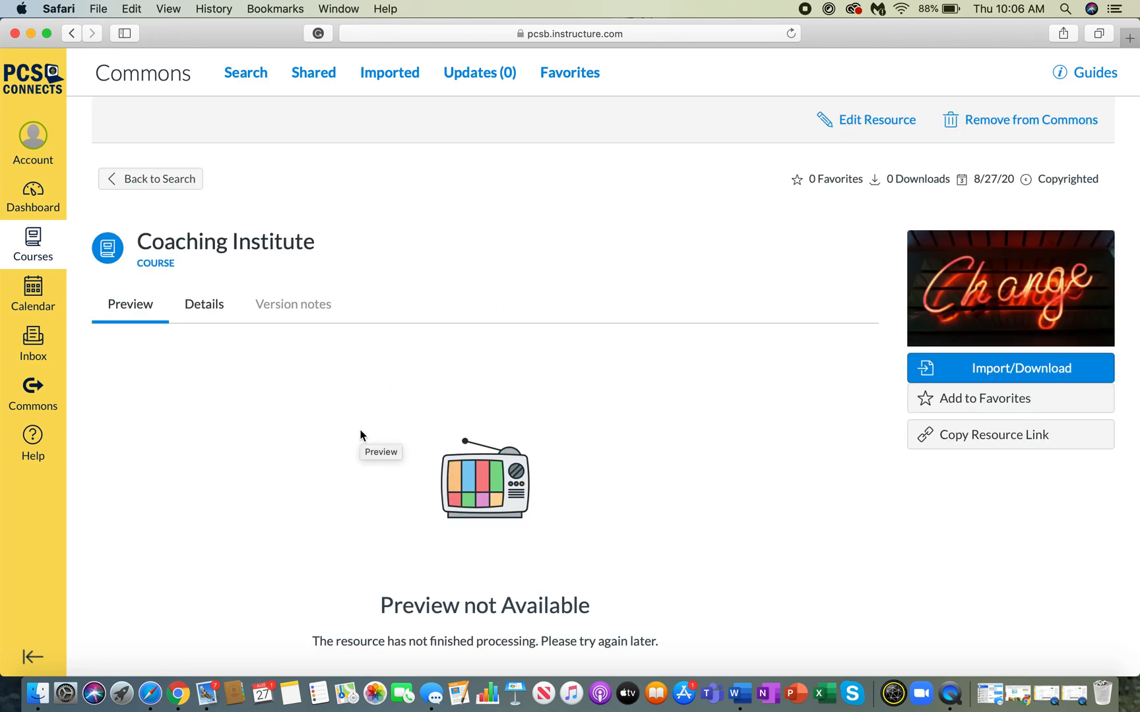
mouse_move(260, 312)
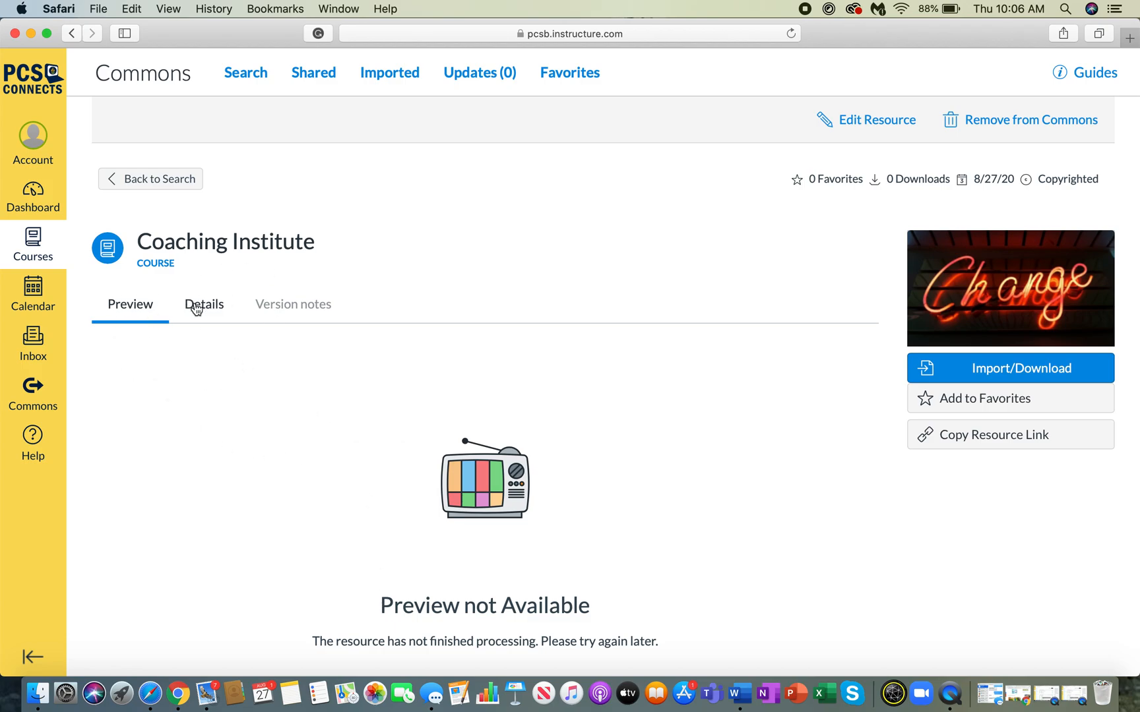
click(203, 303)
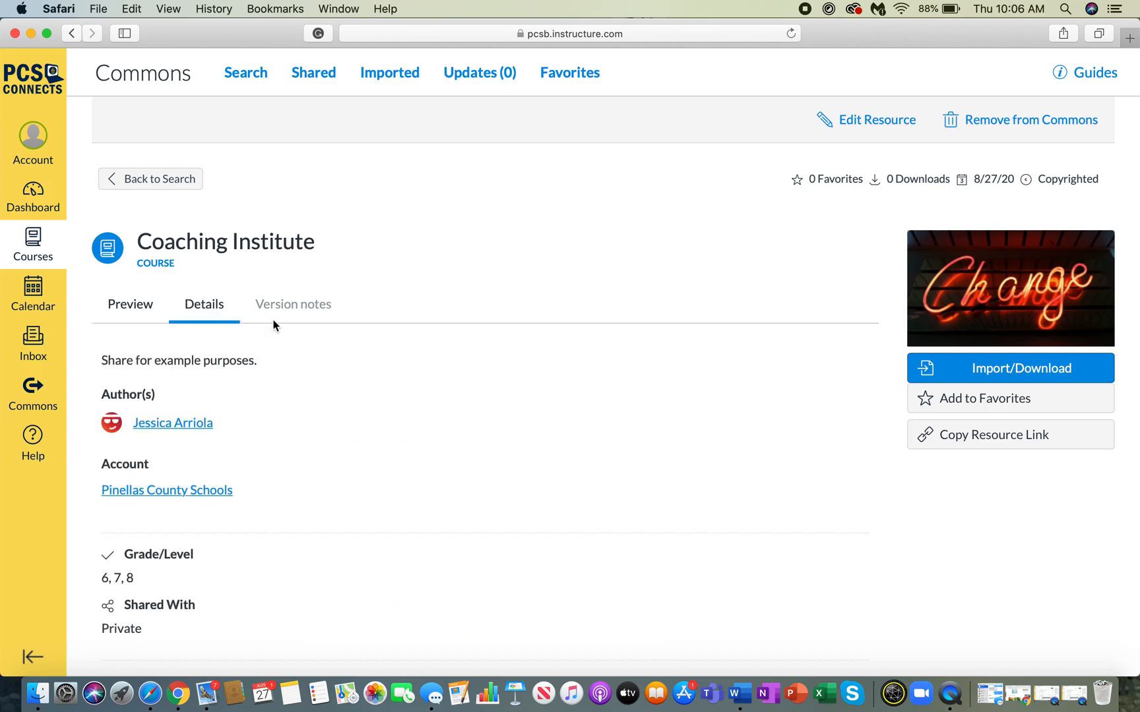
scroll(down, 3)
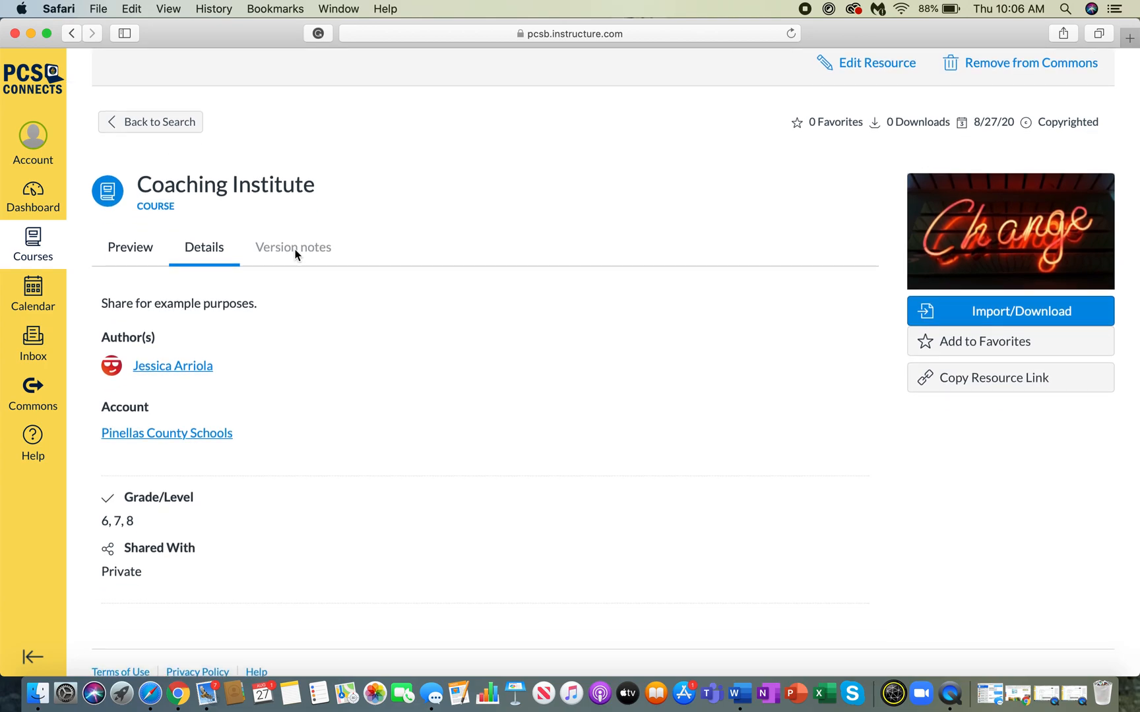
mouse_move(337, 249)
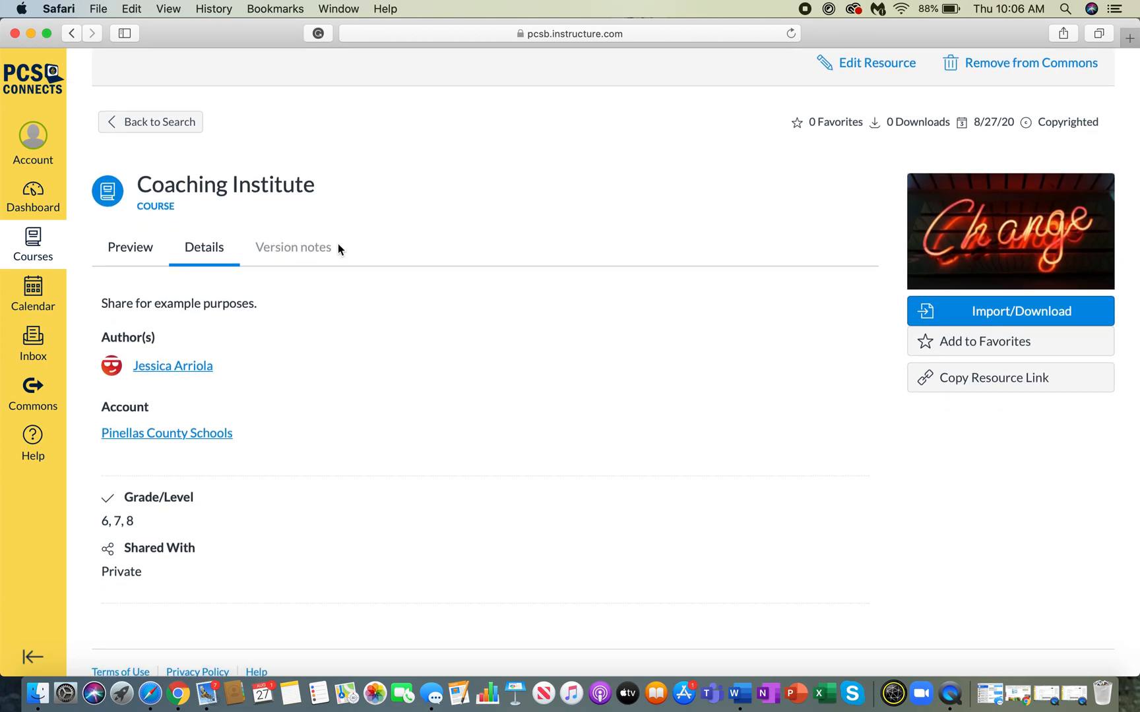
mouse_move(352, 252)
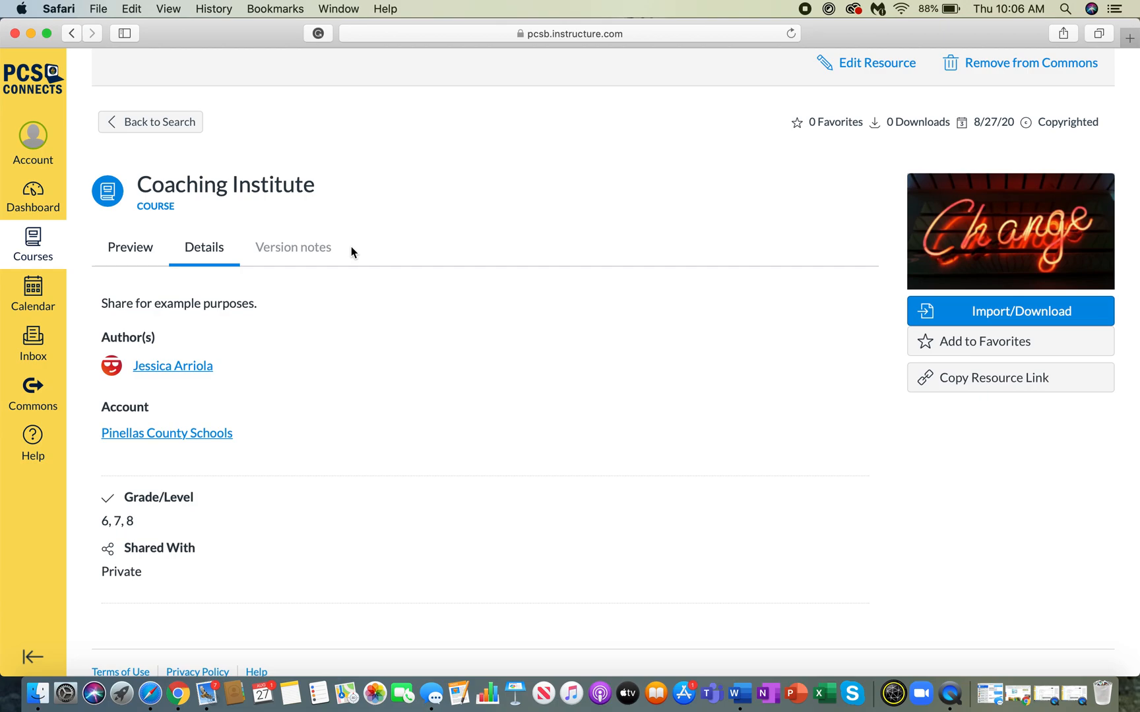
mouse_move(210, 270)
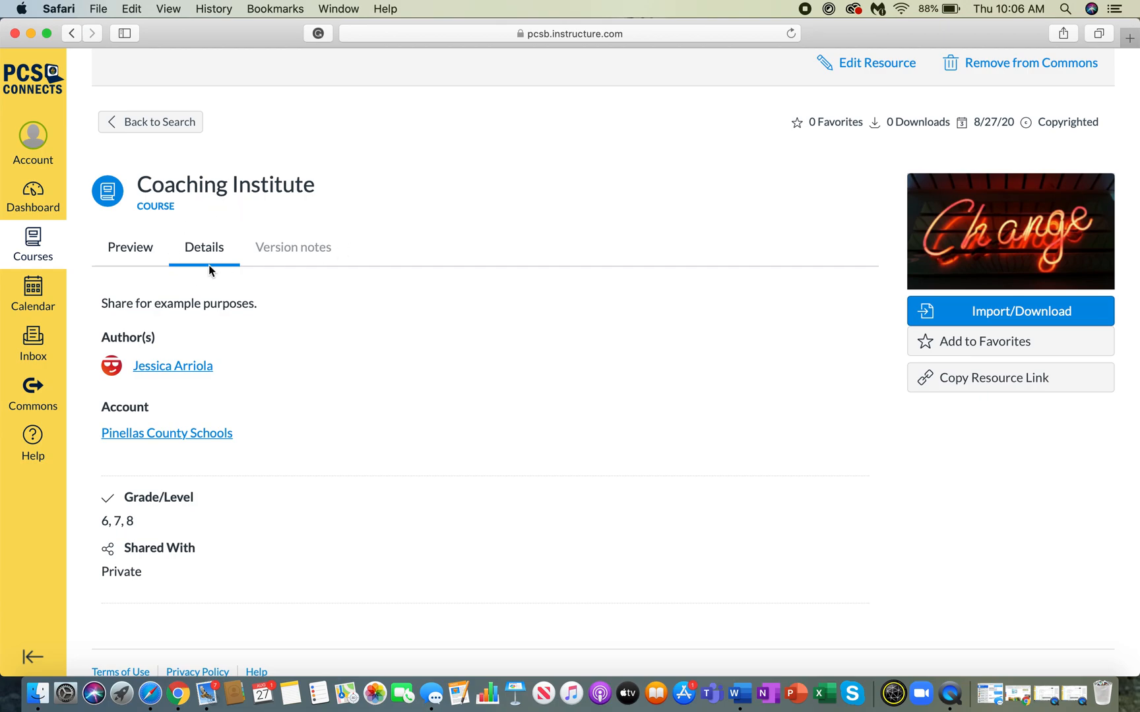
mouse_move(203, 293)
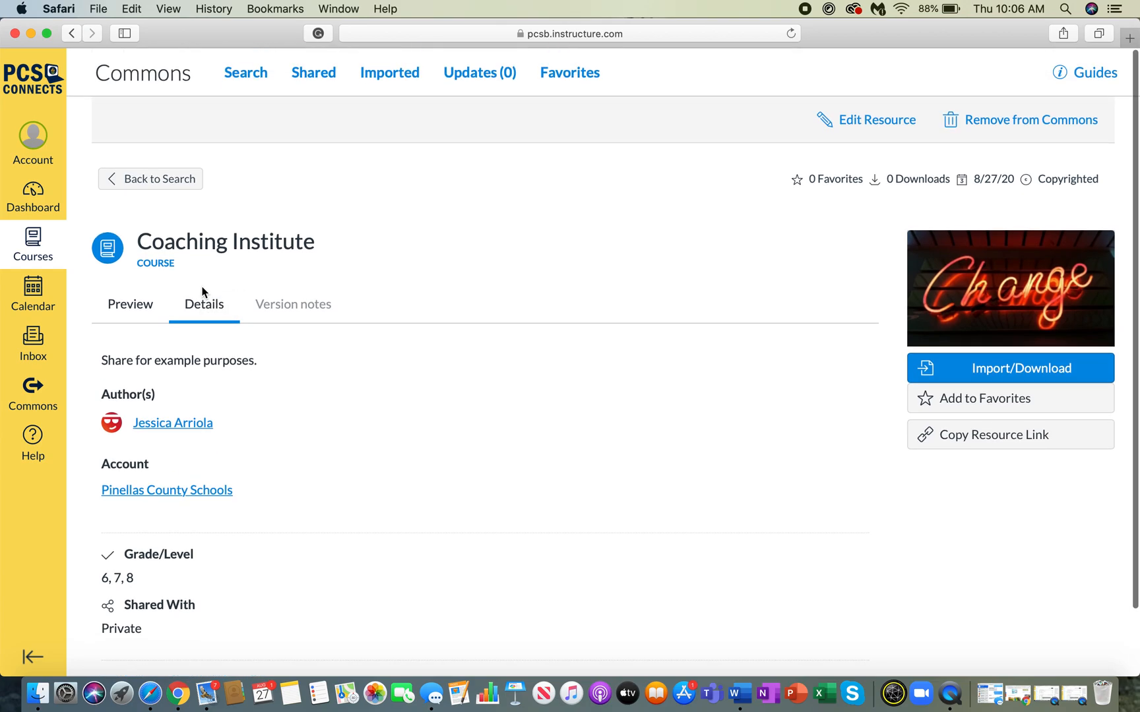
Return to the Canvas Dashboard listing the published courses.
click(31, 192)
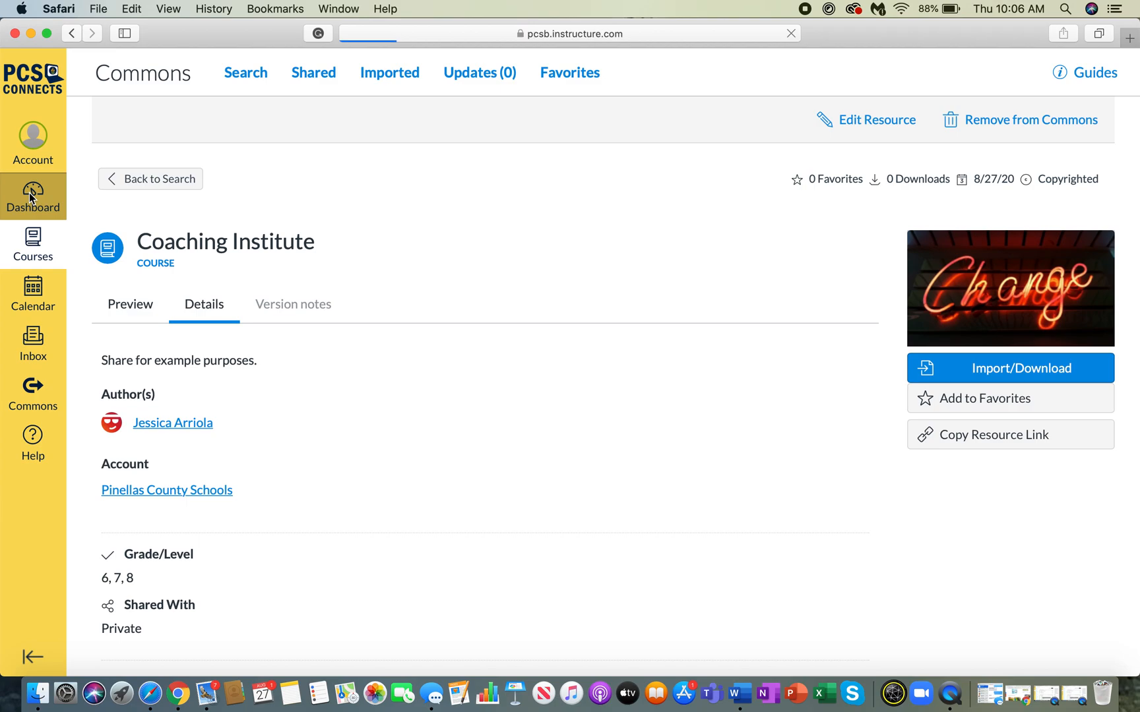
click(33, 196)
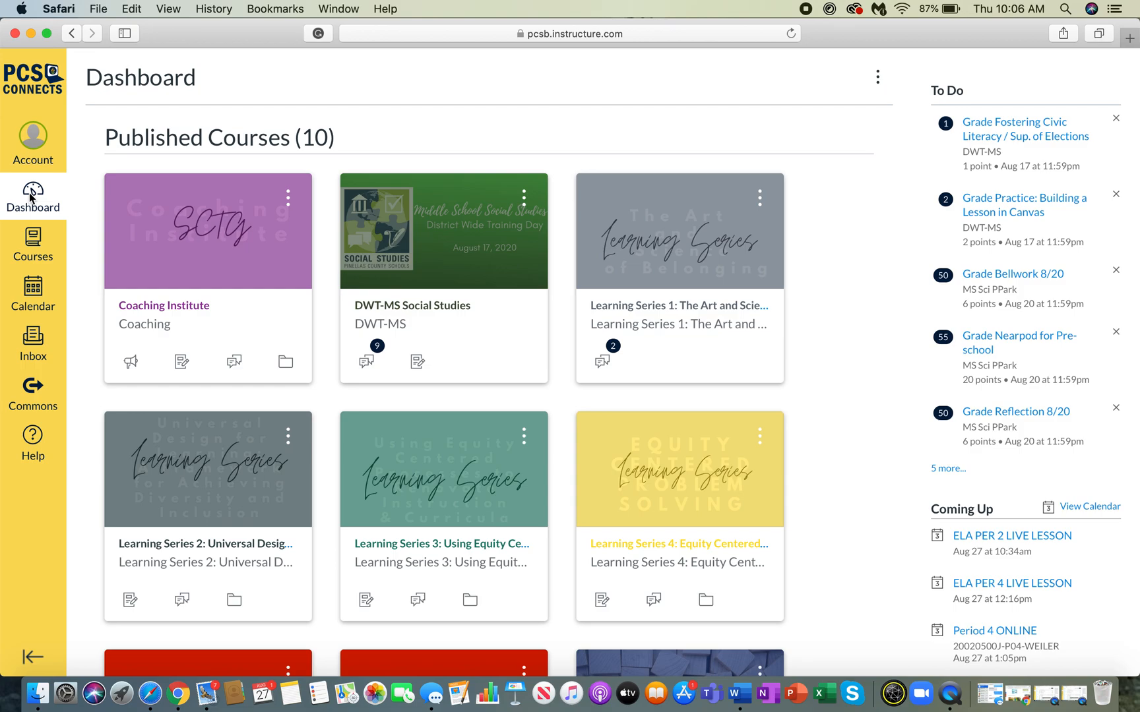
mouse_move(151, 245)
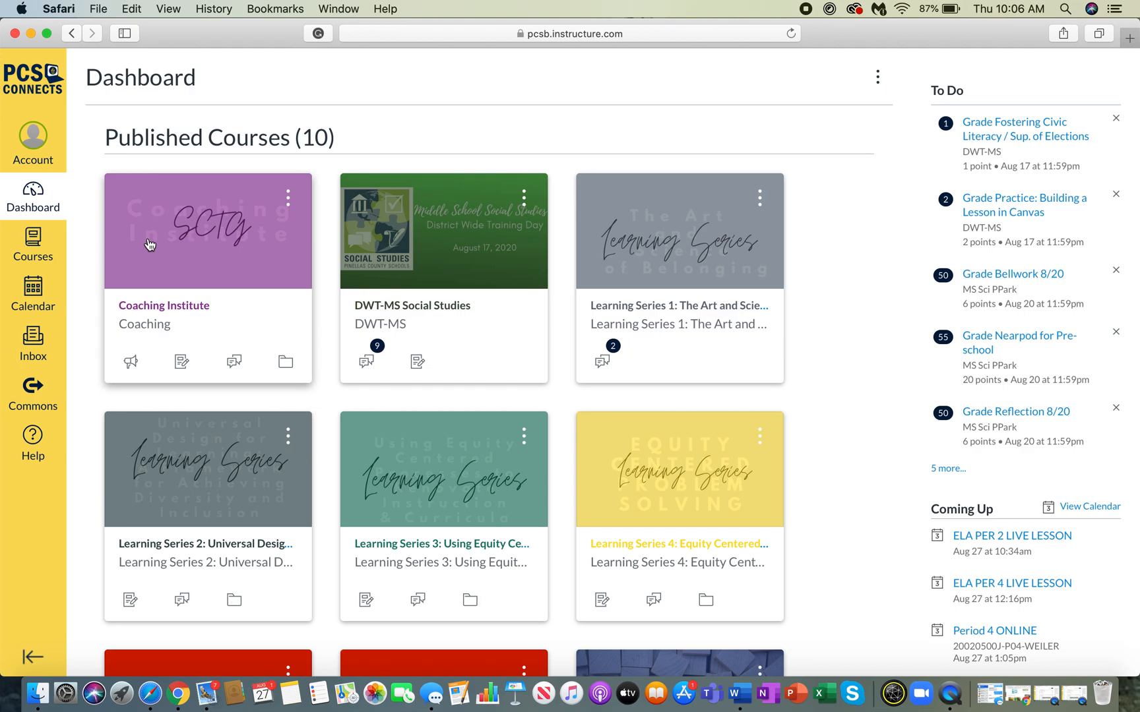
mouse_move(250, 232)
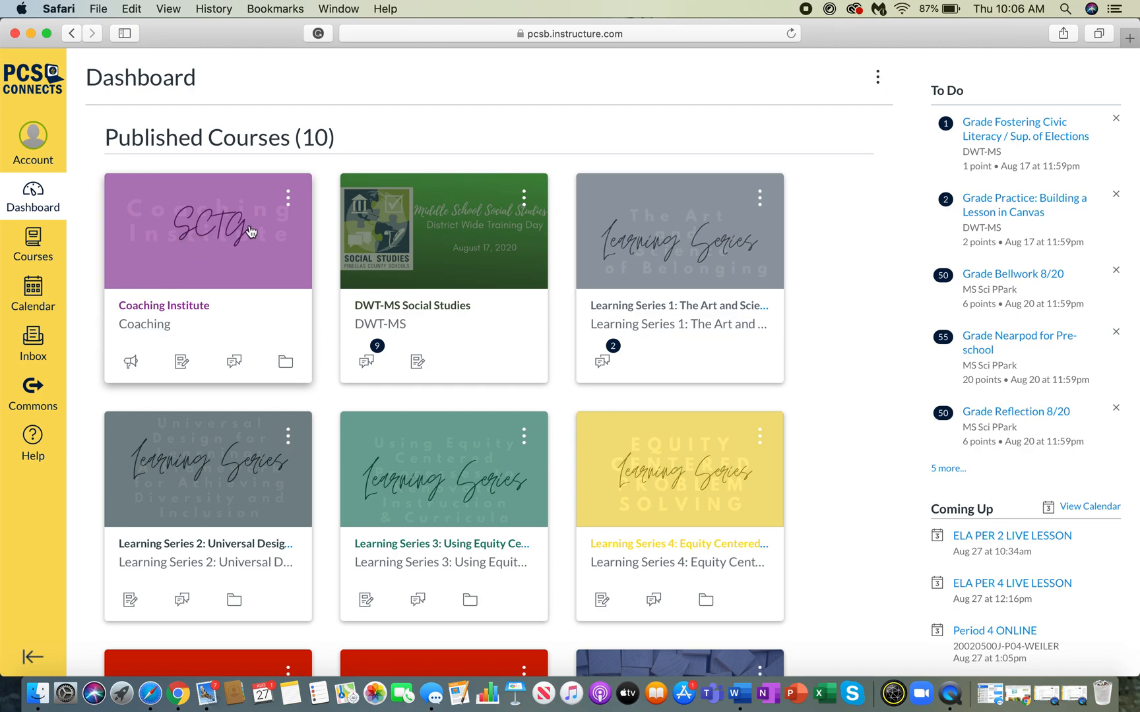
mouse_move(369, 285)
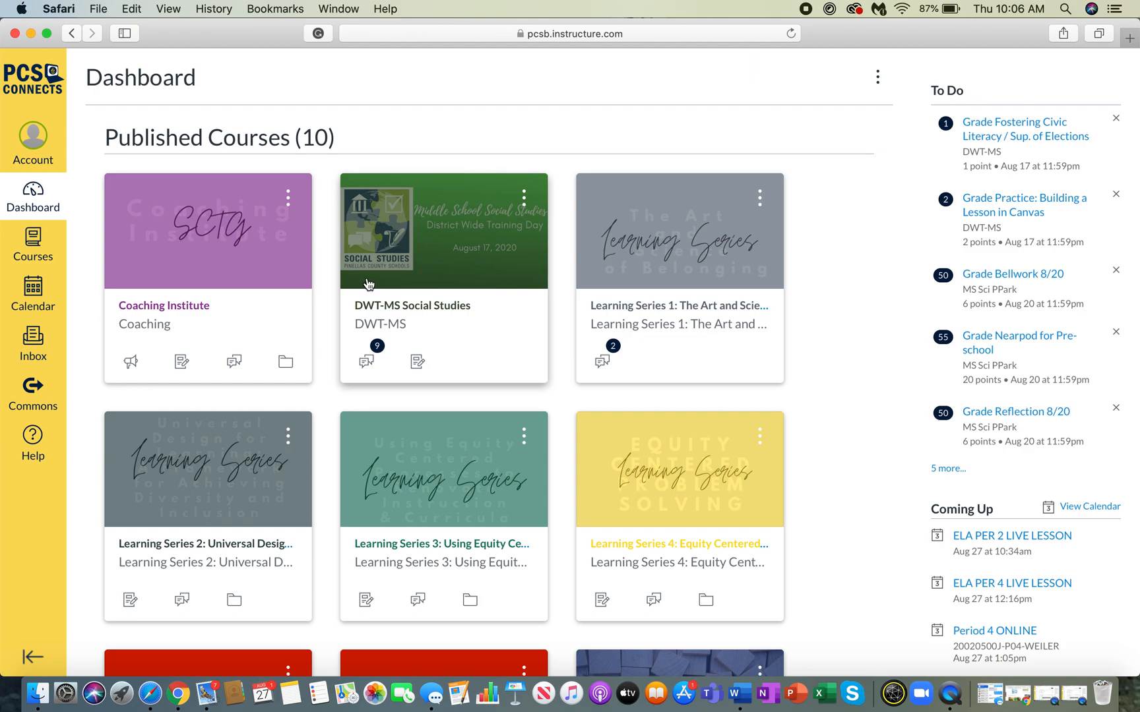
mouse_move(455, 247)
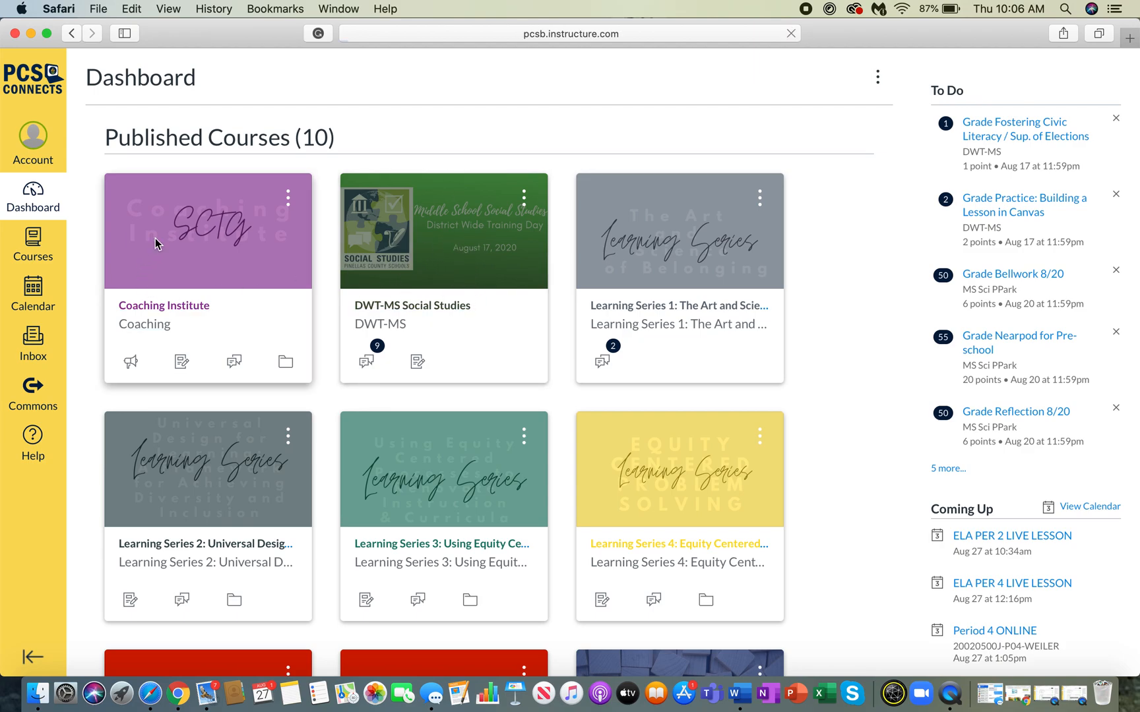
Enter the Coaching Institute course from its Dashboard card.
click(207, 229)
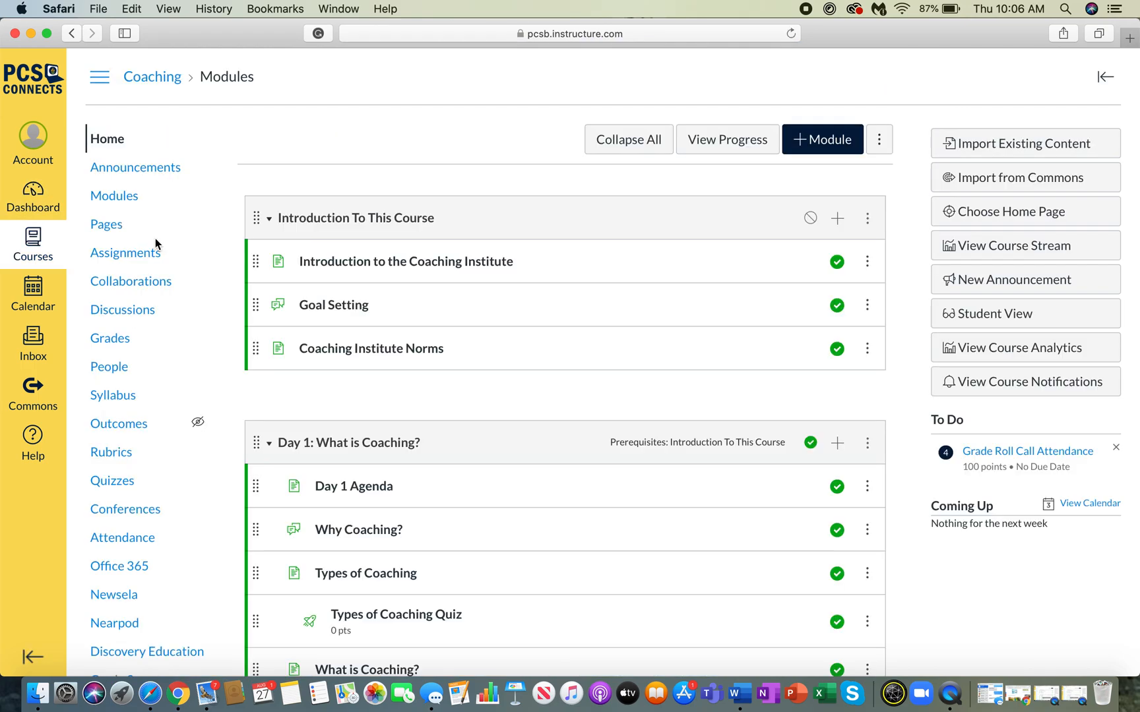
mouse_move(969, 147)
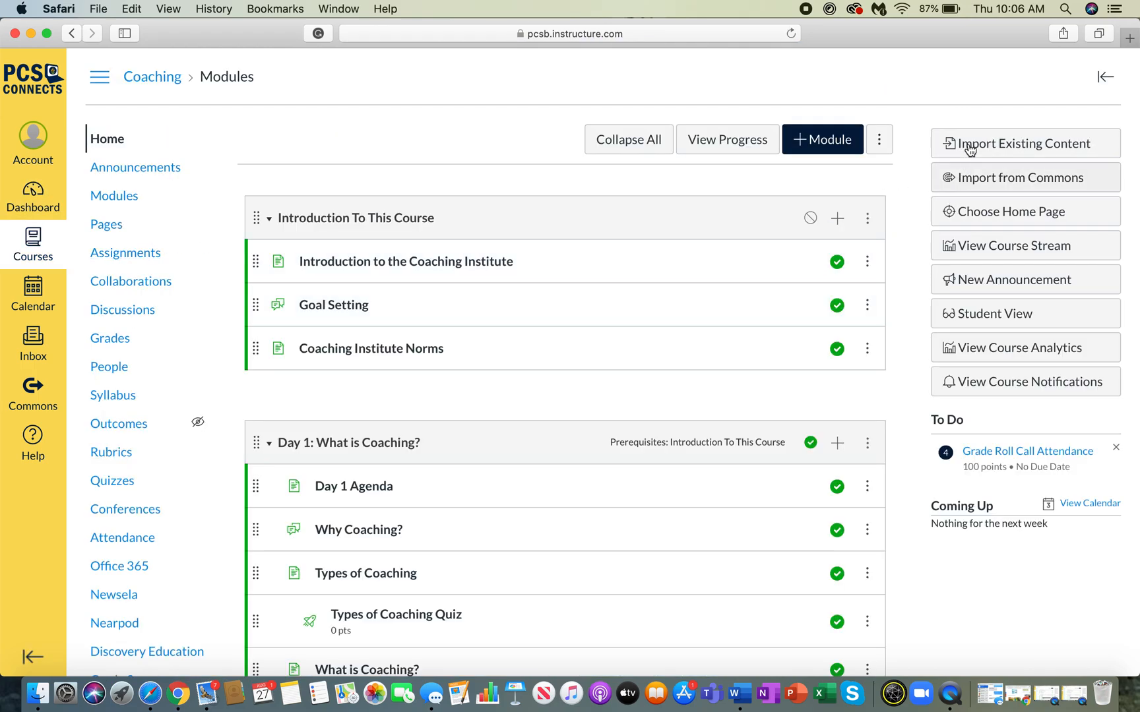
mouse_move(942, 166)
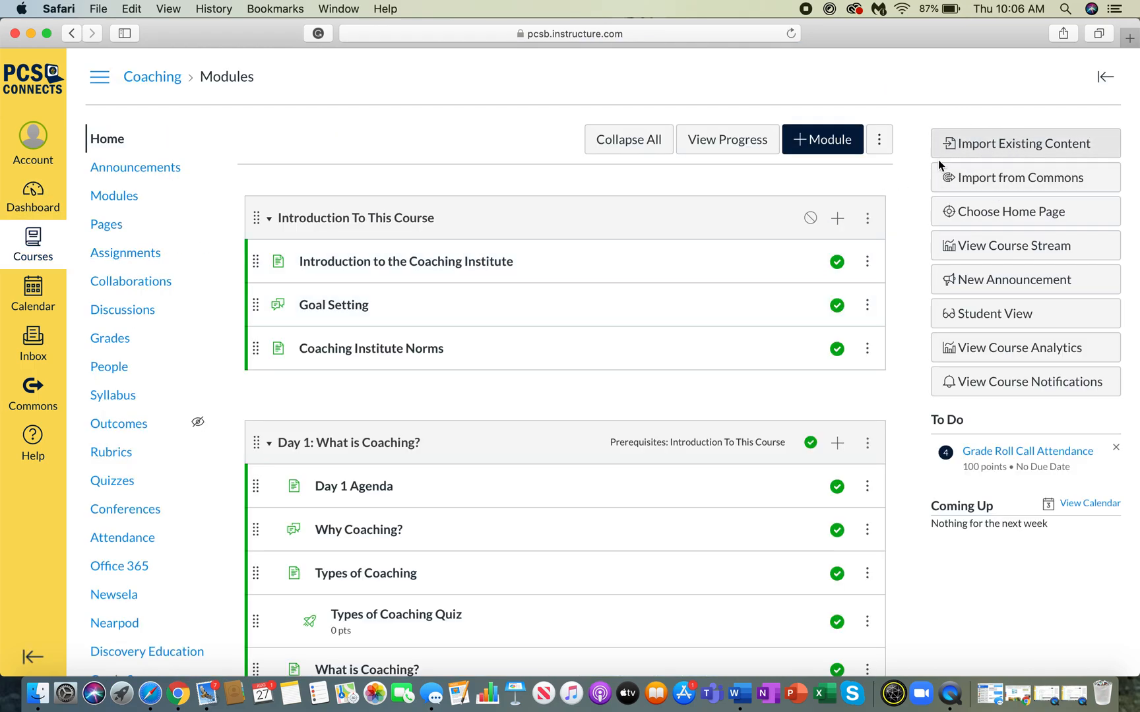
mouse_move(1015, 149)
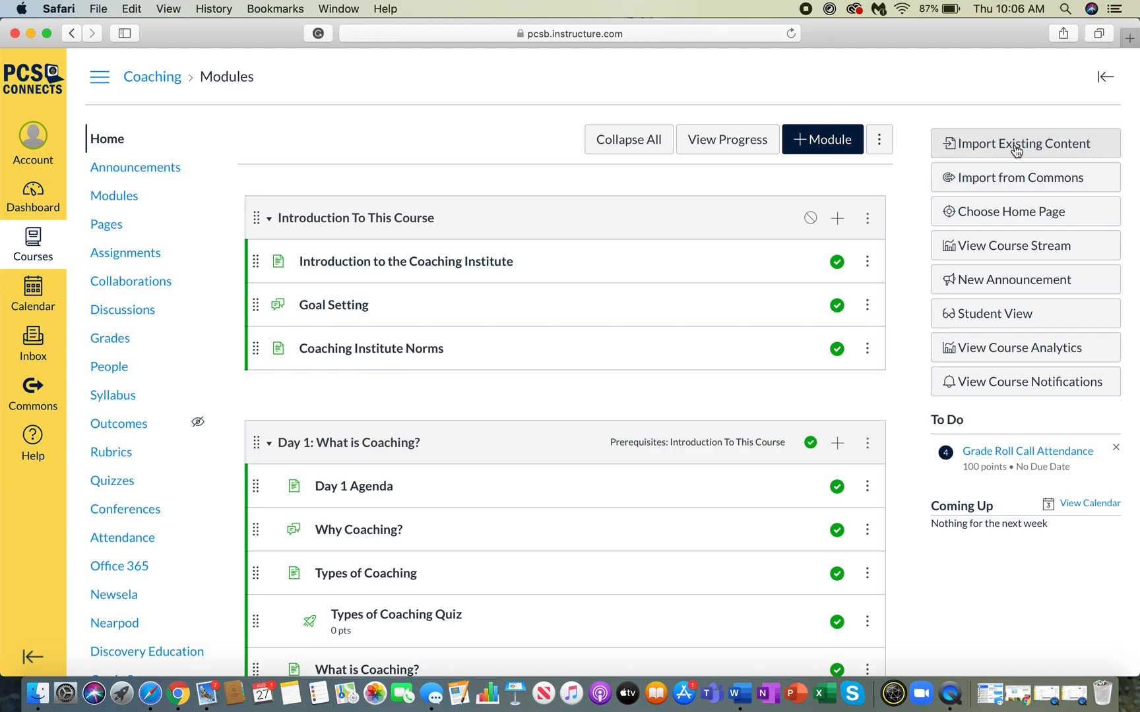
mouse_move(1020, 177)
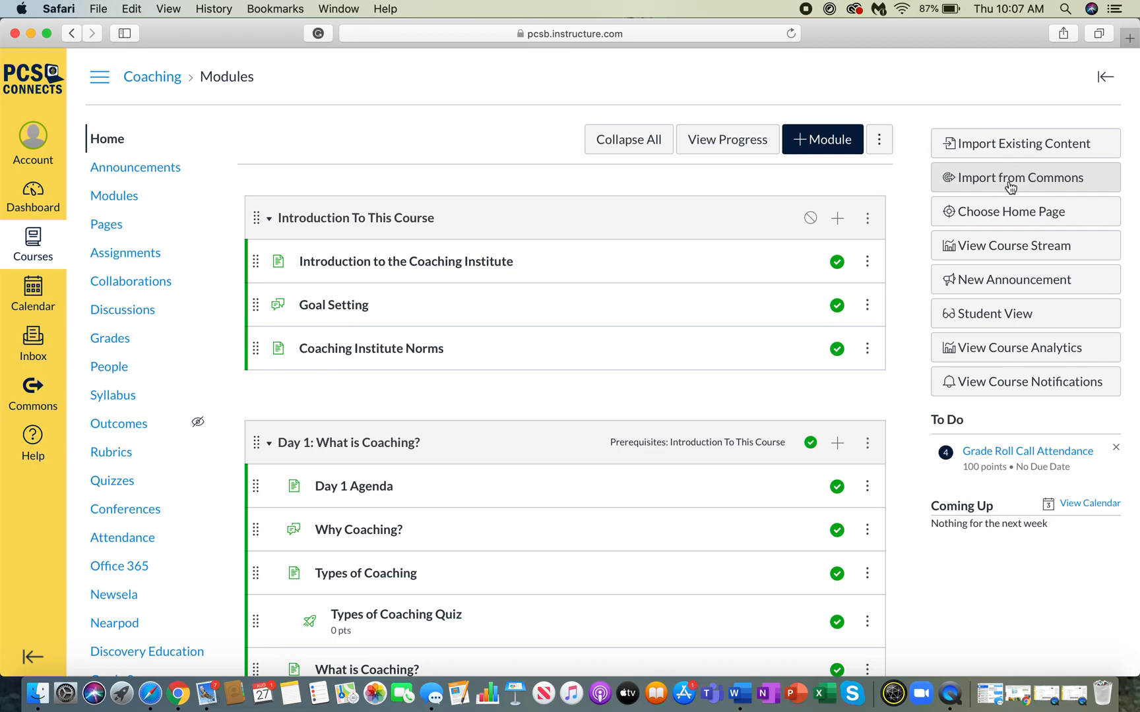
Browse Commons' Shared resources and view the Coaching Institute resource preview.
click(1024, 177)
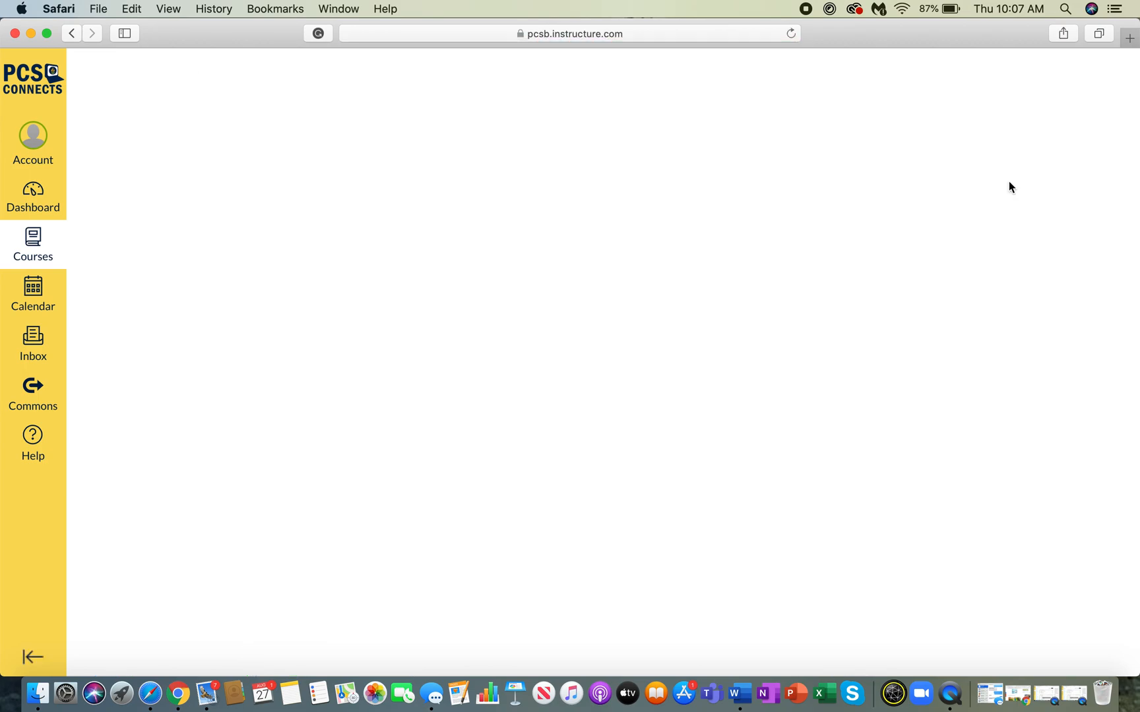
click(33, 396)
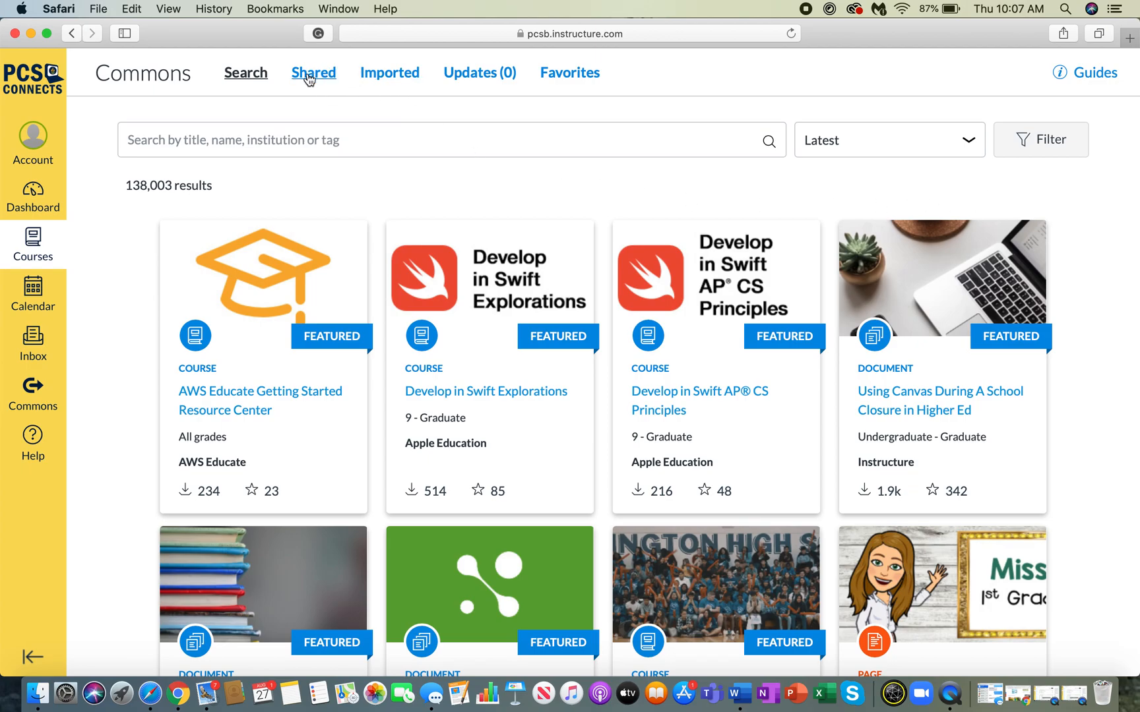
click(312, 72)
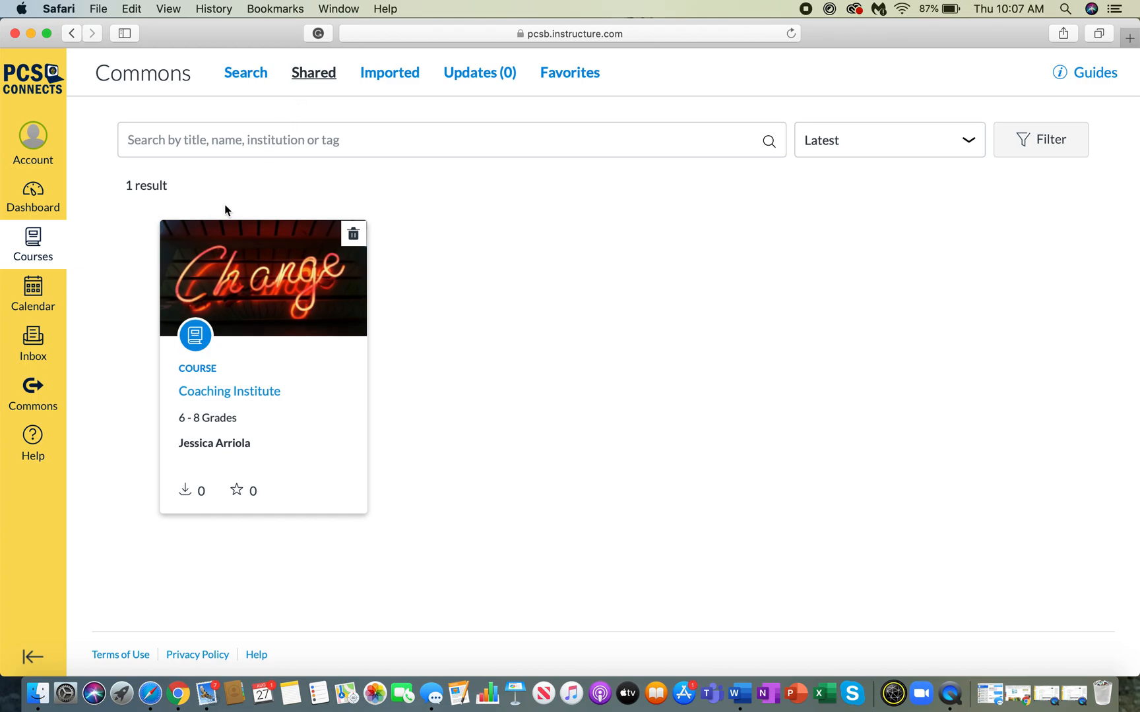
mouse_move(306, 247)
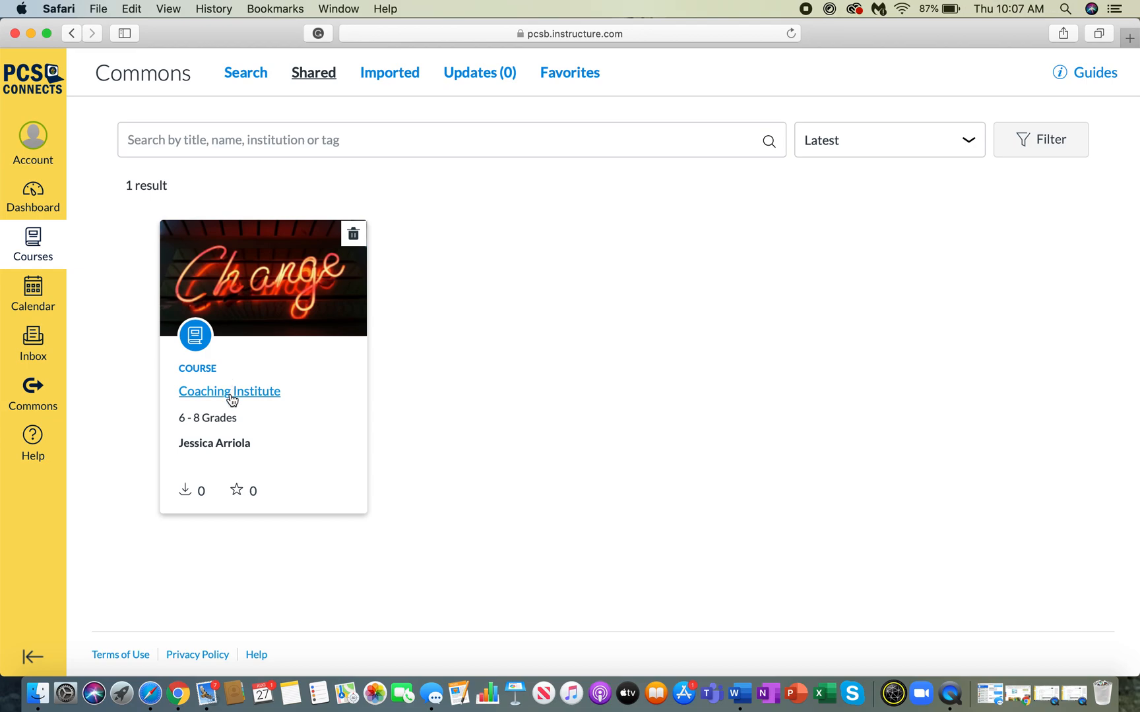
click(230, 390)
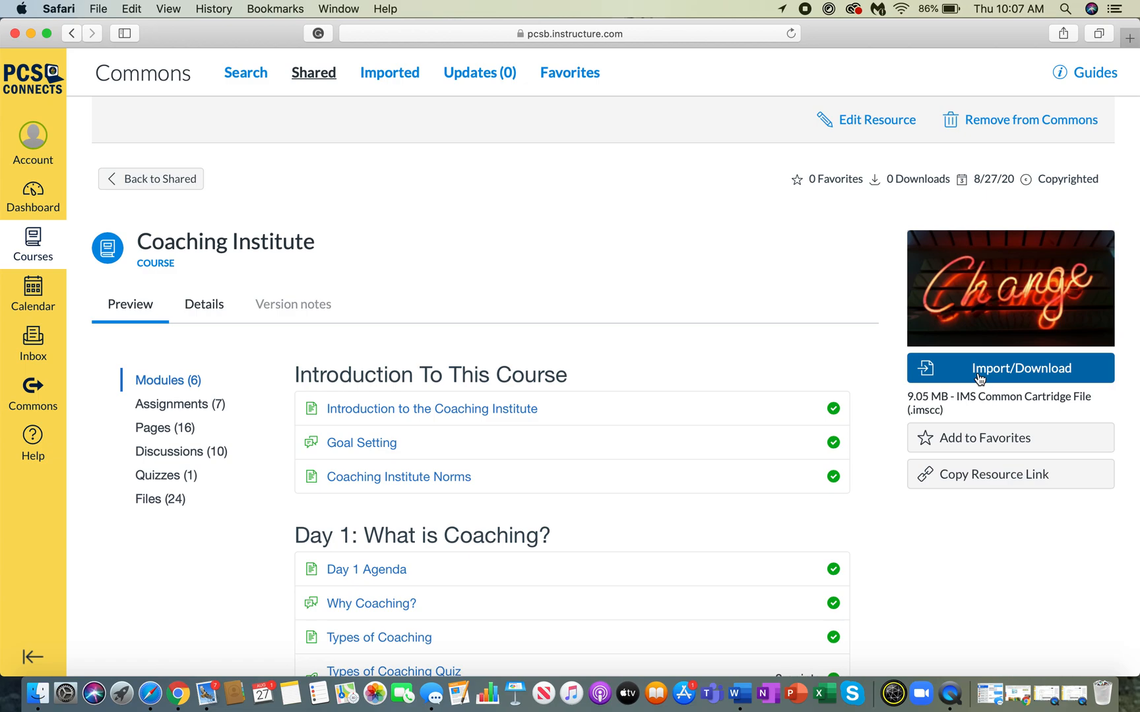
Bring up Import/Download options for the resource and leave no destination courses ticked.
click(1008, 368)
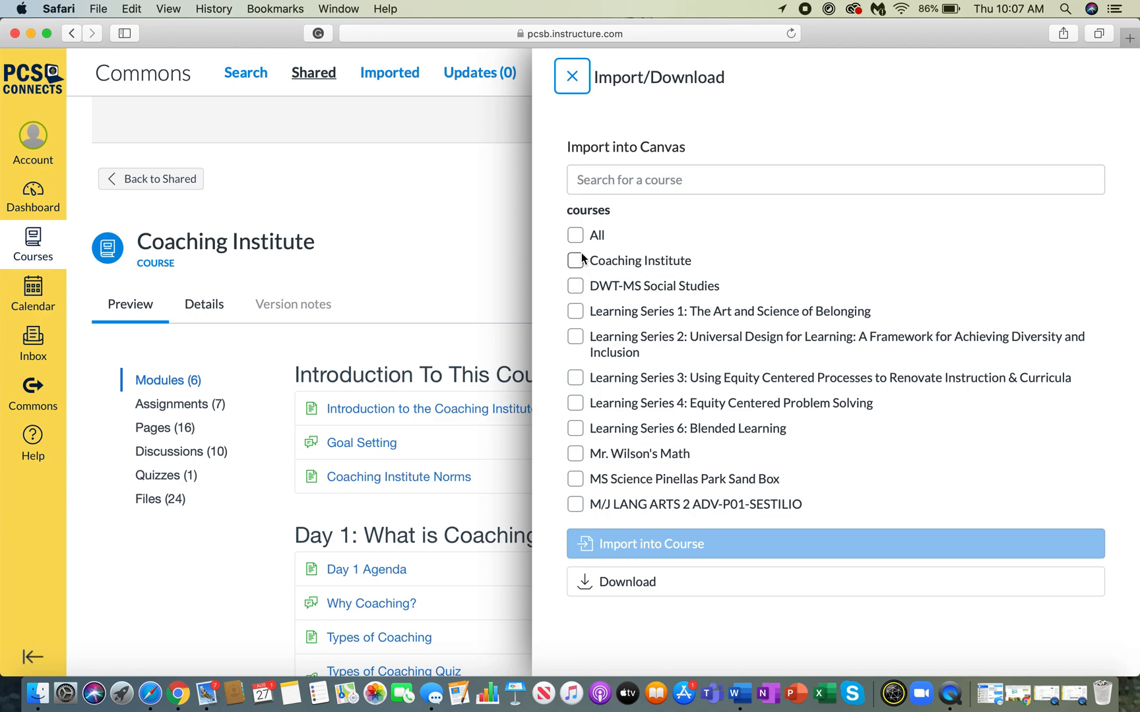
mouse_move(675, 212)
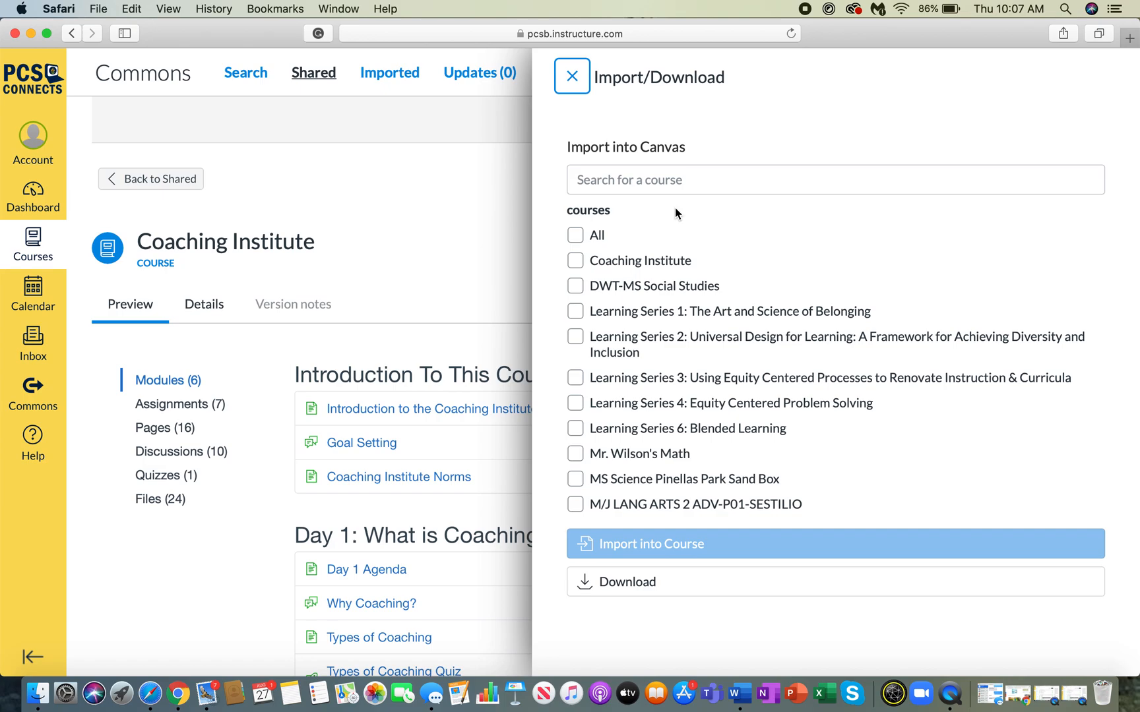
mouse_move(575, 260)
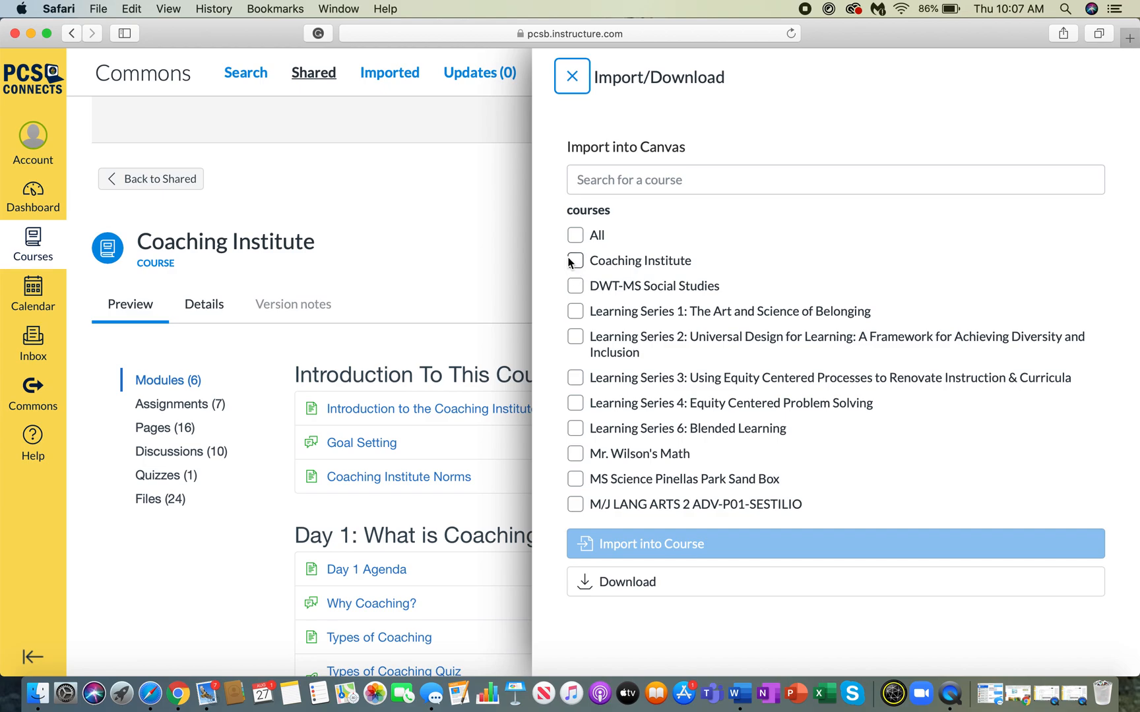
click(575, 260)
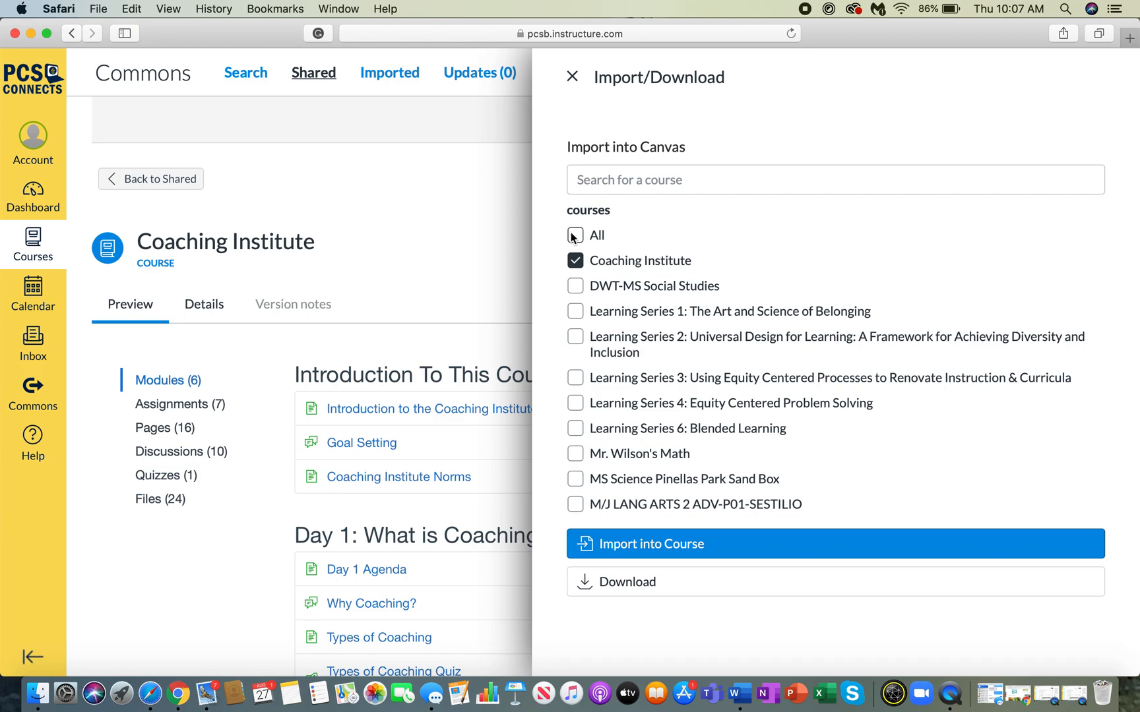
click(575, 235)
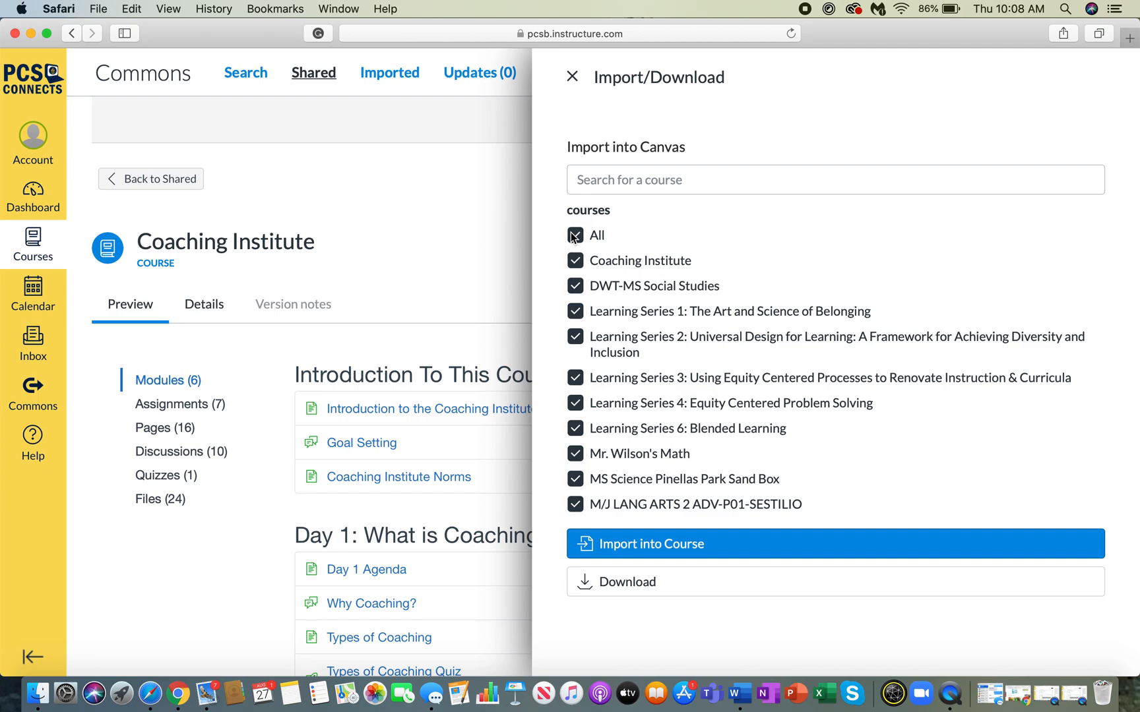
click(576, 235)
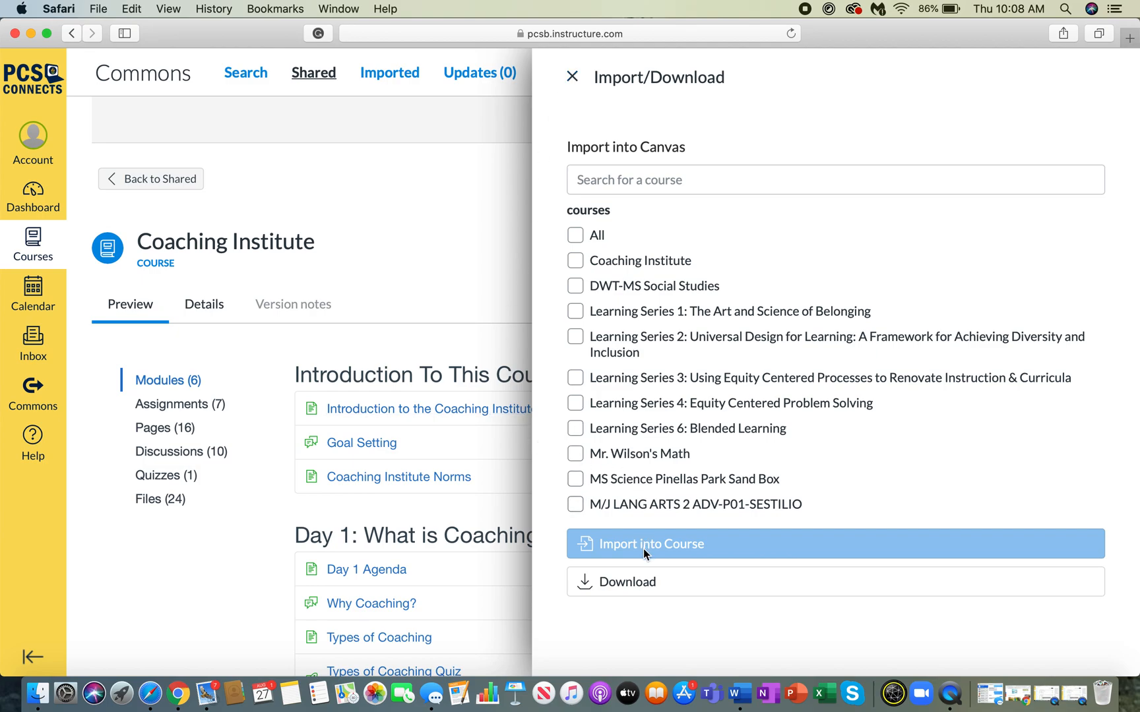
mouse_move(572, 76)
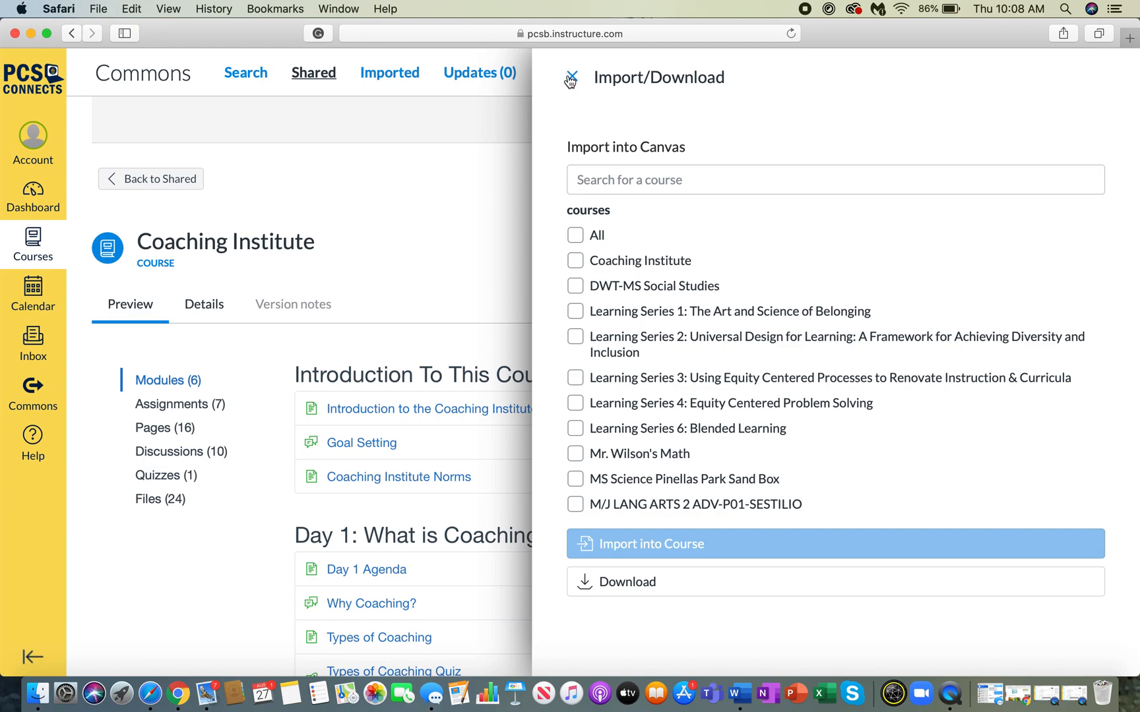
Close the Import/Download panel and bring up the Courses list.
click(571, 78)
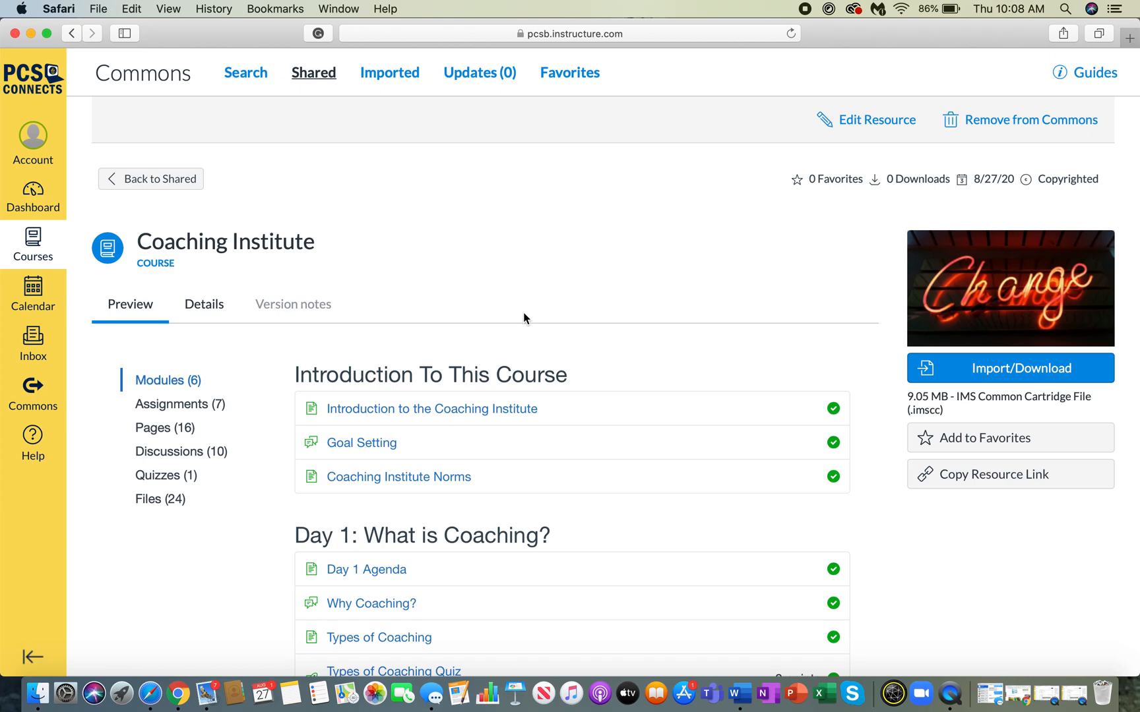
mouse_move(86, 132)
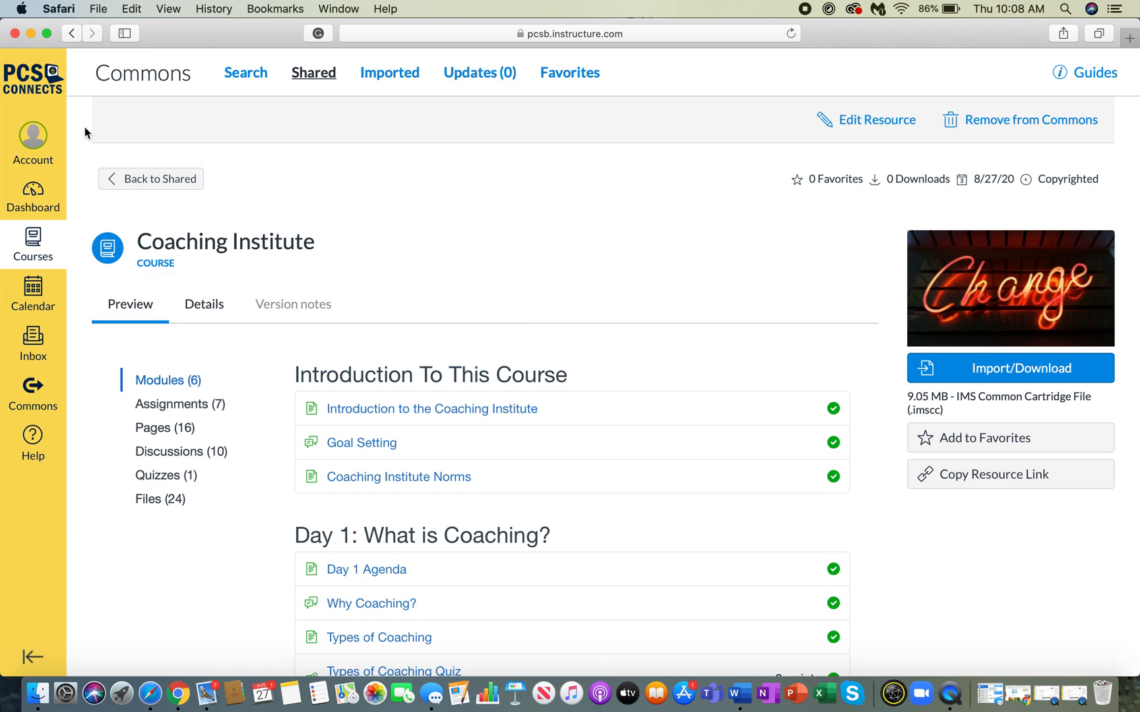
mouse_move(117, 234)
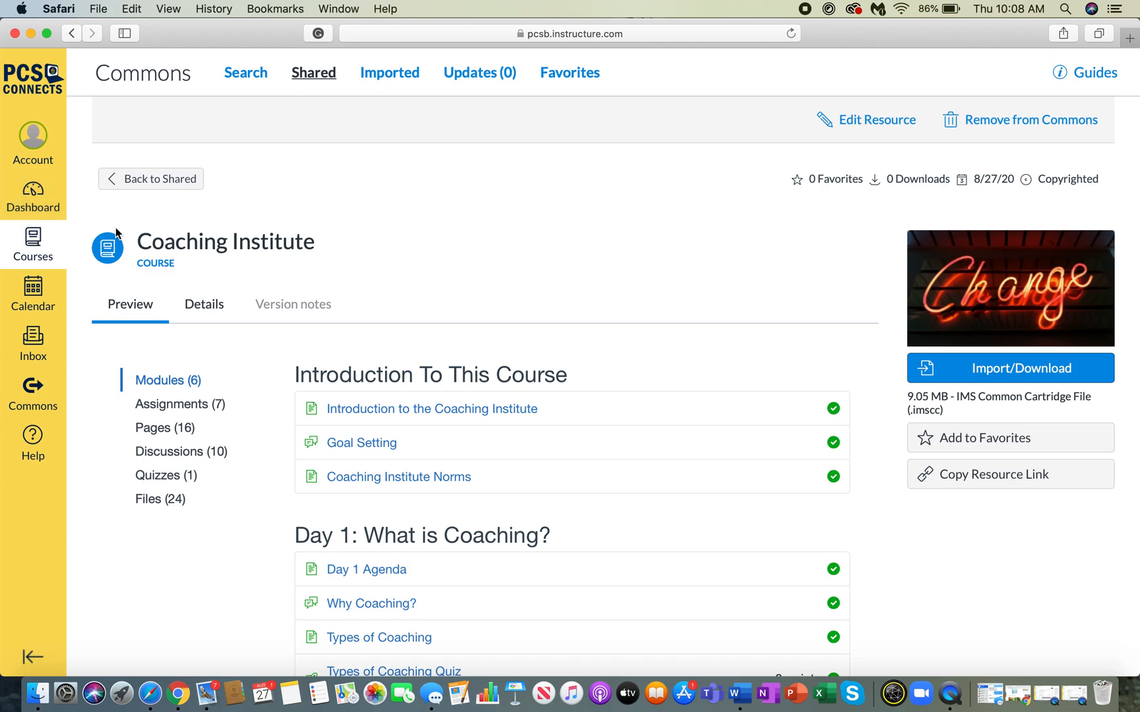
click(33, 244)
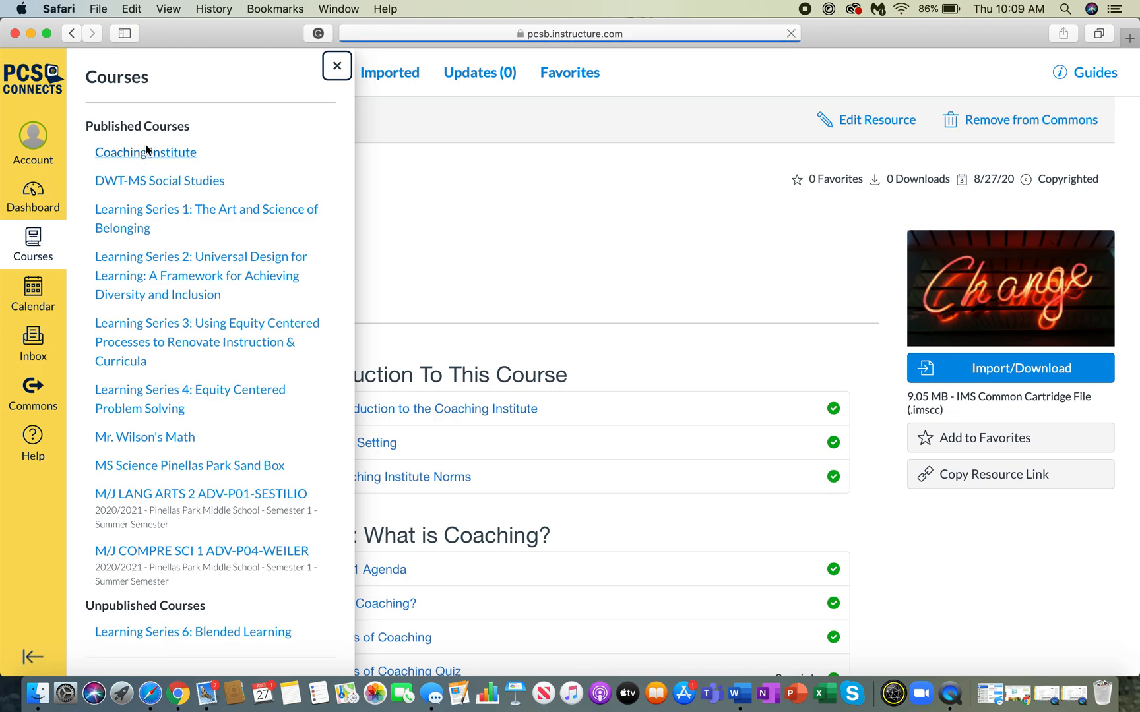
Go to the Coaching Institute course and reach its Import Existing Content page.
click(337, 66)
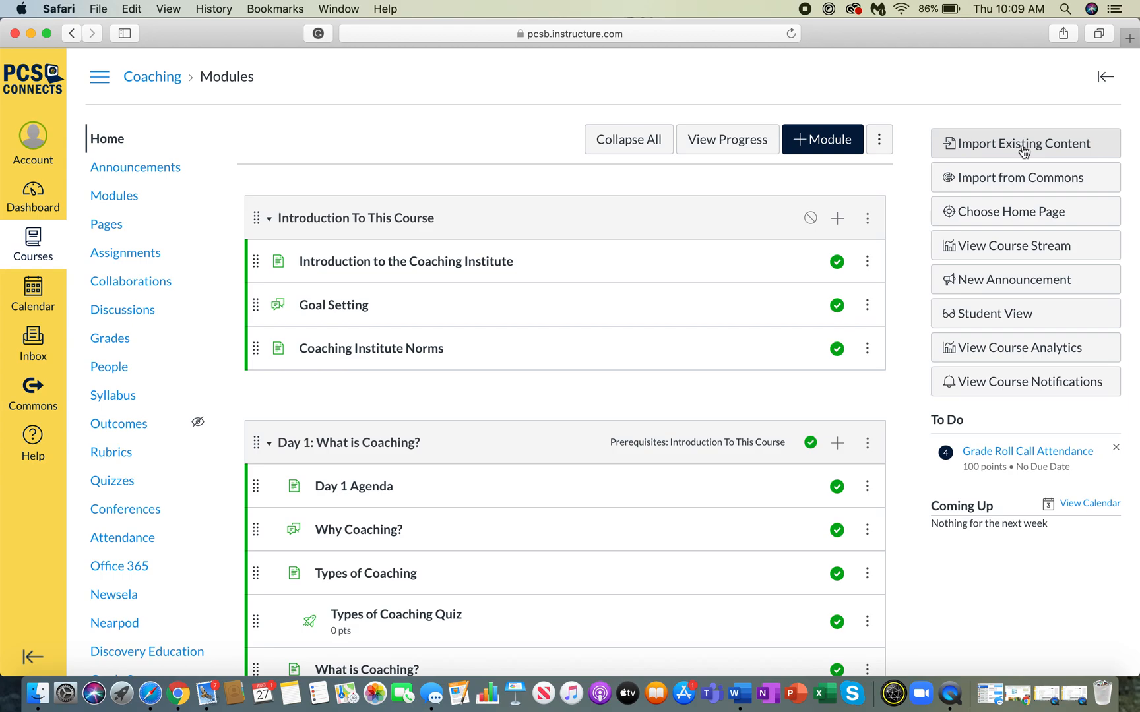
click(1021, 144)
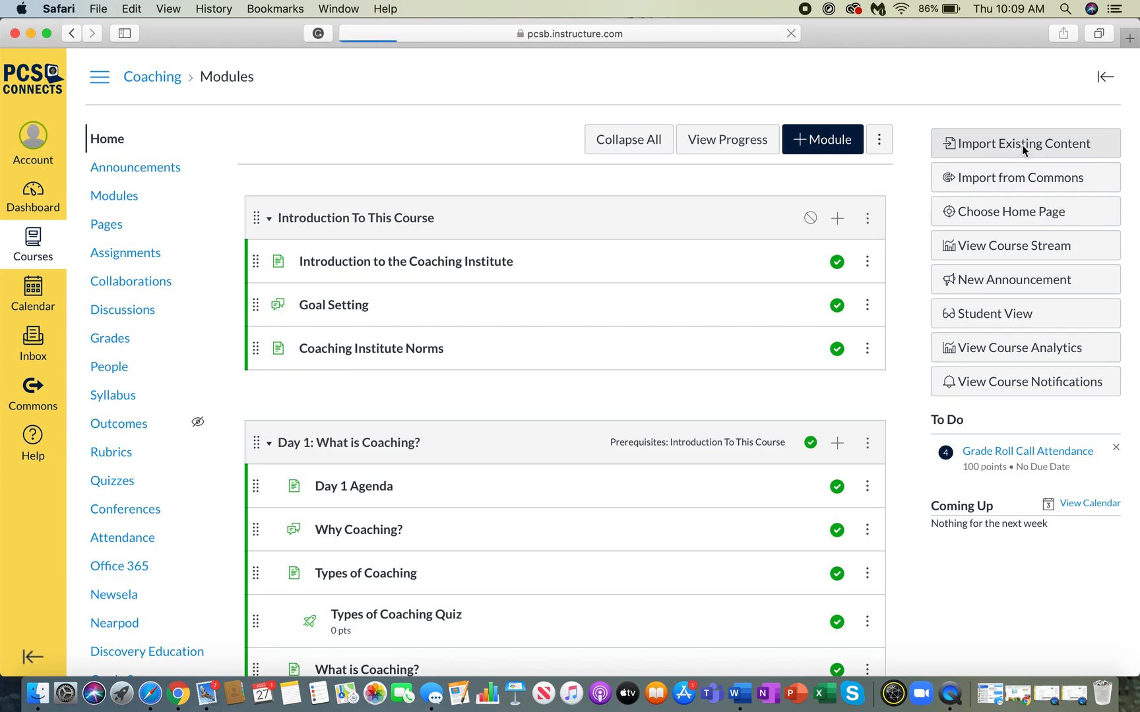
click(1020, 144)
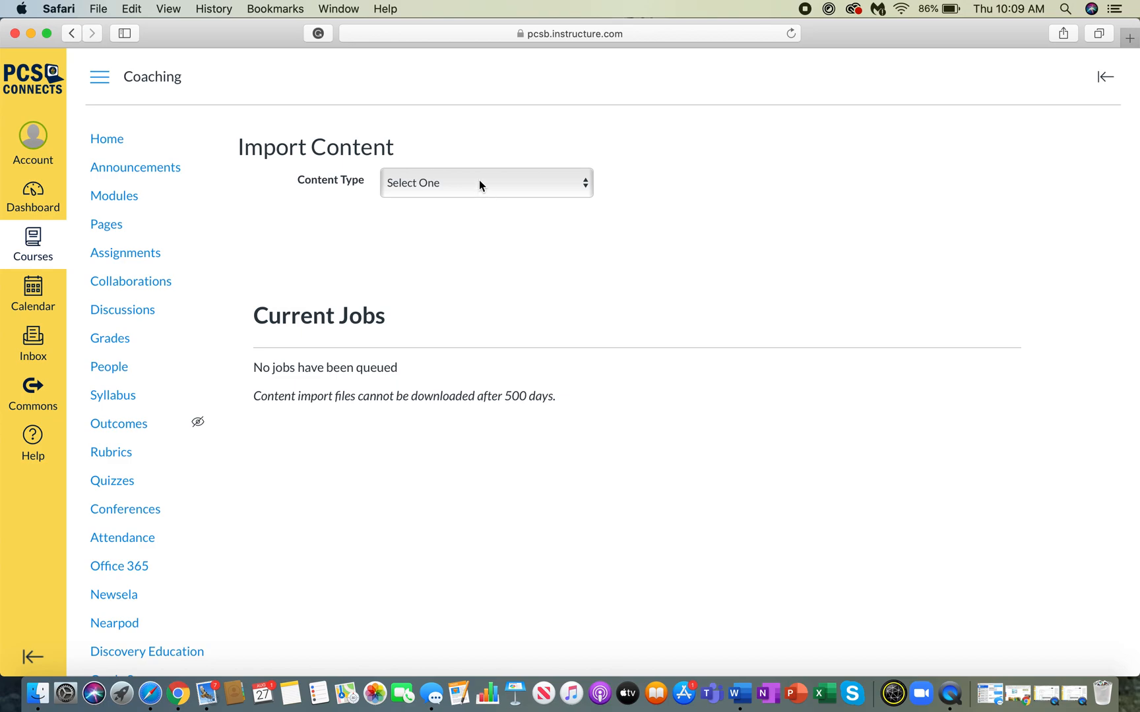
Choose Copy a Canvas Course with Coaching Institute as source and Select specific content.
click(485, 182)
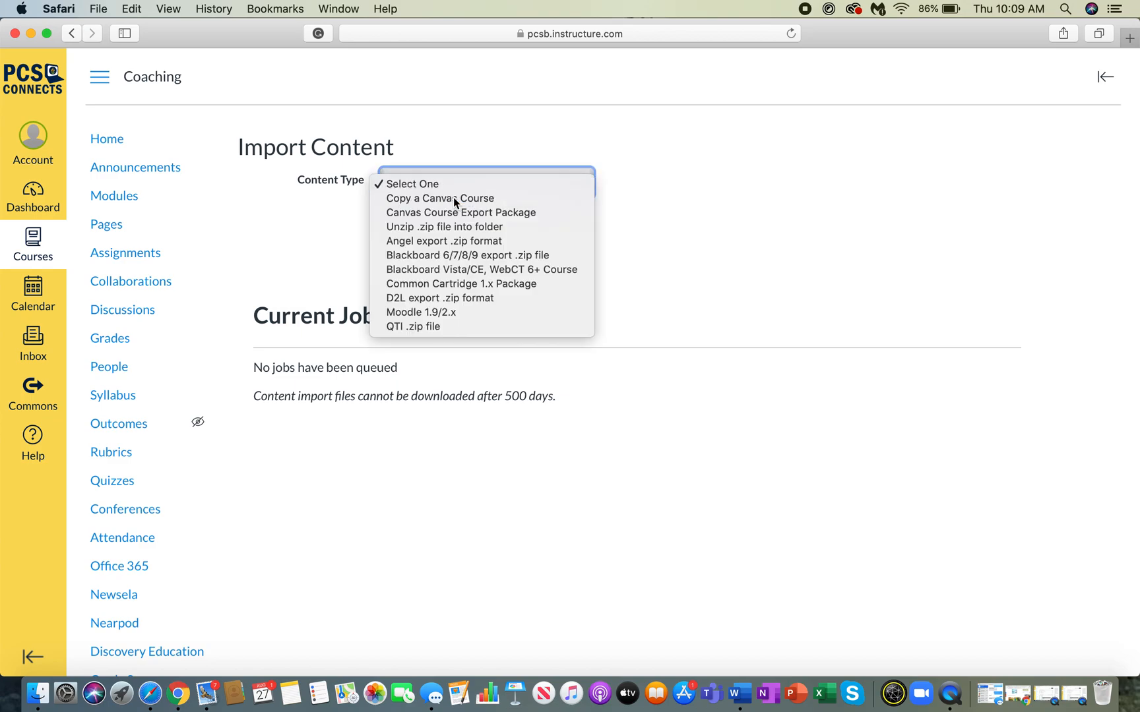
click(439, 198)
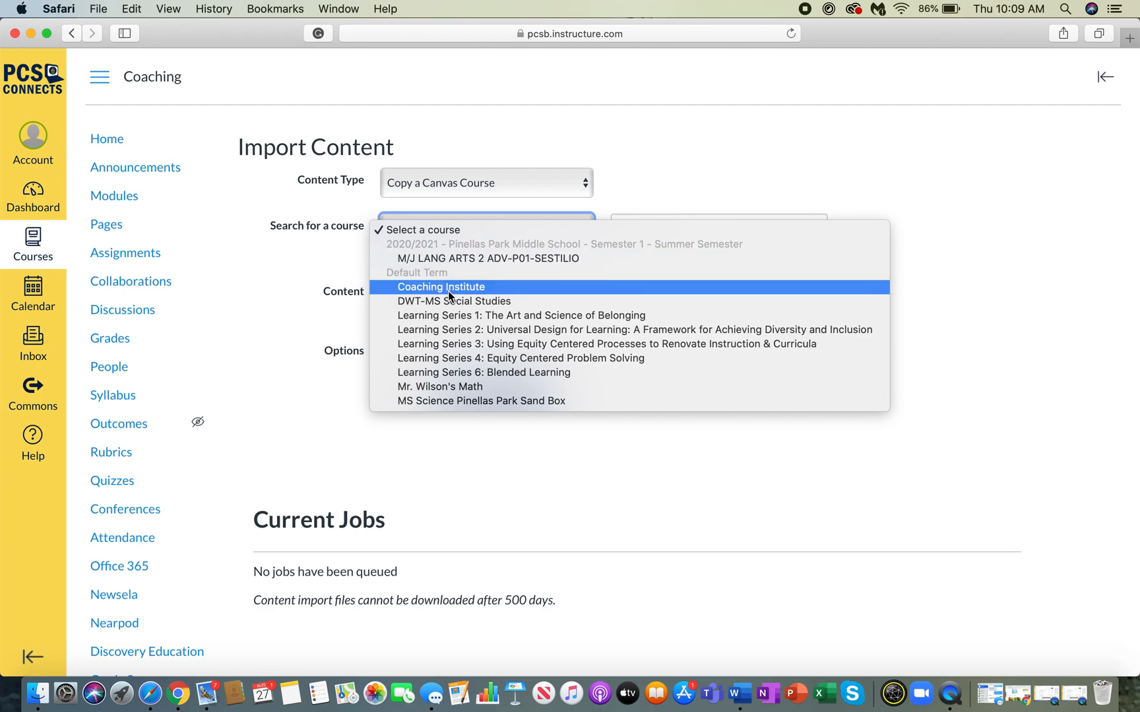
click(441, 286)
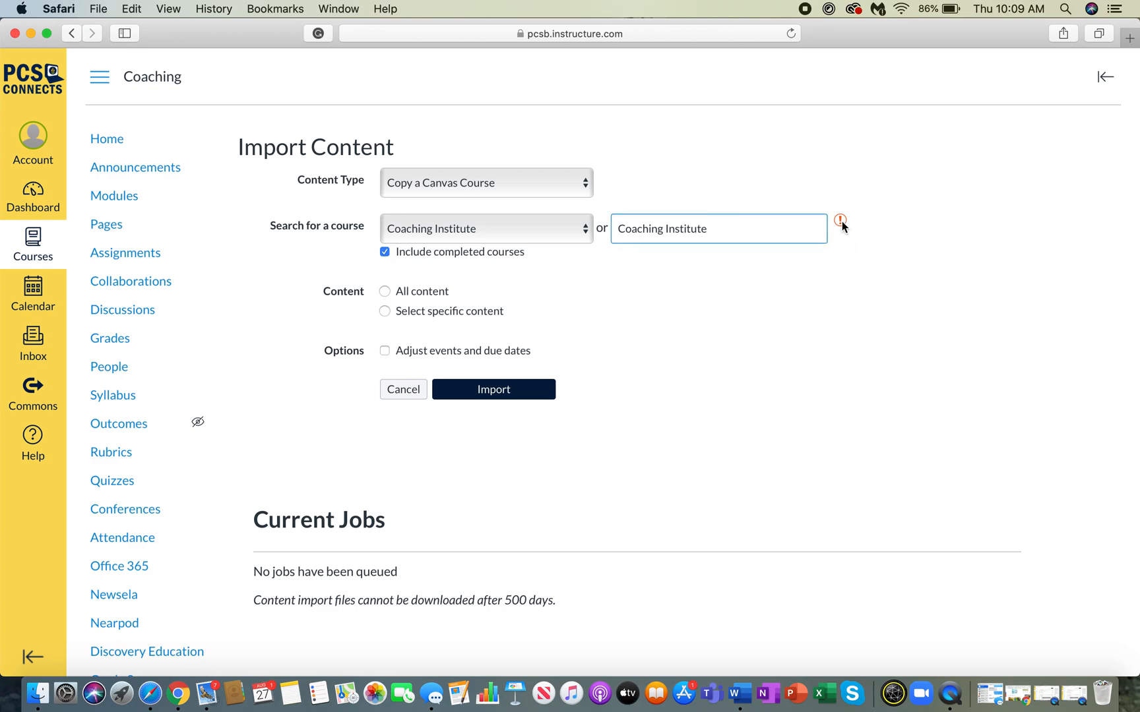
mouse_move(842, 222)
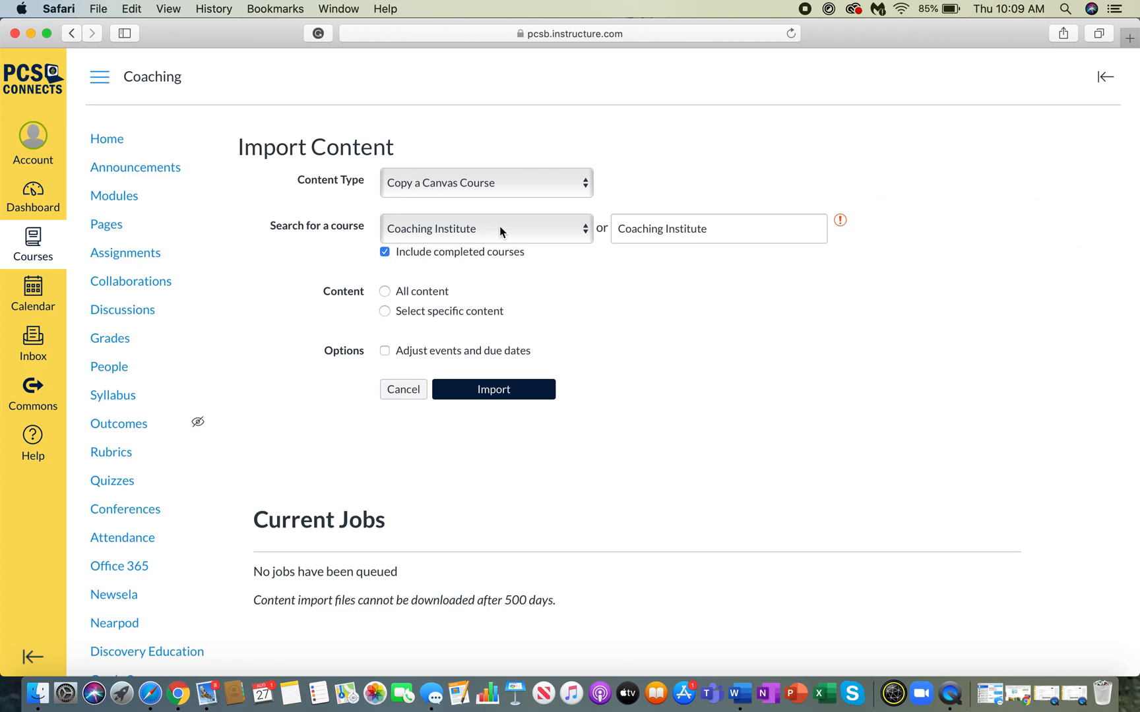
click(486, 229)
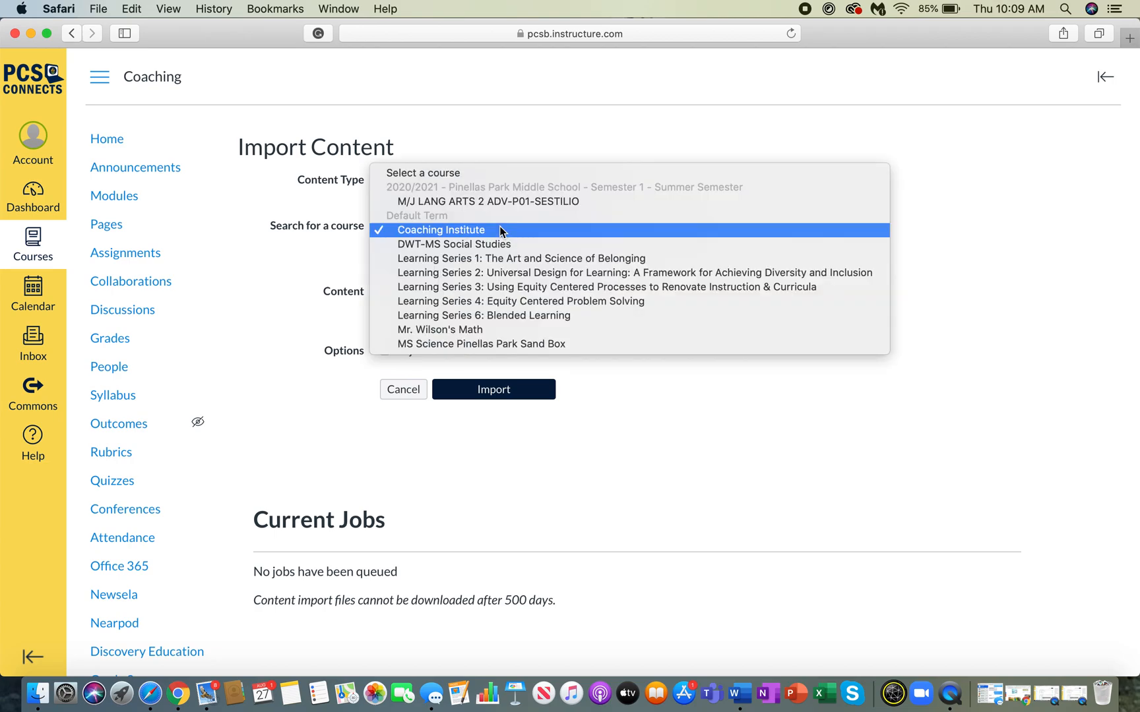
click(440, 230)
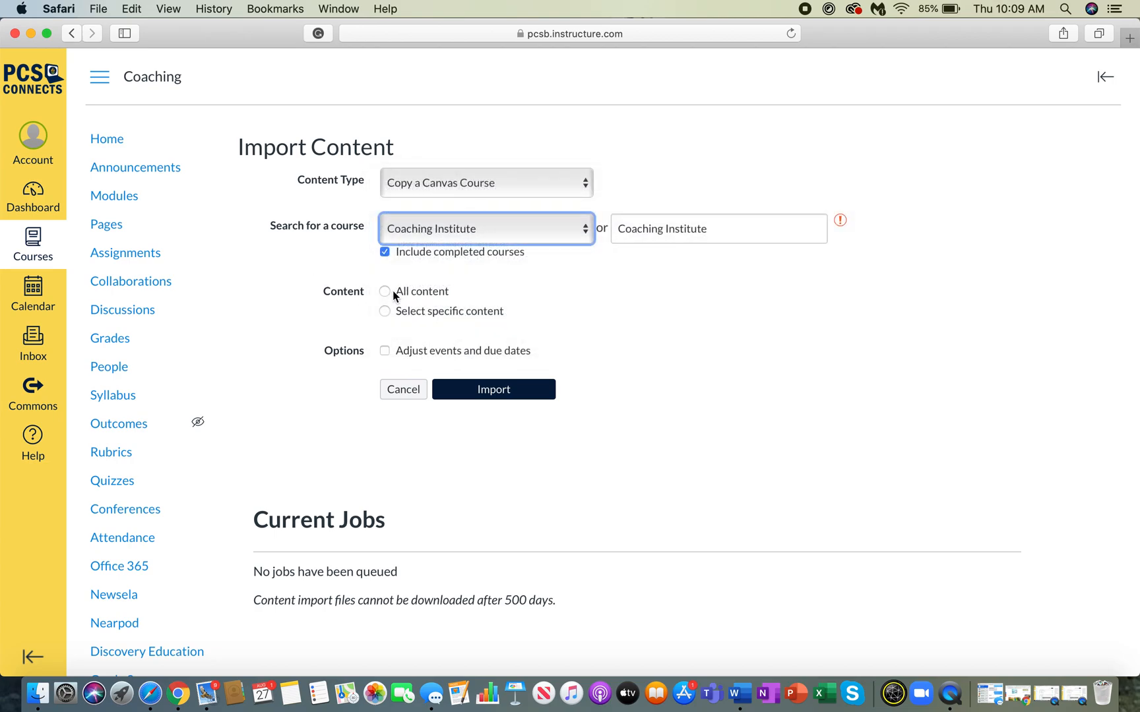
click(384, 312)
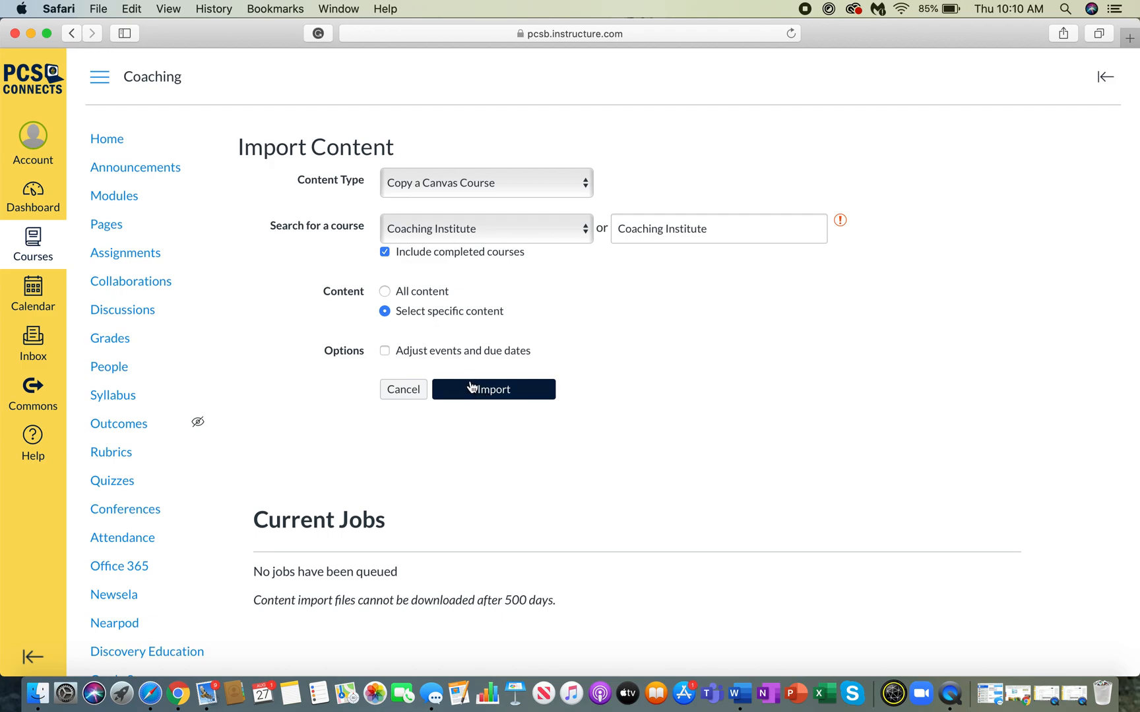
mouse_move(471, 331)
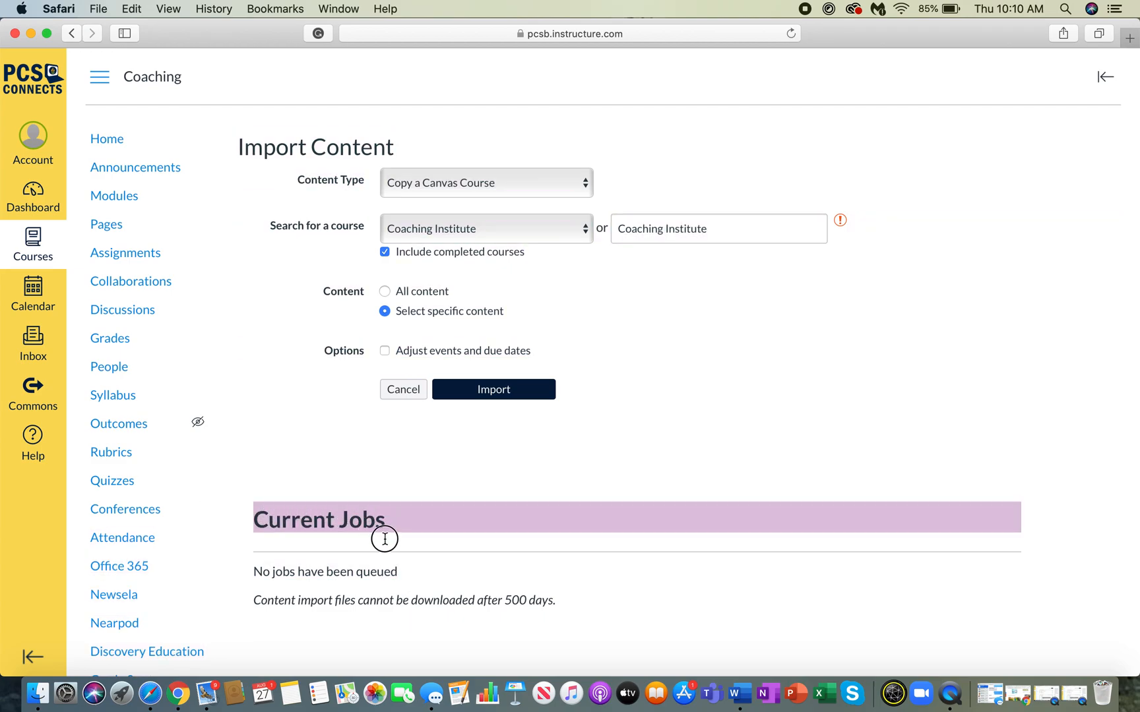
mouse_move(660, 599)
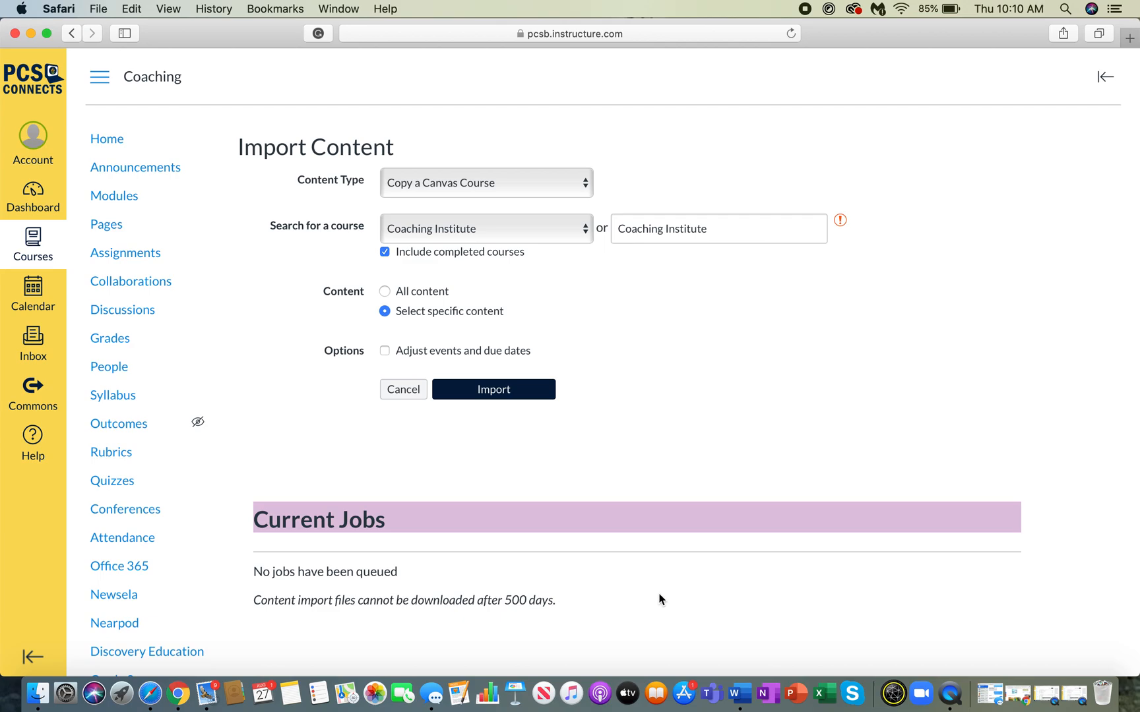
mouse_move(987, 602)
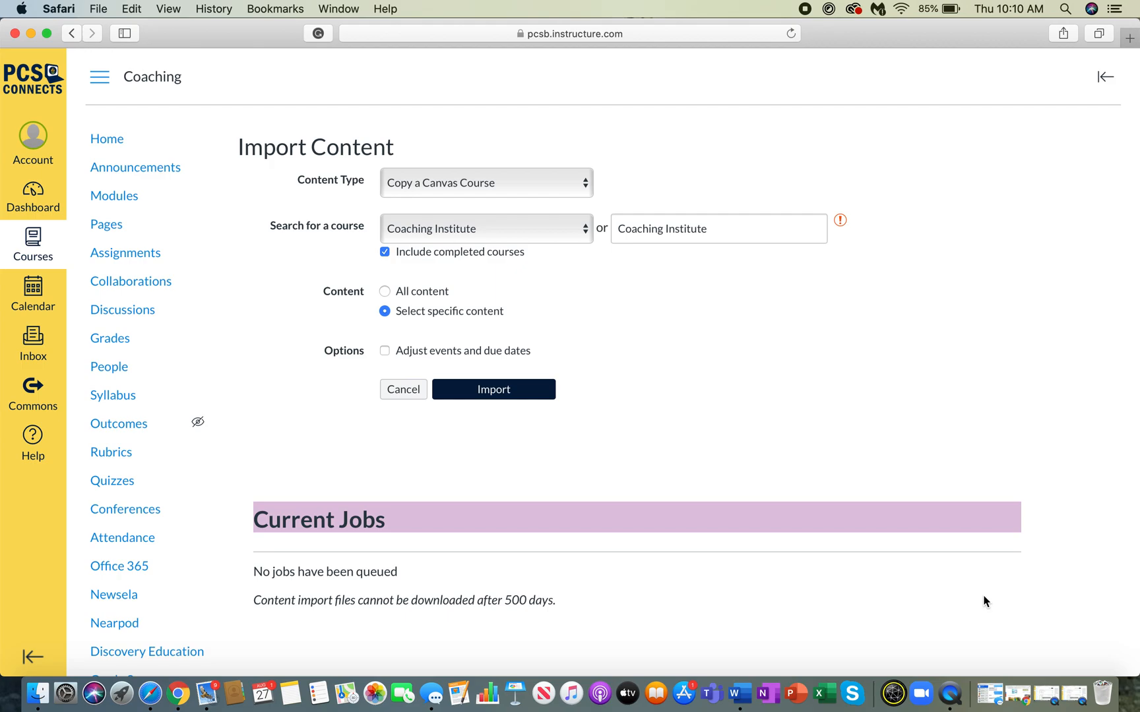
mouse_move(822, 575)
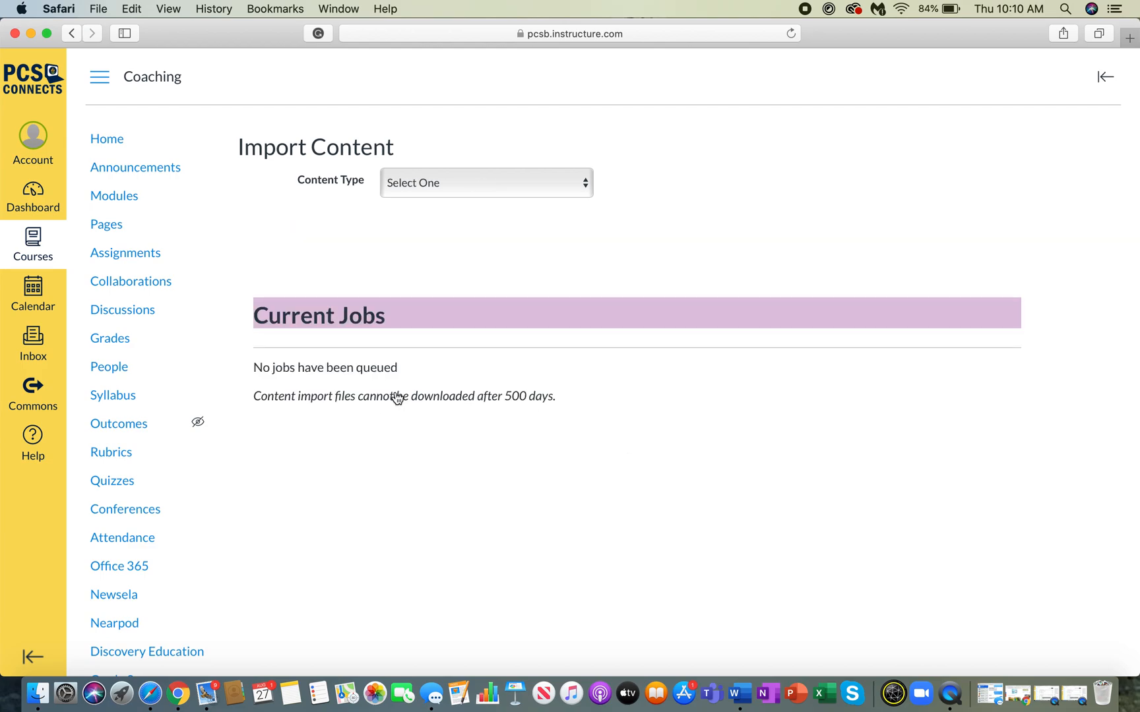
mouse_move(107, 138)
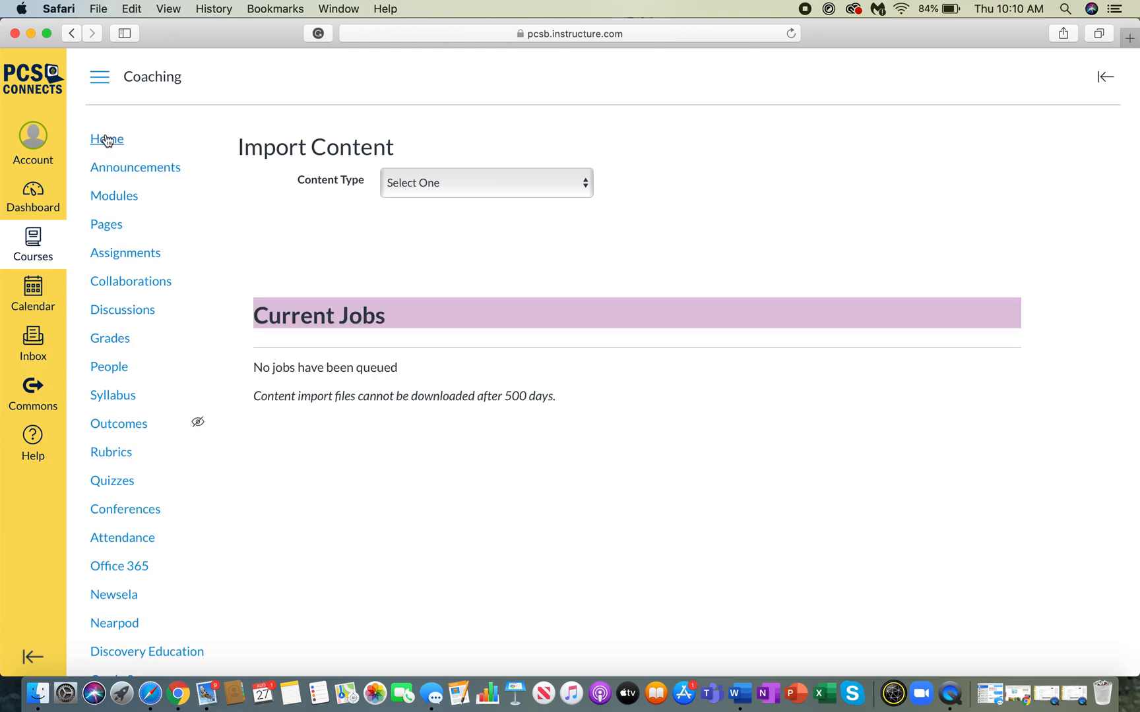
Return to the Coaching course home and look down the modules list.
click(115, 195)
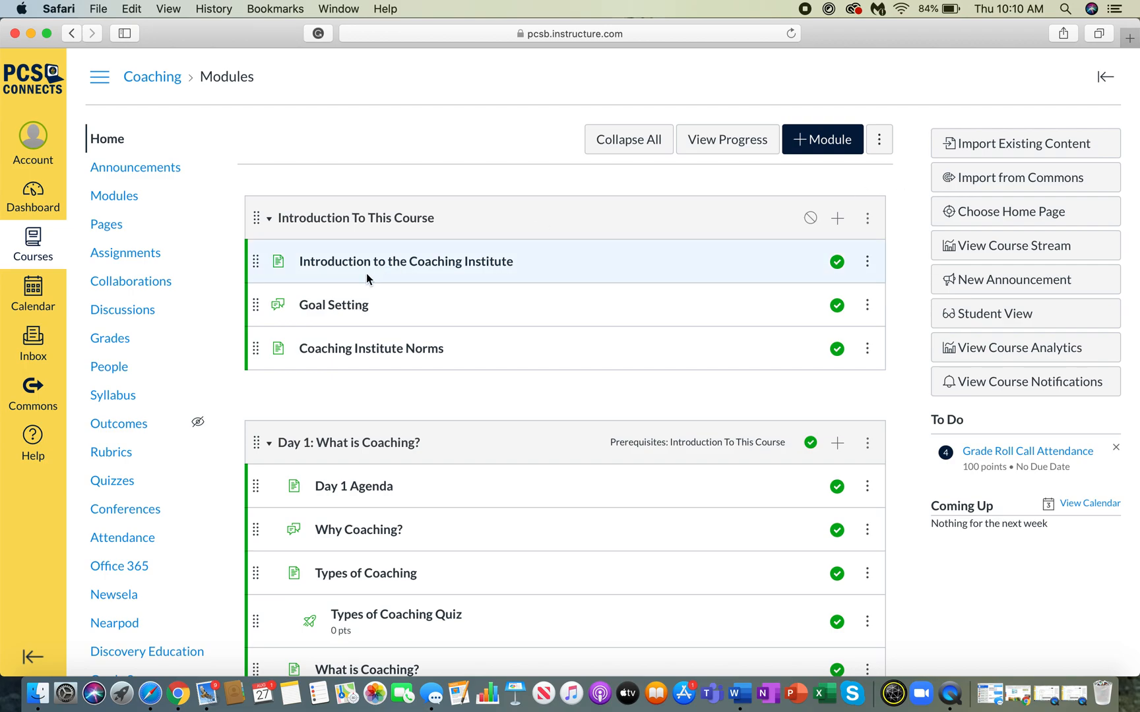
scroll(down, 3)
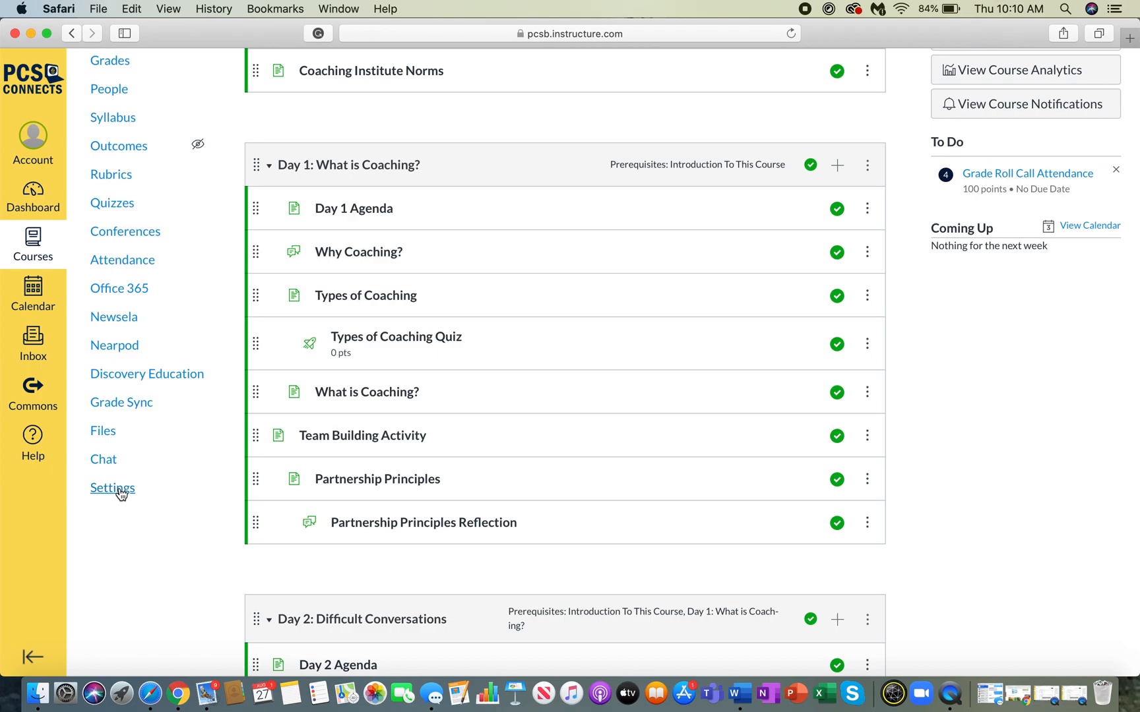
Reach the Content Exports page from the course settings.
click(112, 488)
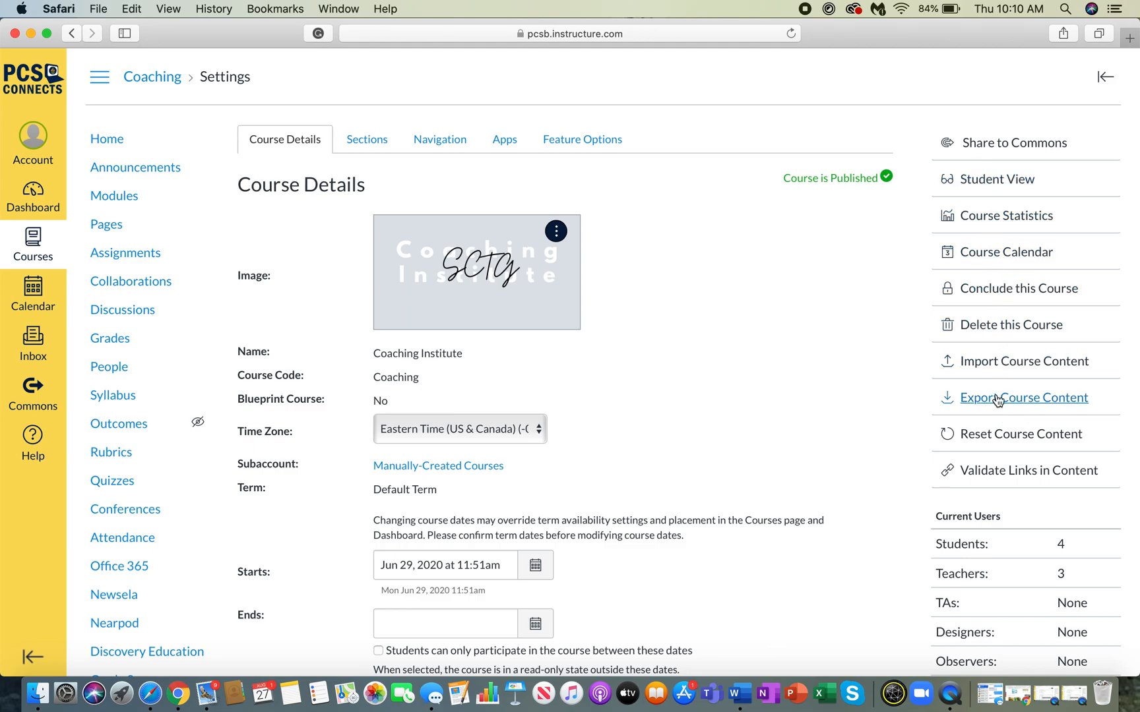
click(1025, 397)
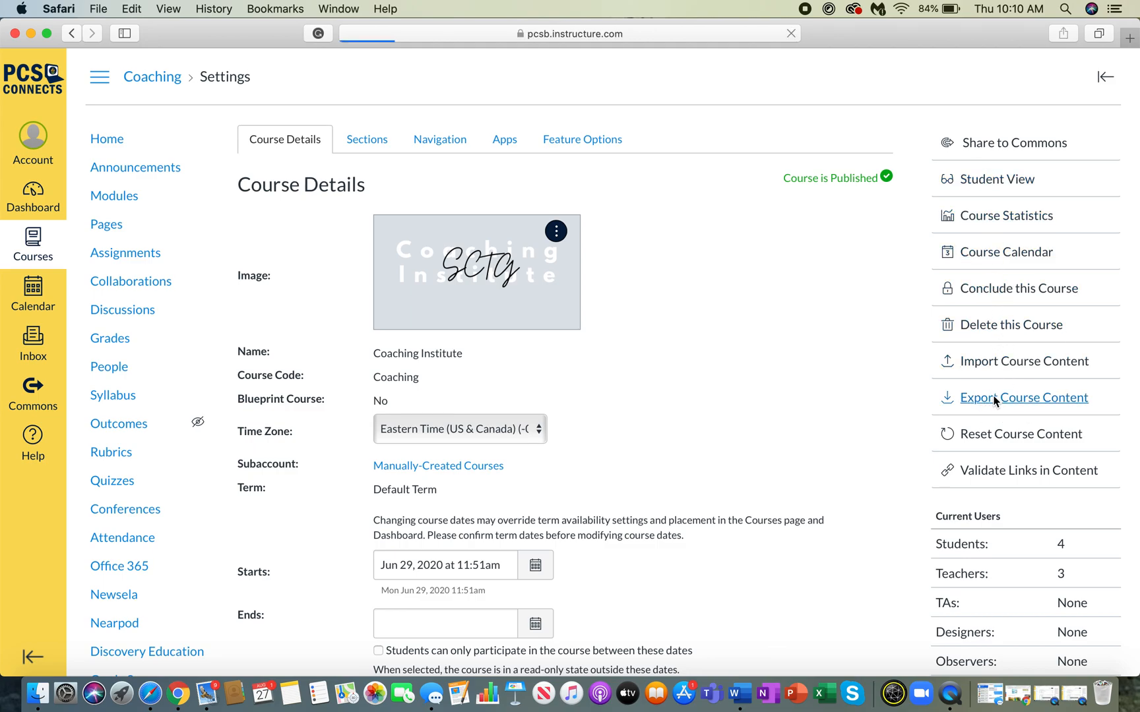
click(1024, 397)
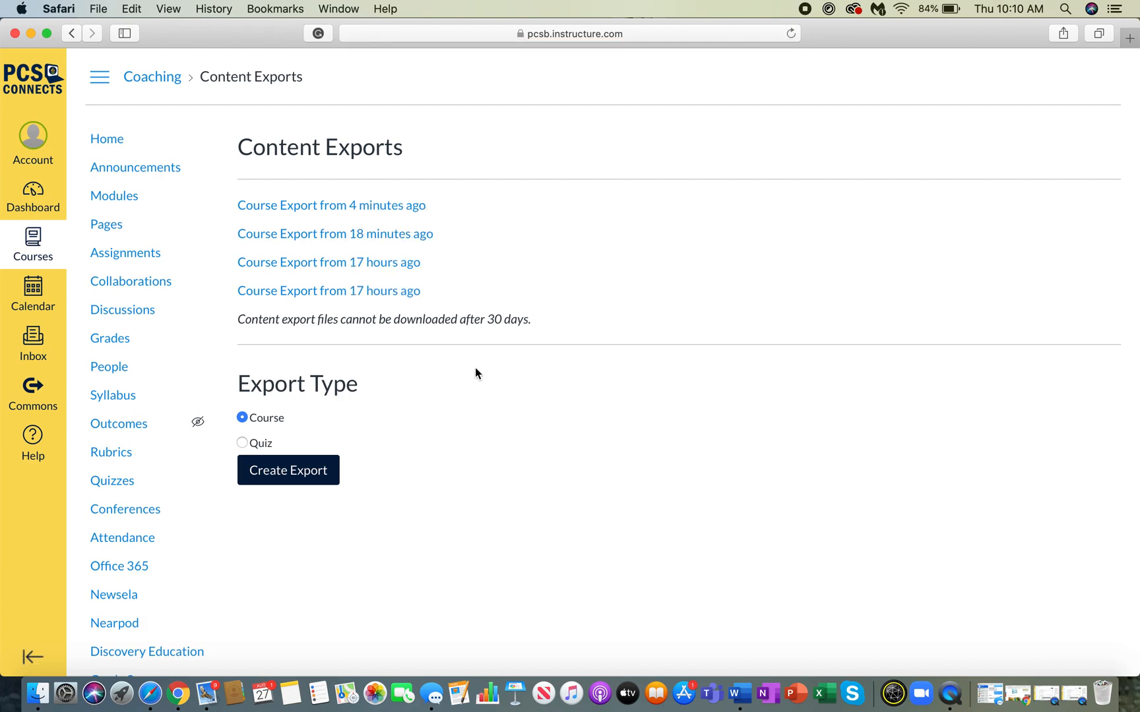
mouse_move(331, 291)
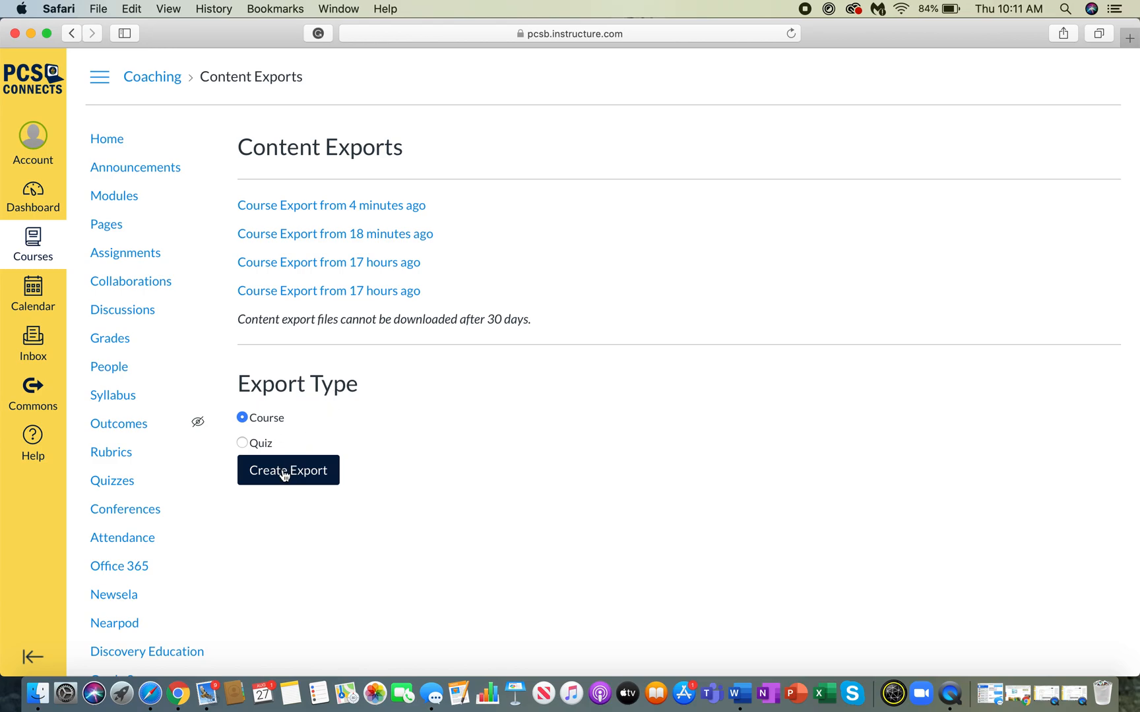
mouse_move(265, 425)
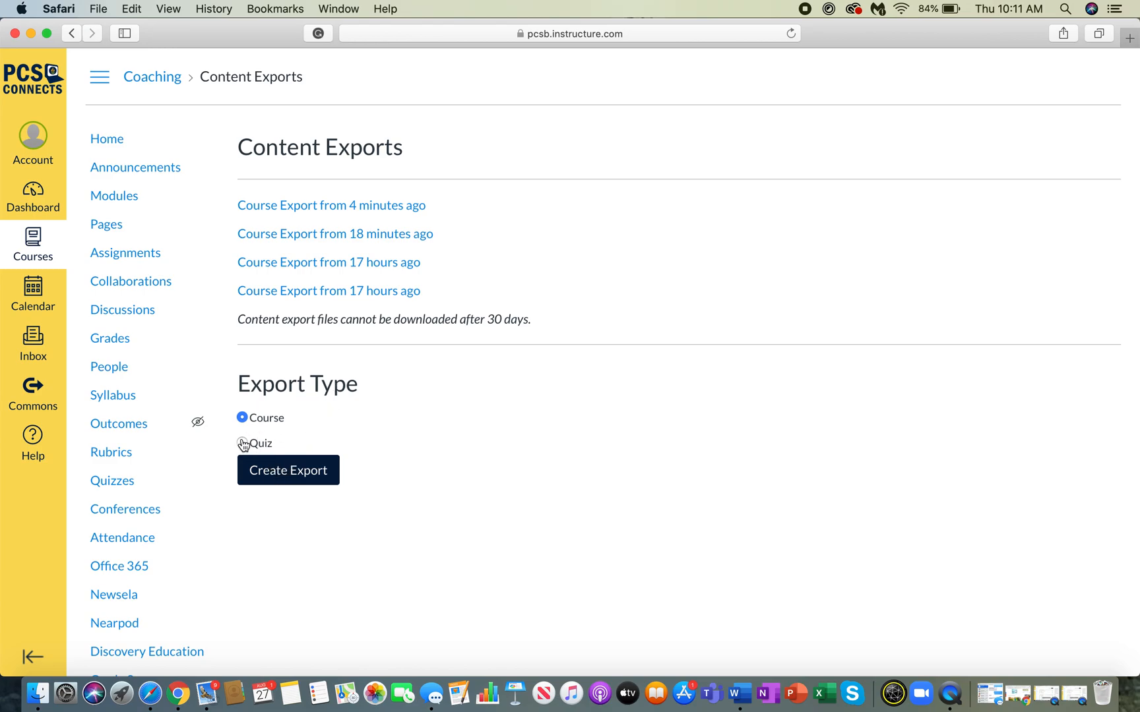
Try the Quiz export type, switch back to Course and create the export.
click(242, 443)
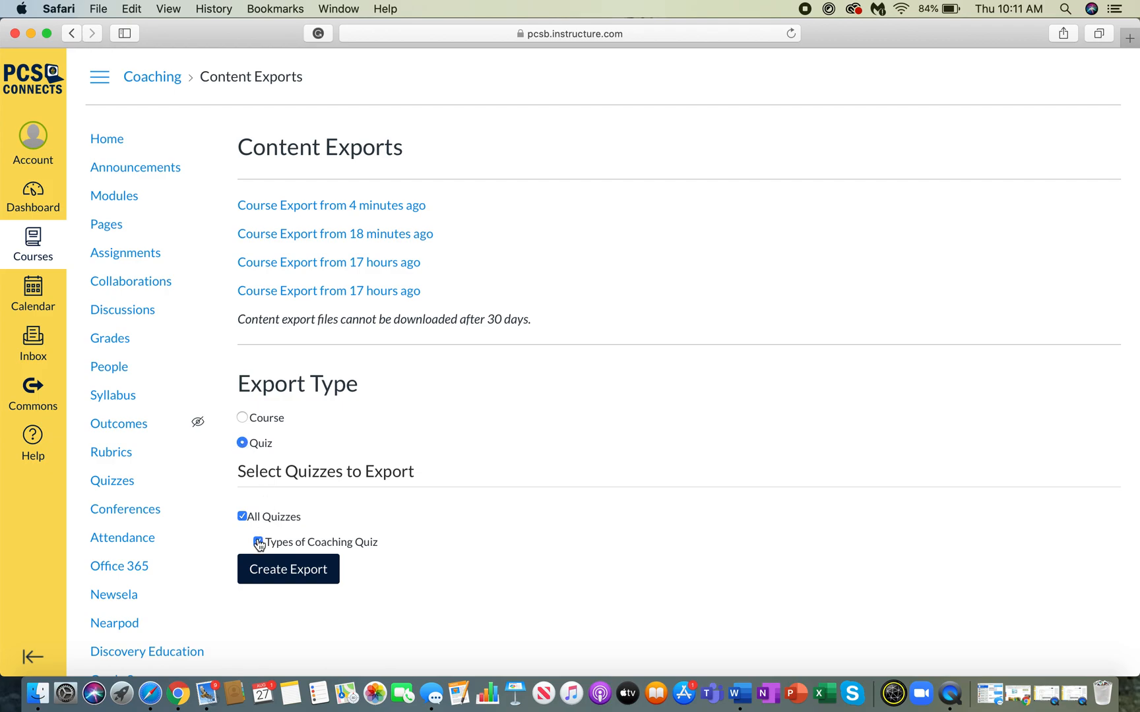
click(257, 542)
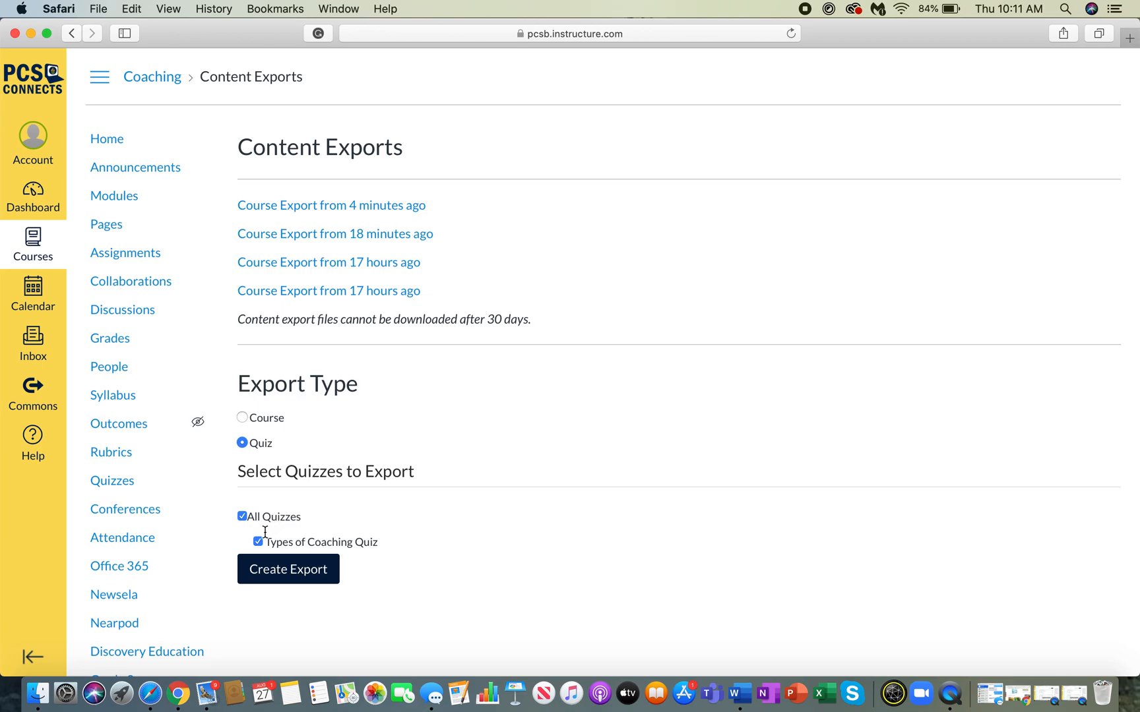
mouse_move(343, 565)
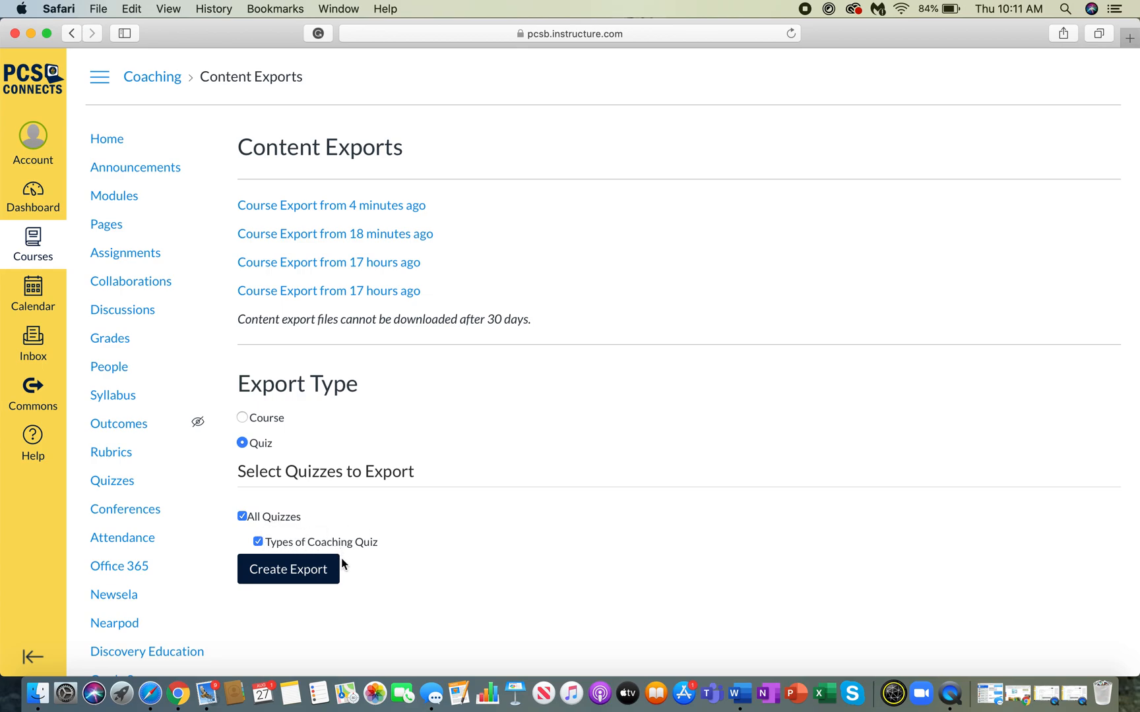
click(242, 417)
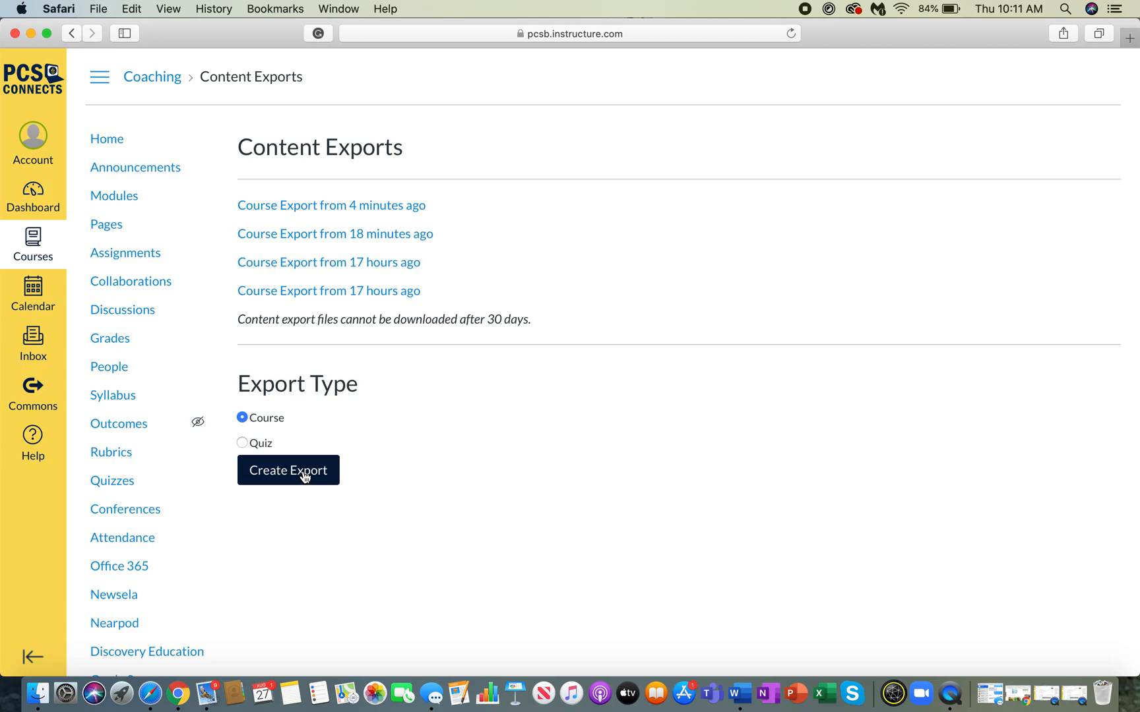
click(288, 469)
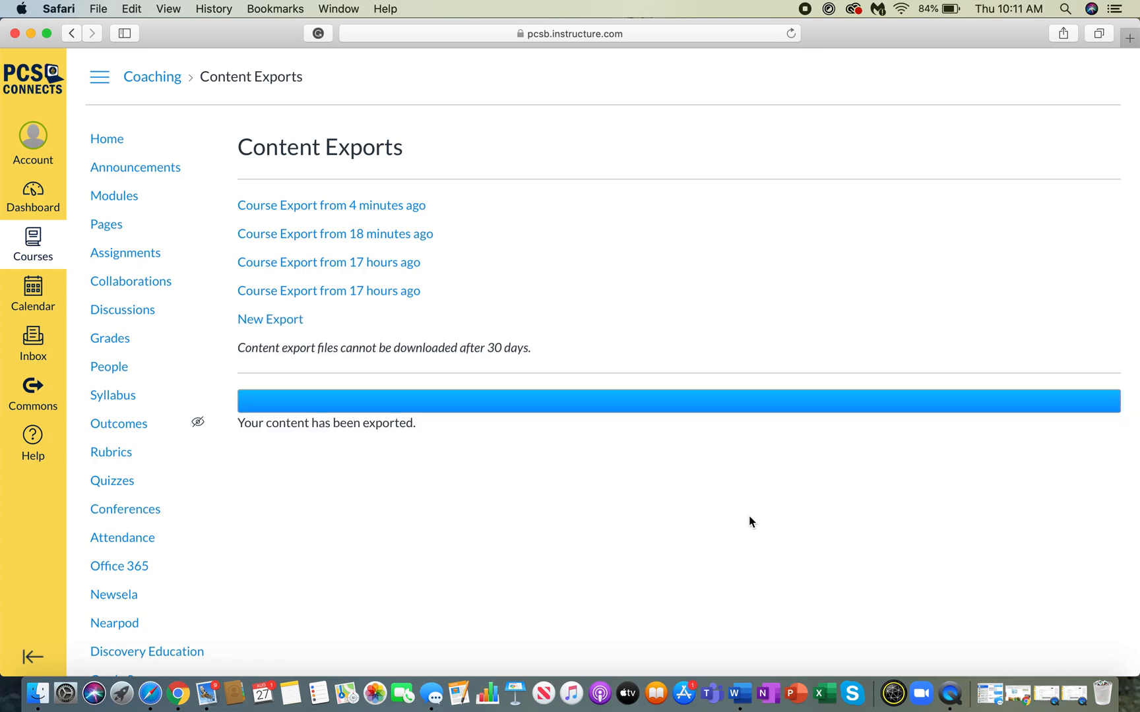
mouse_move(275, 335)
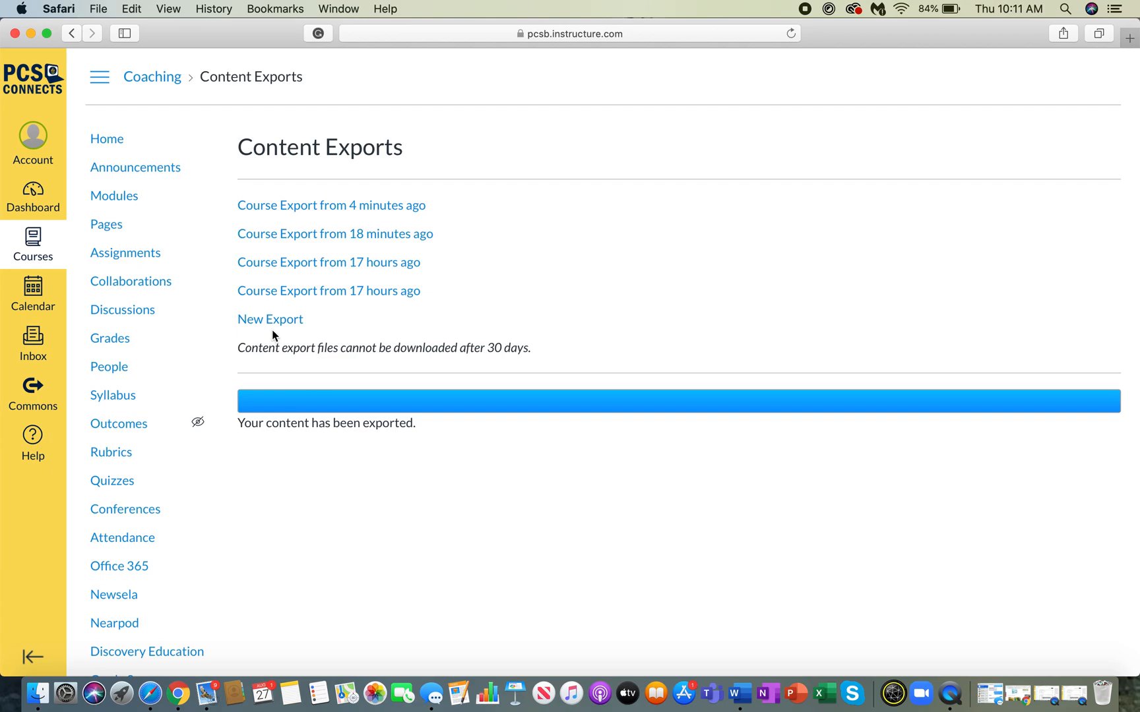
mouse_move(329, 290)
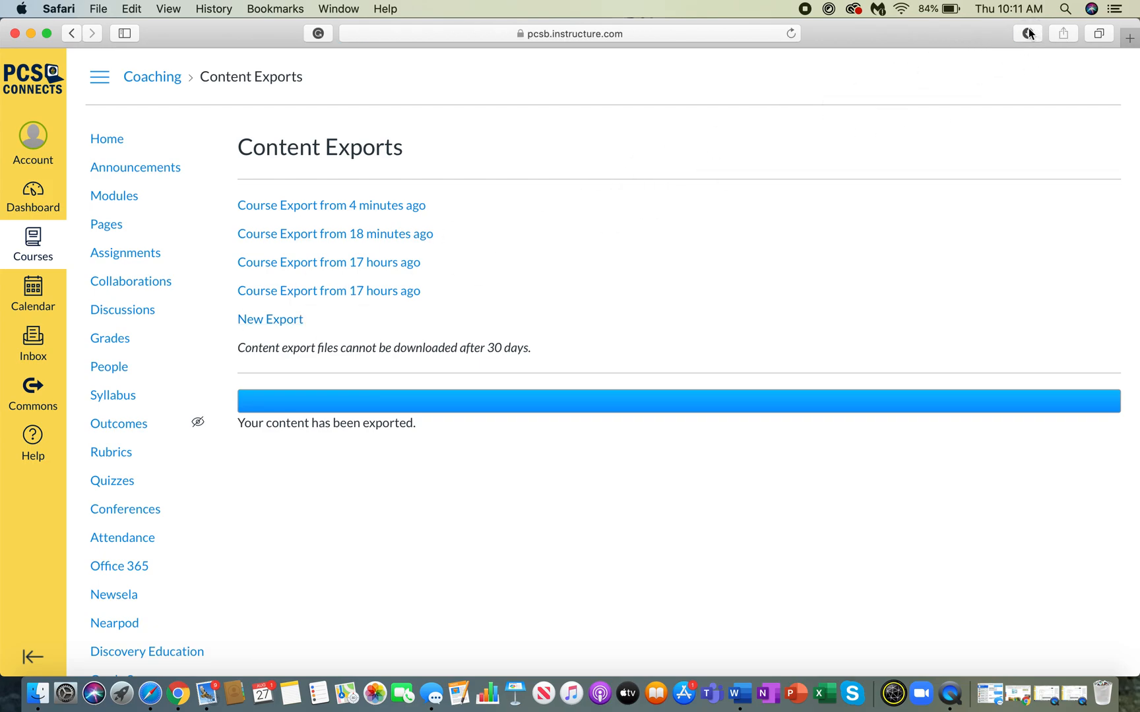
Try opening the downloaded .imscc package, dismiss the can't-open warning and clear the downloads list.
click(1028, 33)
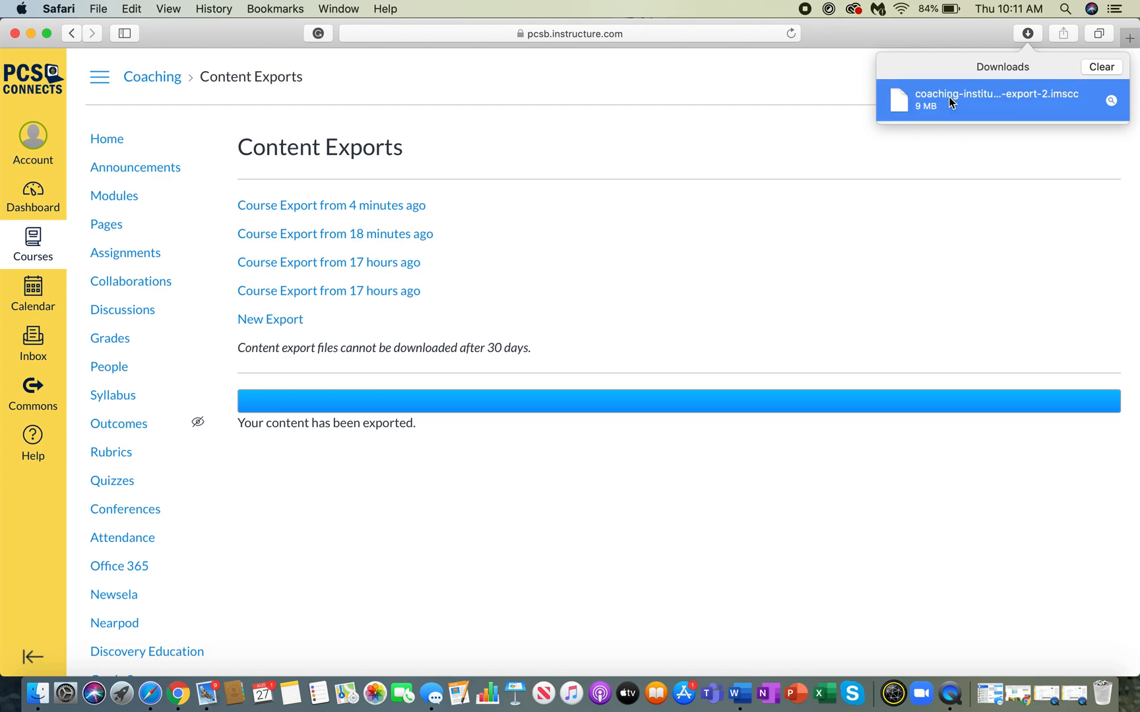
click(996, 99)
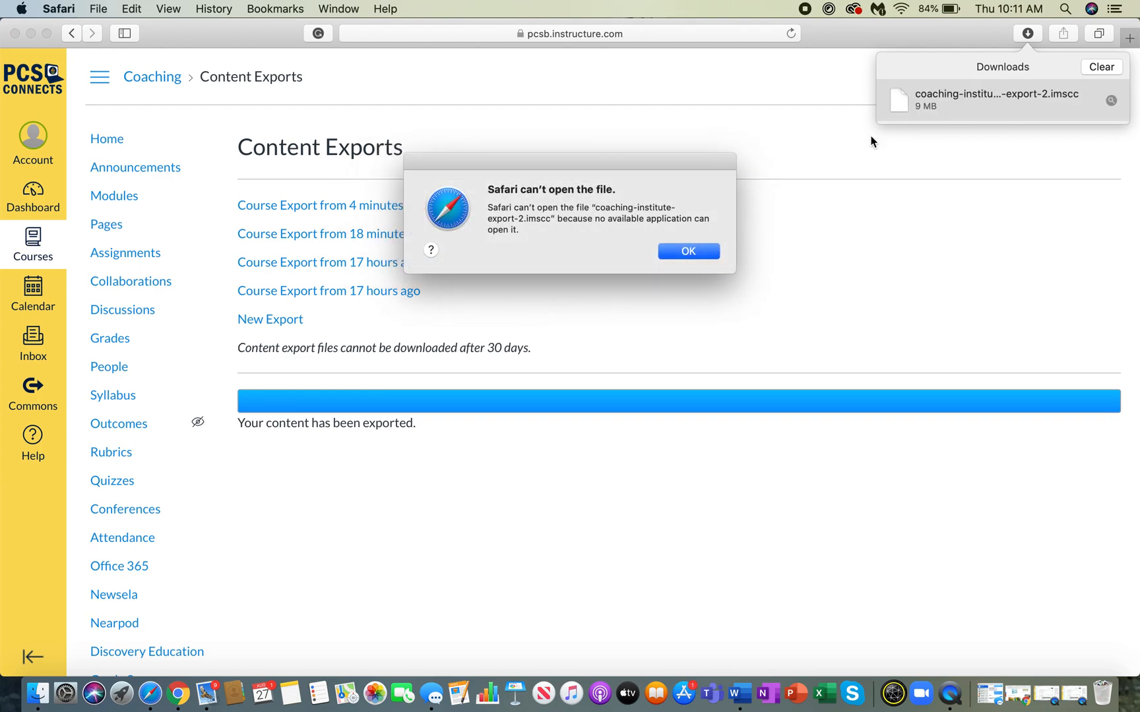
mouse_move(779, 203)
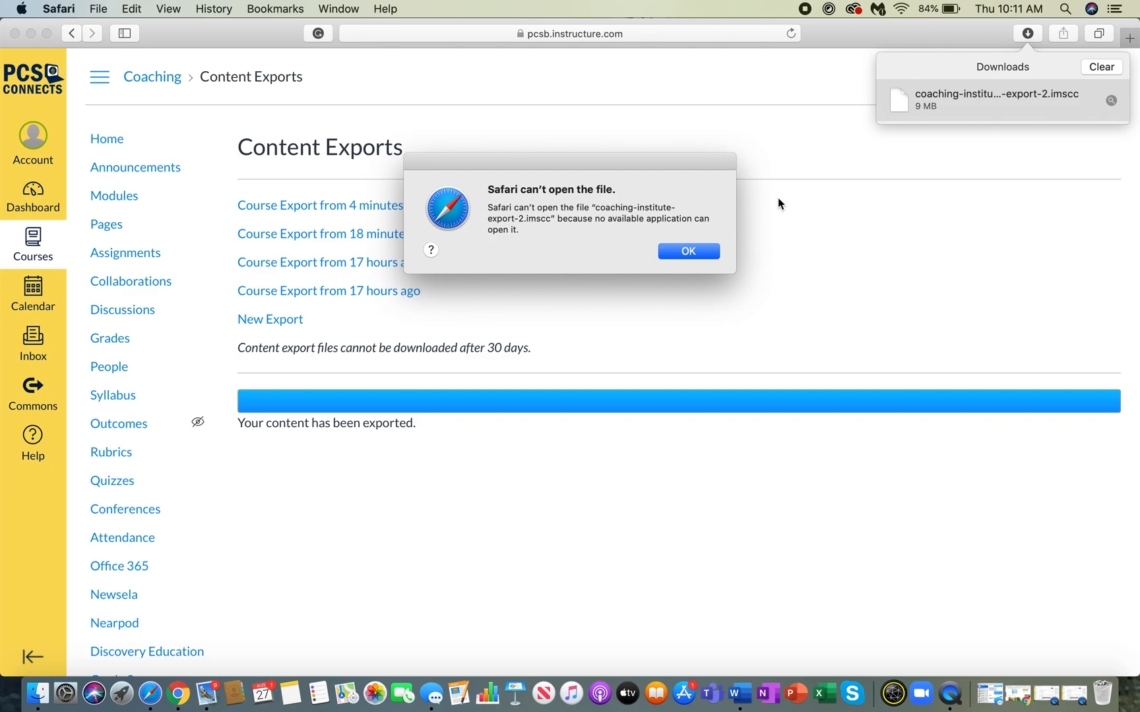
click(687, 250)
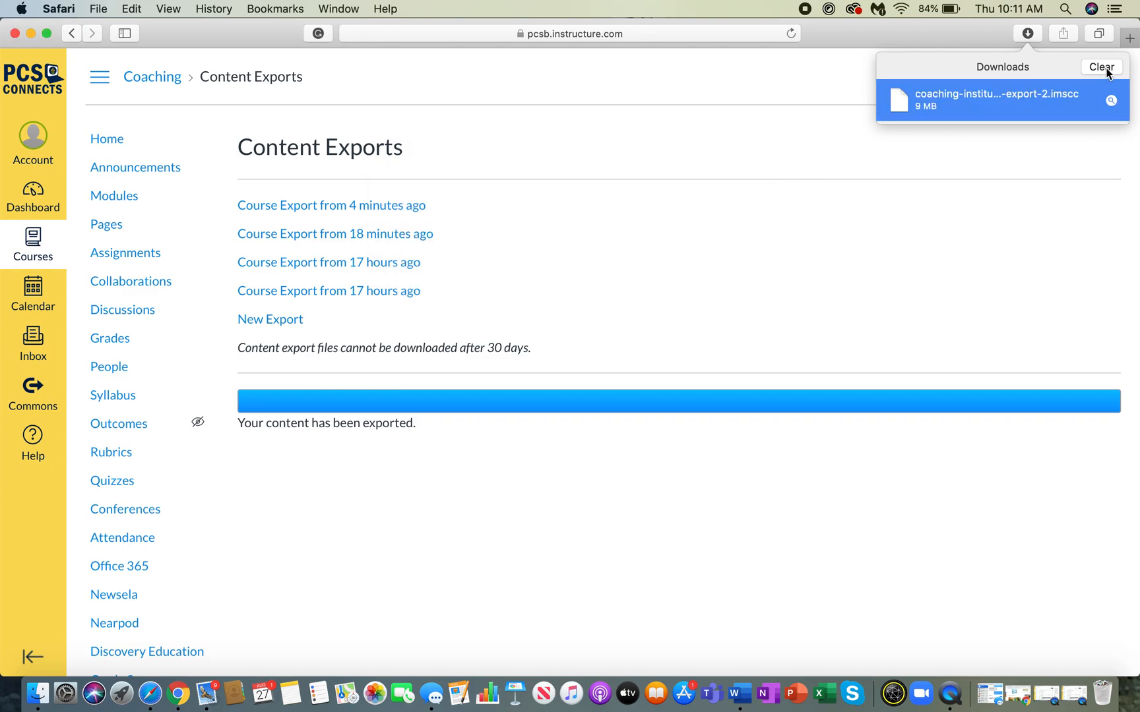
click(500, 262)
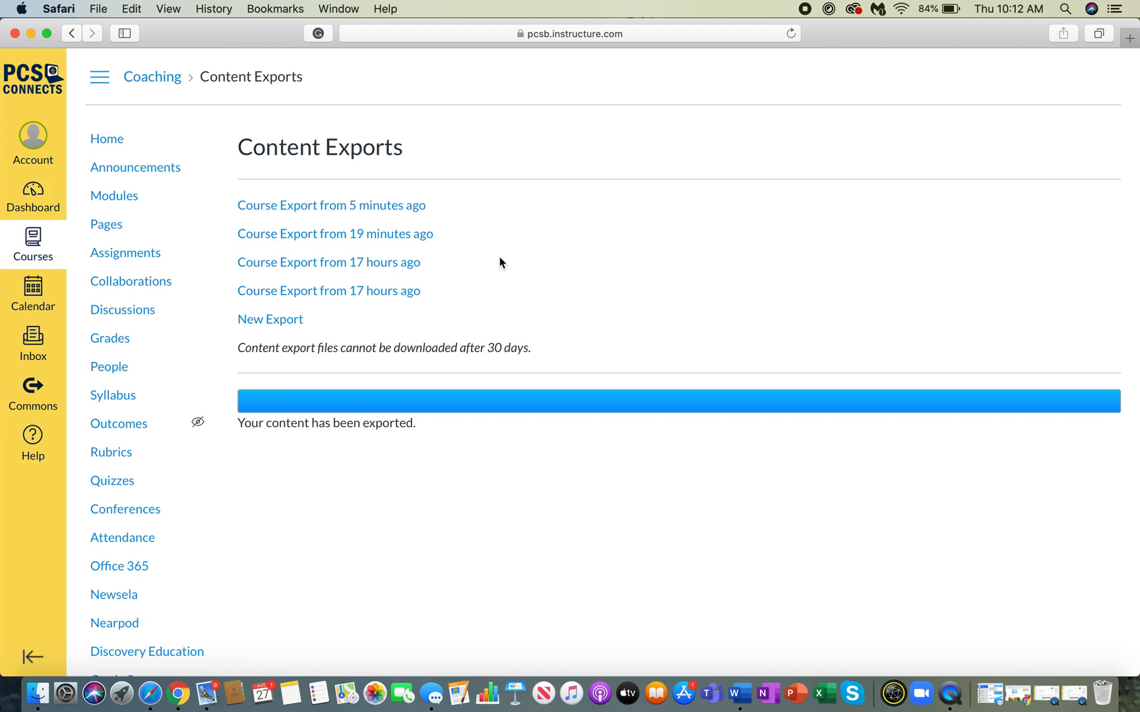
scroll(down, 3)
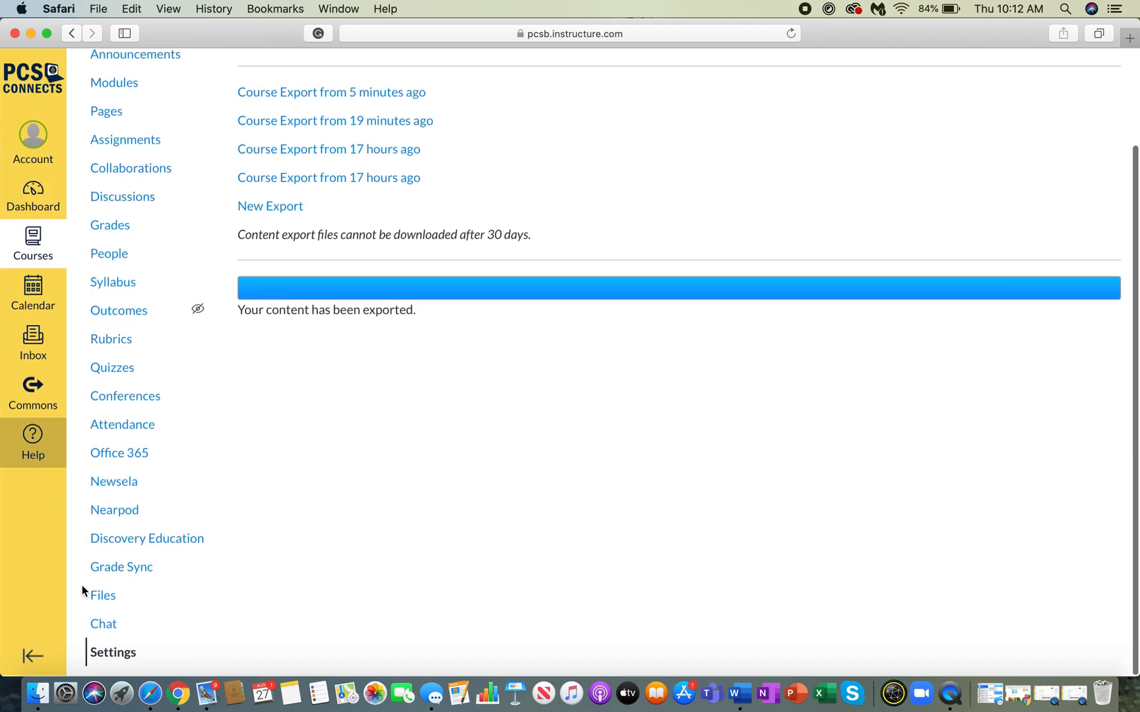
Start a course import of type Canvas Course Export Package from Settings.
click(112, 652)
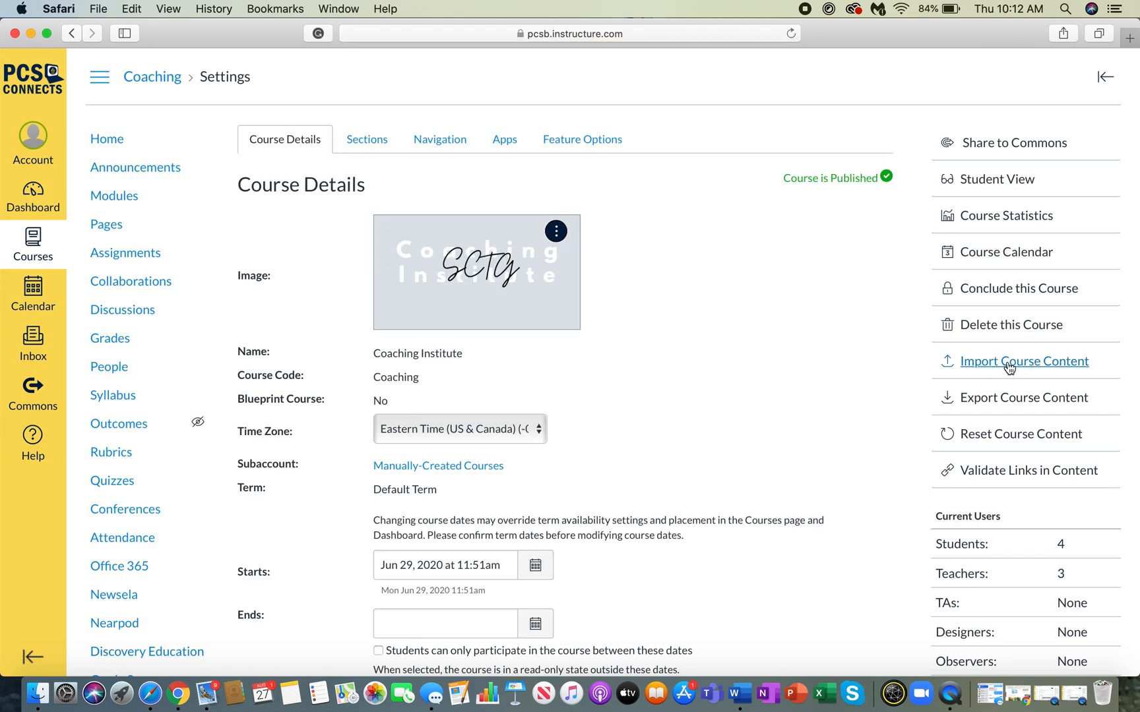
click(1024, 360)
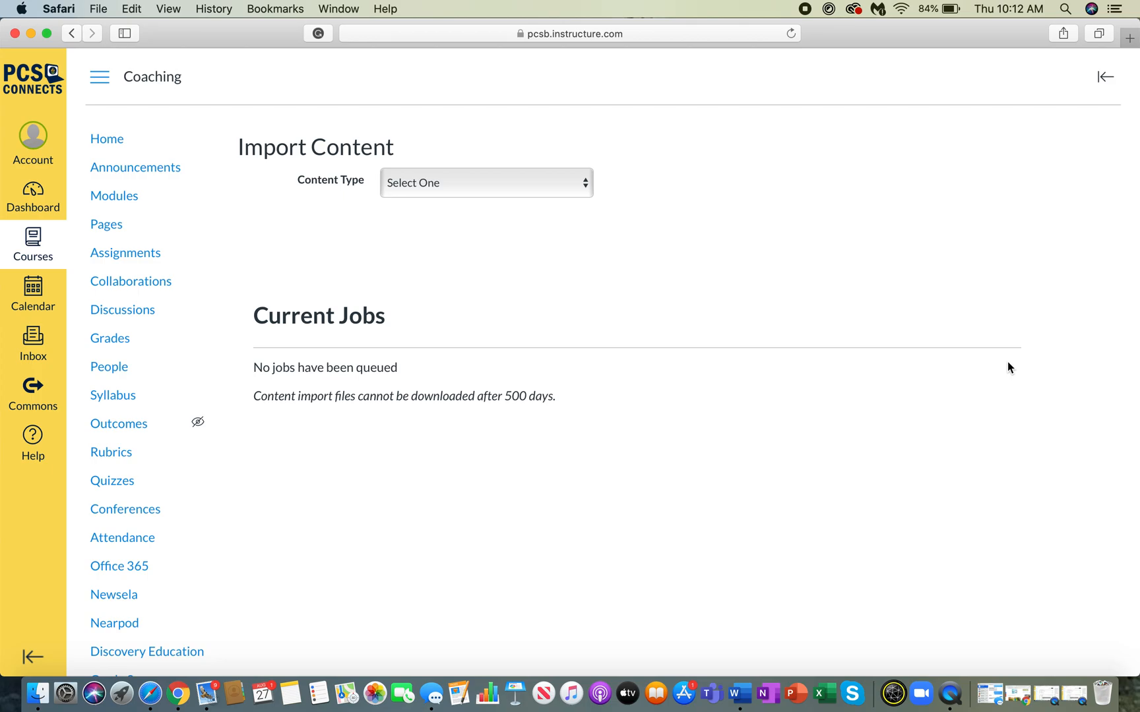
click(486, 182)
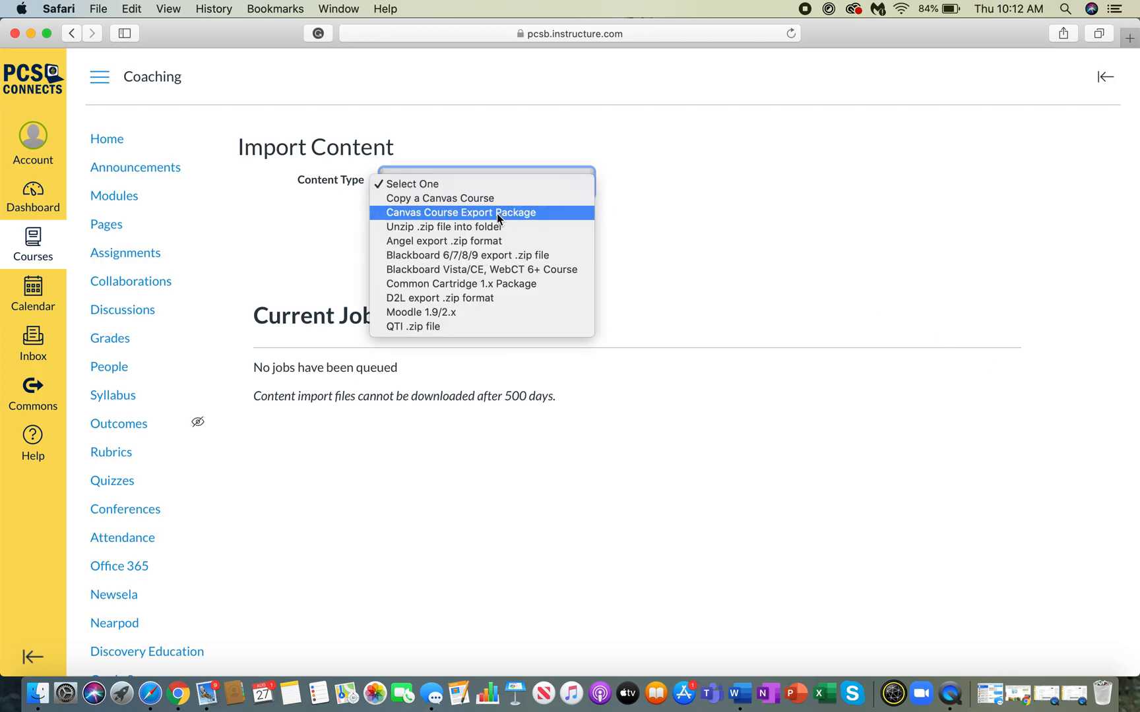
click(459, 213)
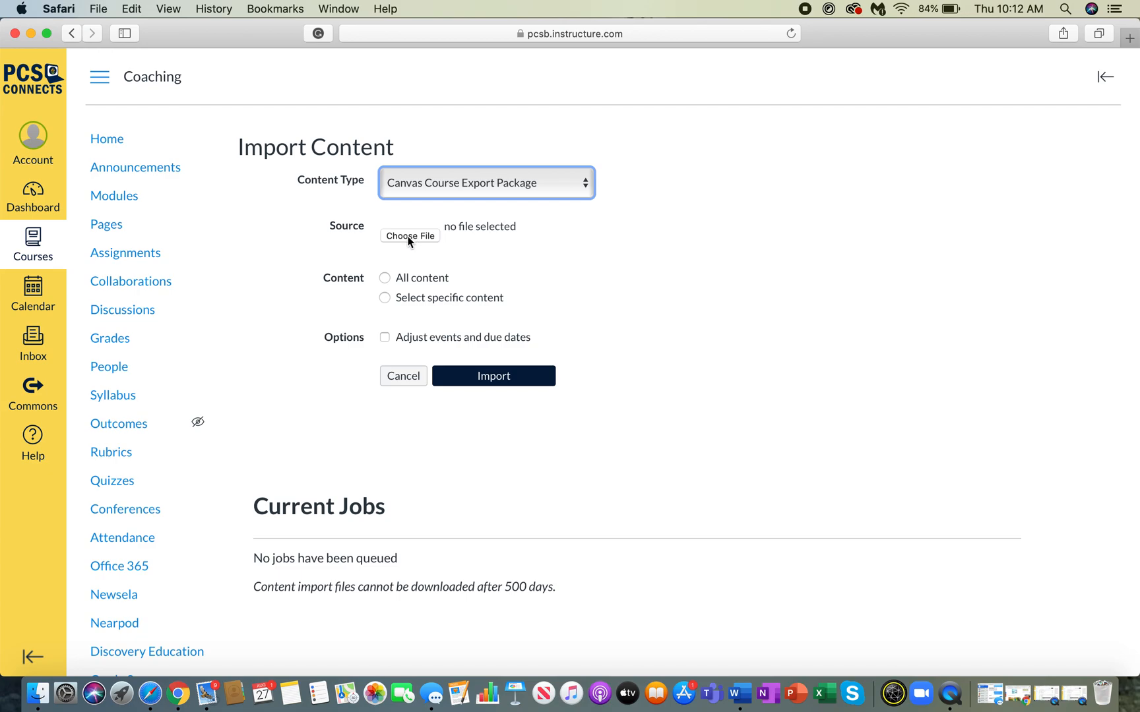
click(409, 236)
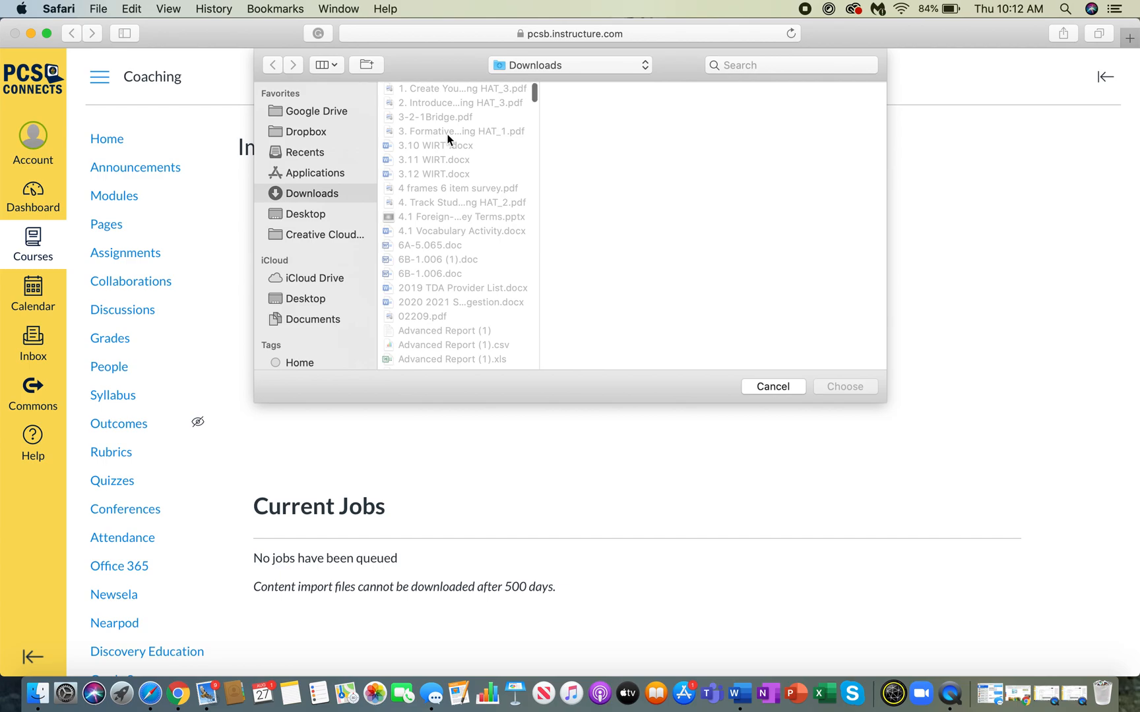
Attach coaching-institute-export-2.imscc as the source file instead of the older export.
scroll(down, 3)
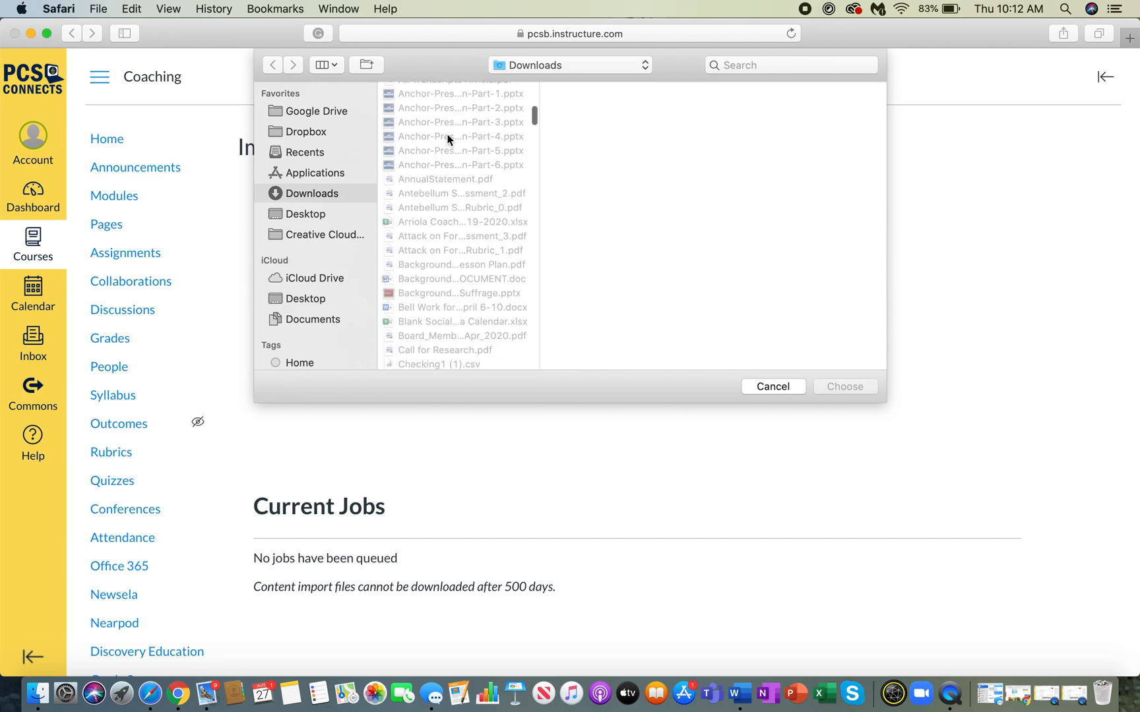
scroll(down, 3)
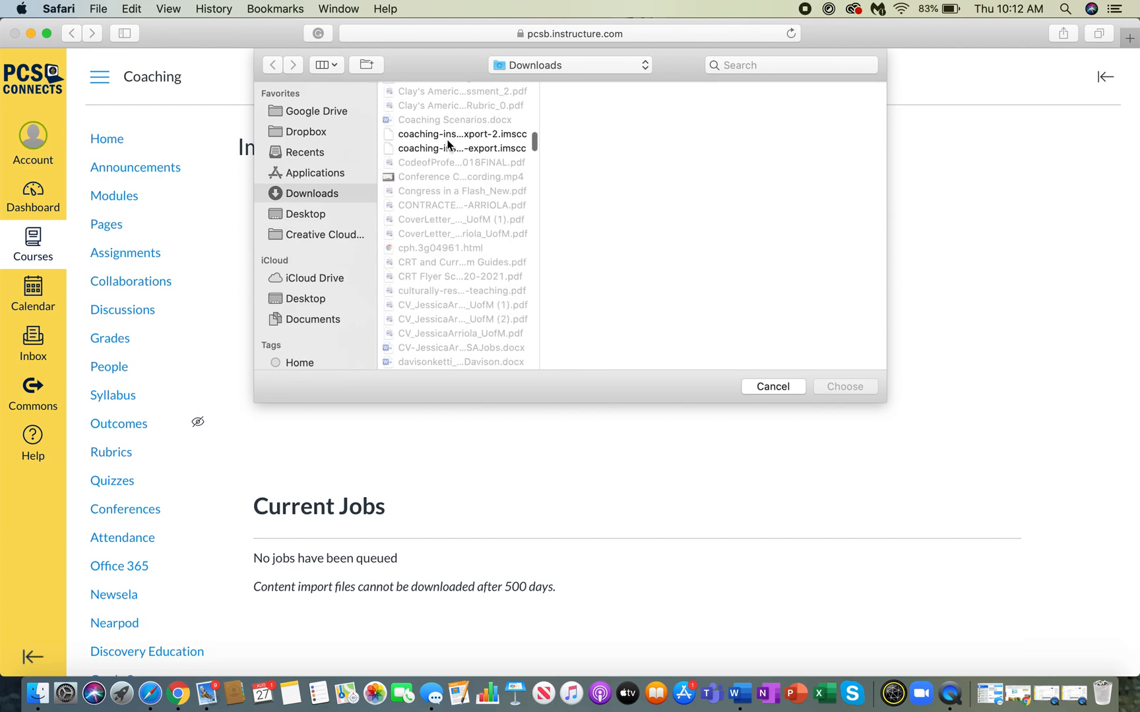
click(461, 147)
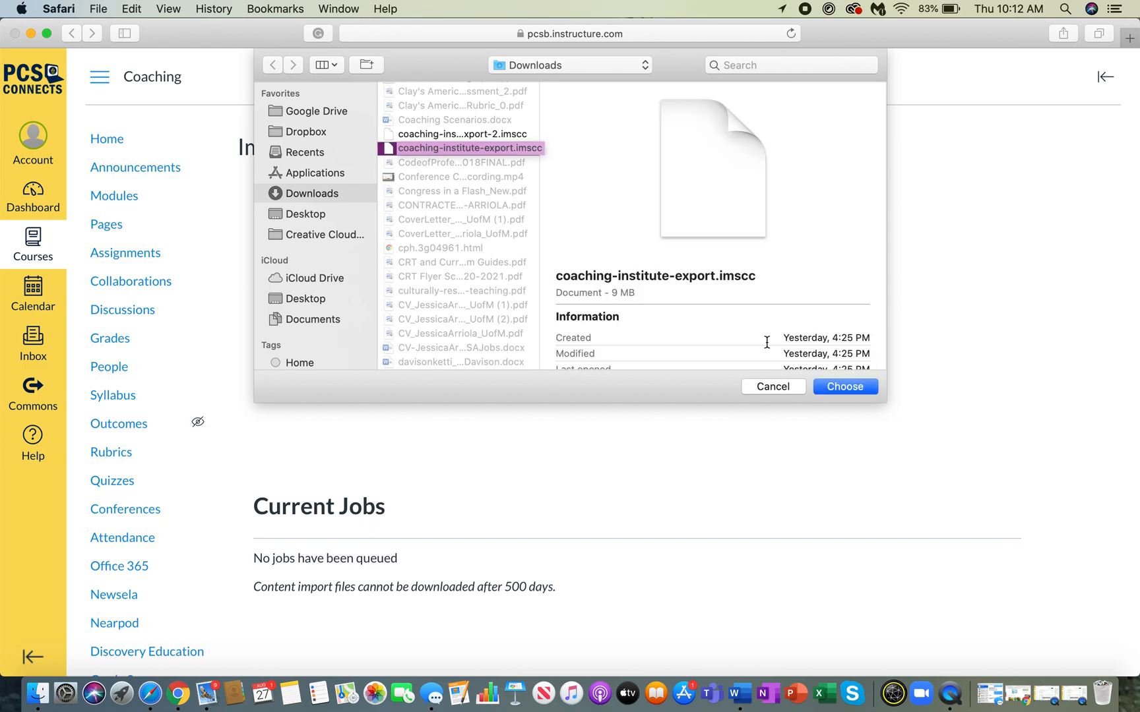
click(458, 133)
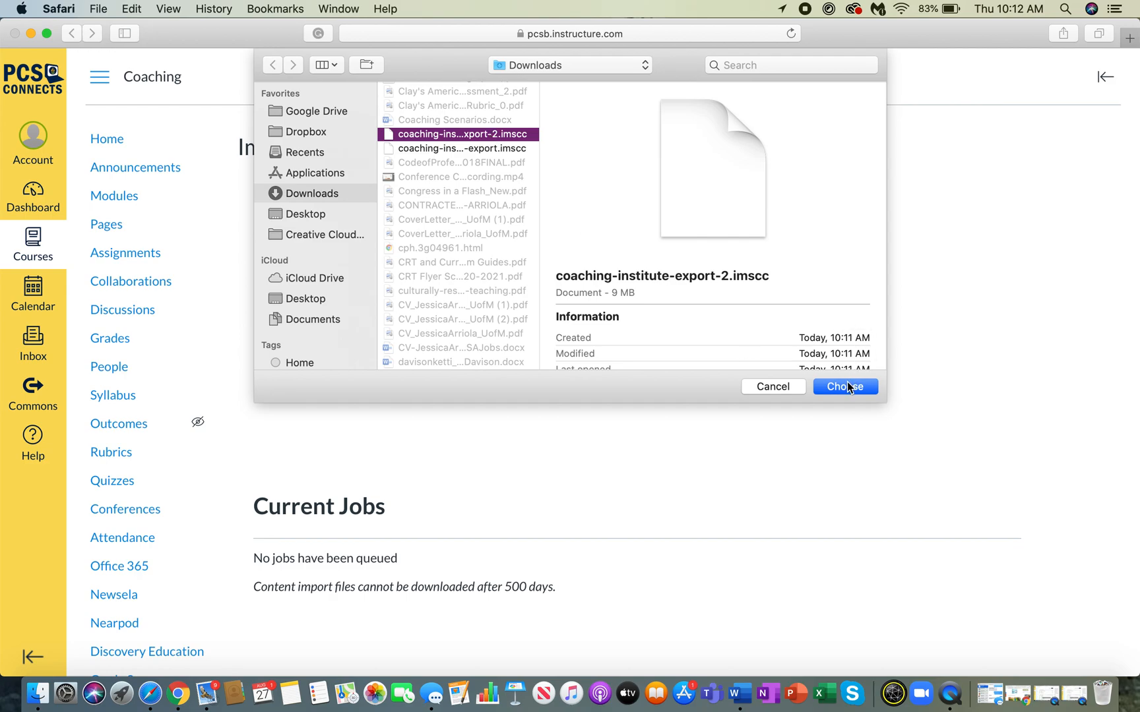
click(844, 386)
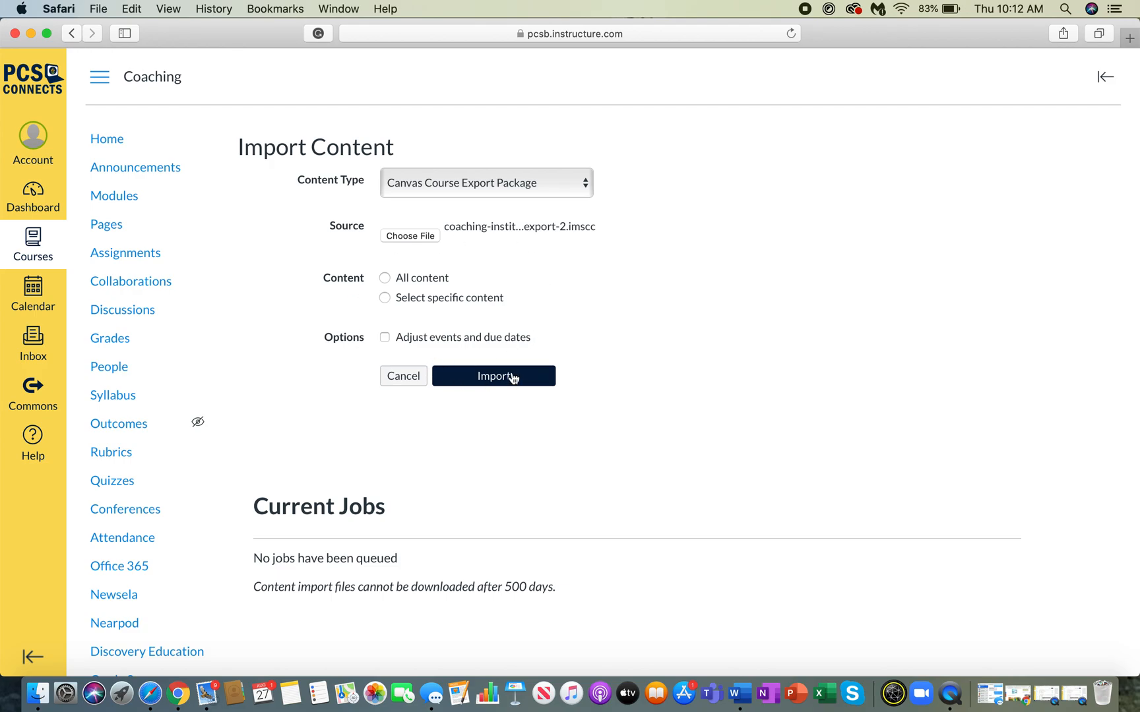
mouse_move(417, 359)
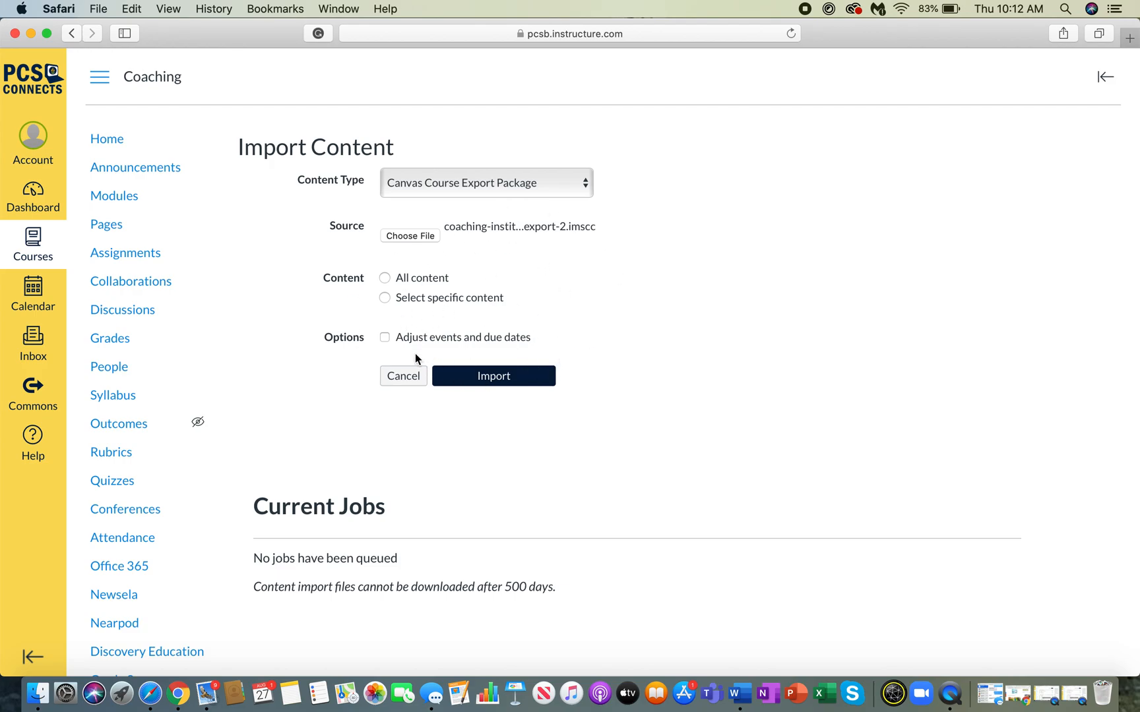
mouse_move(417, 346)
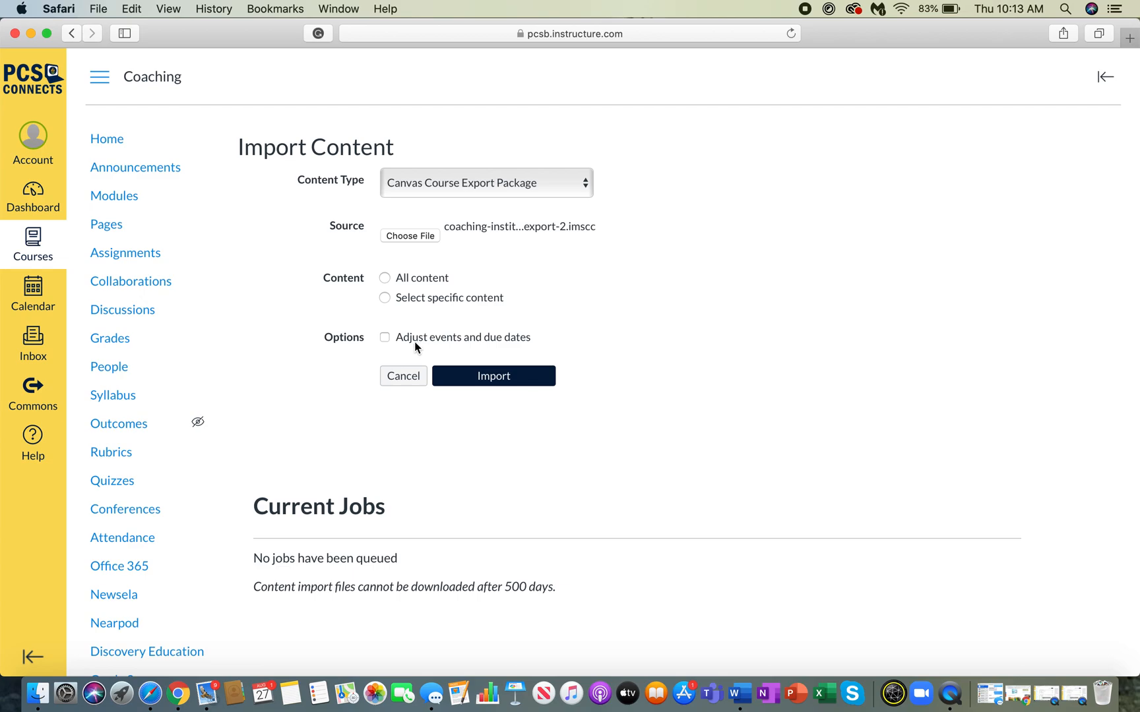
Leave the import form unsubmitted and return to the course home page.
click(107, 138)
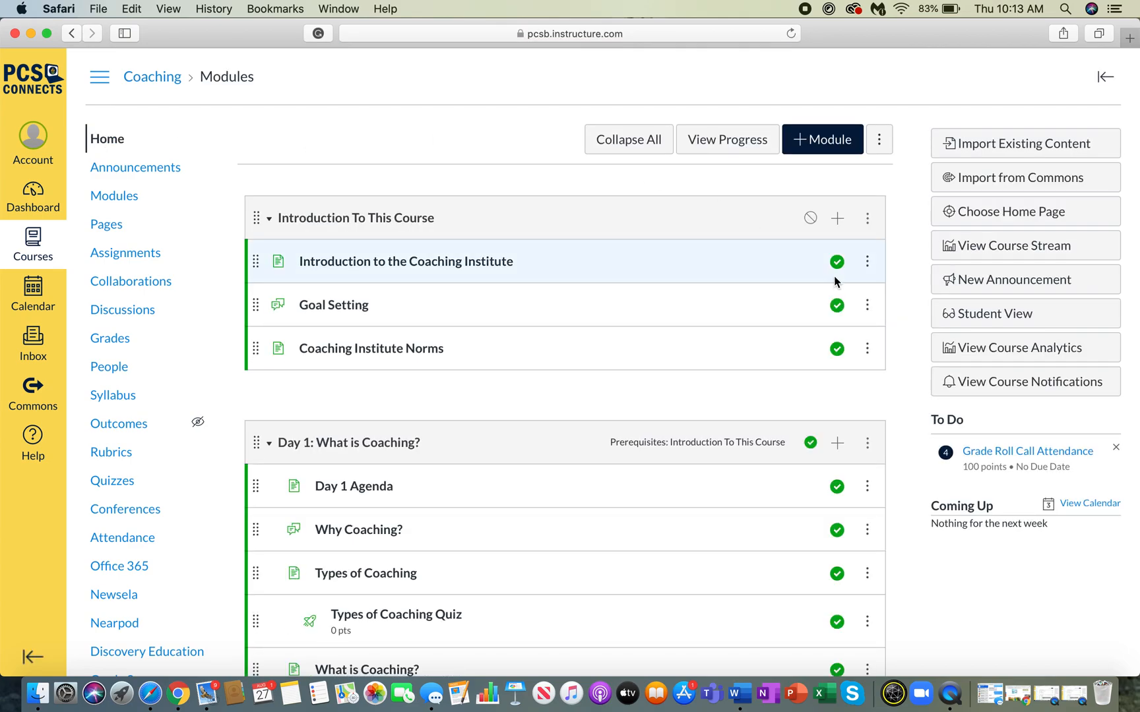
In Commons, view the Shared tab listing Coaching Institute, then return to the full search catalogue.
scroll(down, 3)
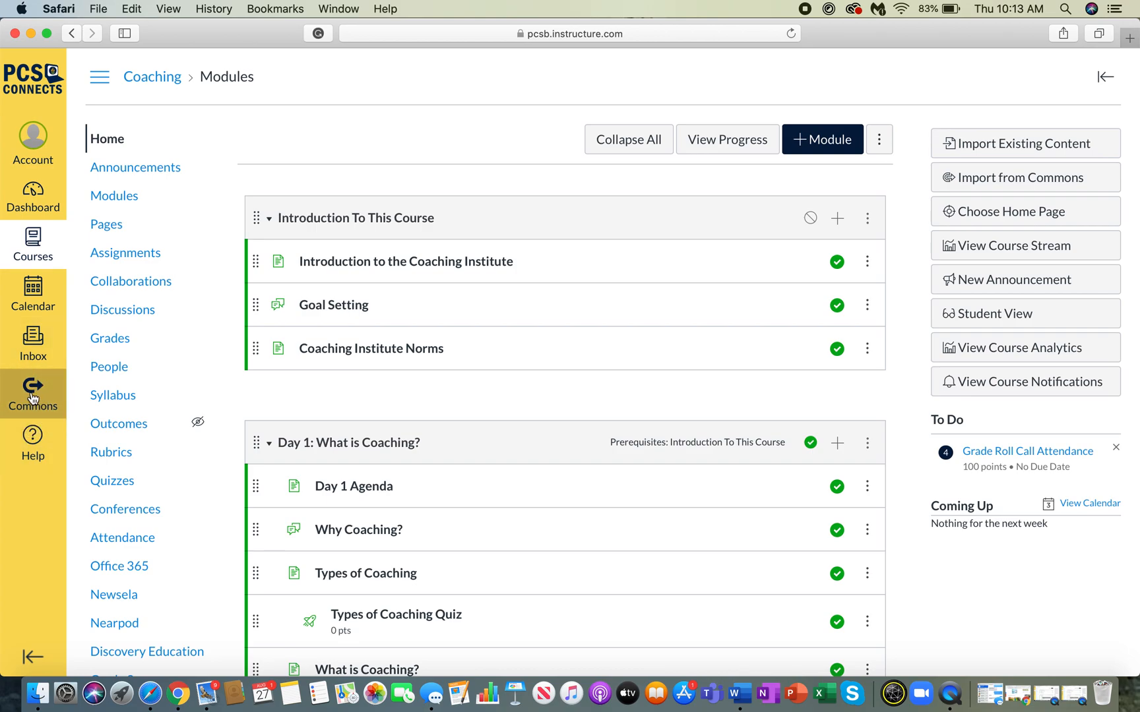
click(33, 393)
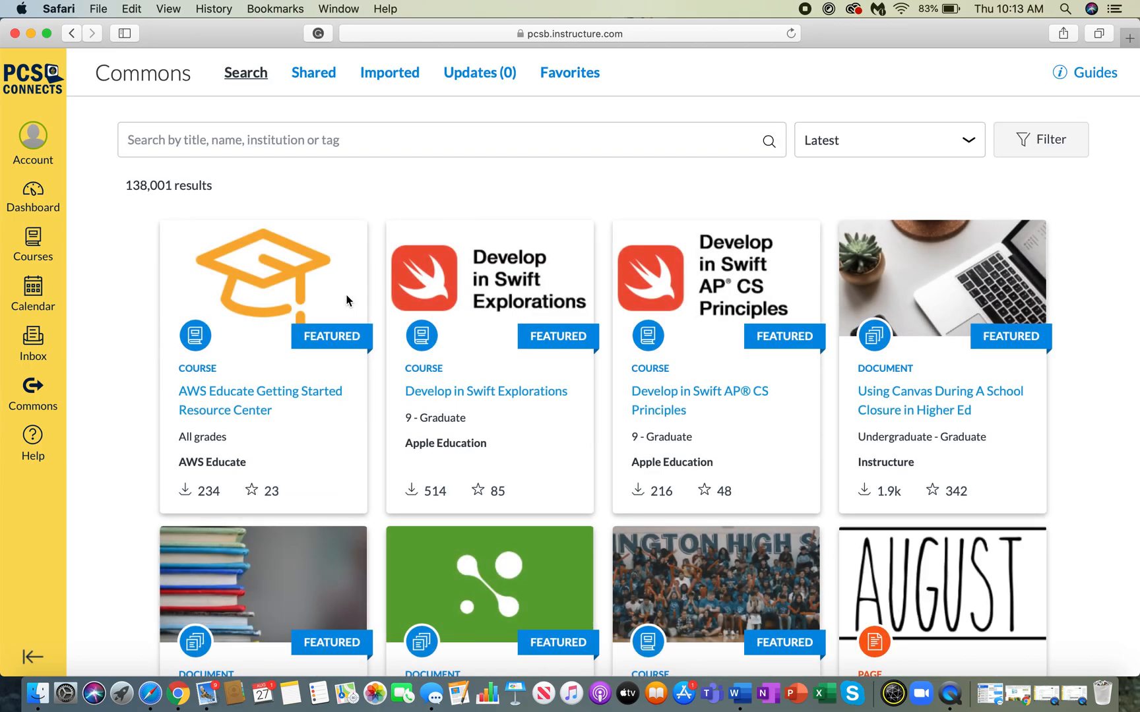
mouse_move(250, 301)
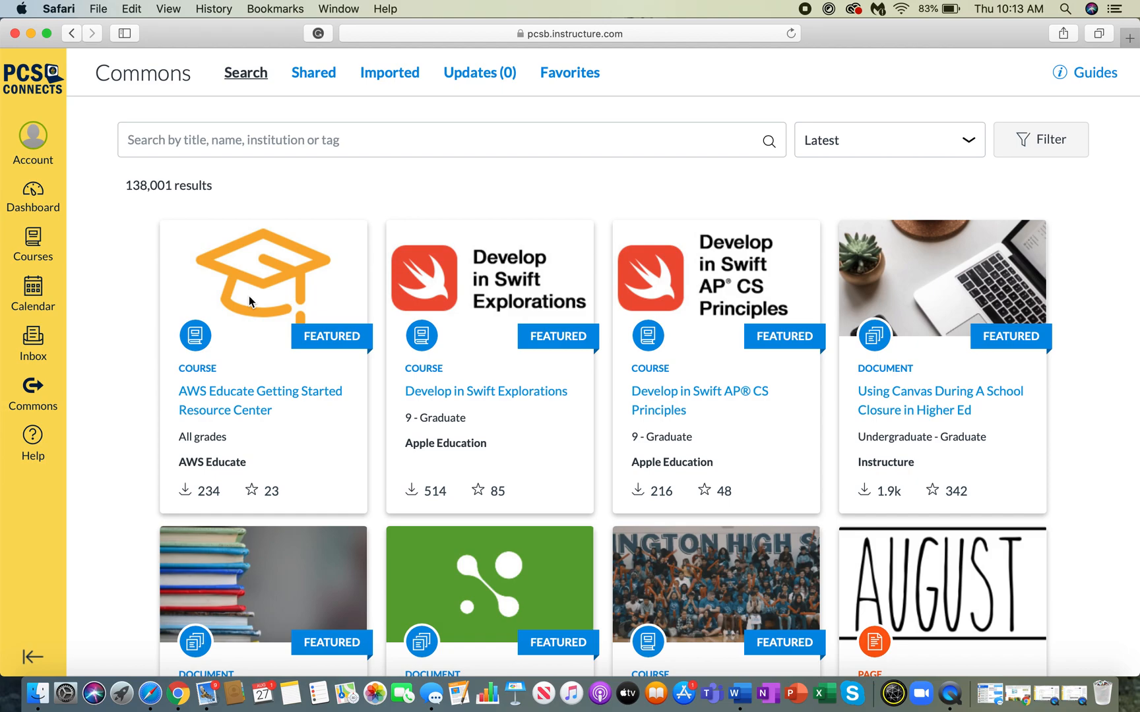
mouse_move(509, 317)
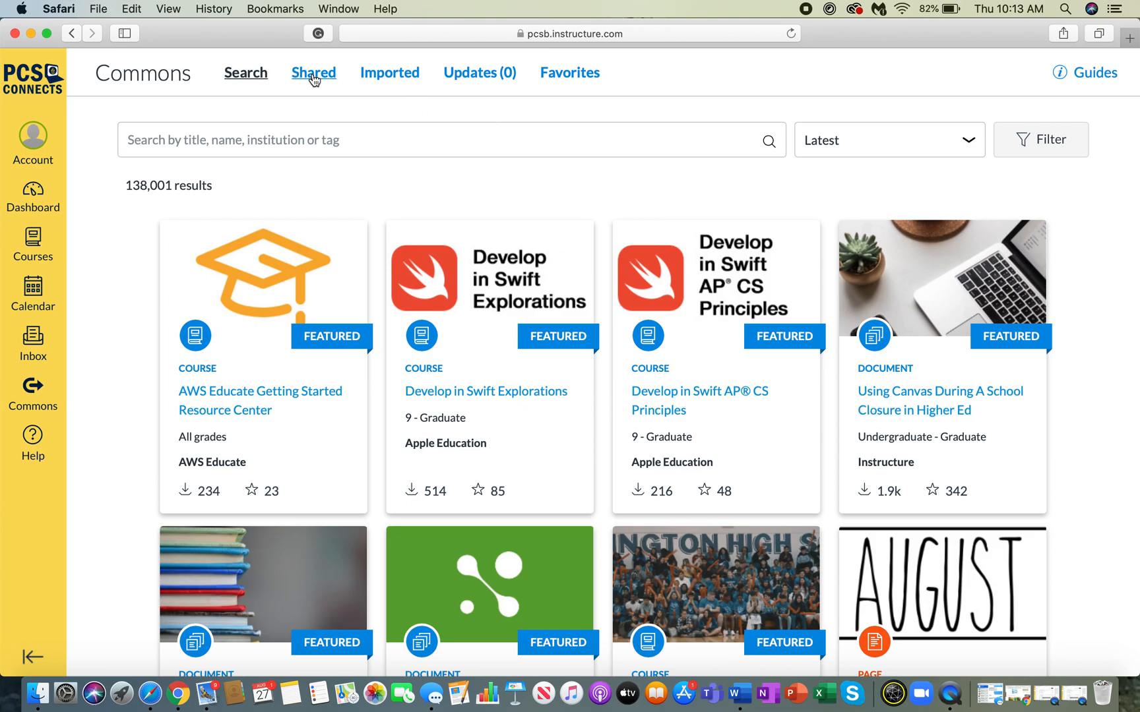
click(313, 73)
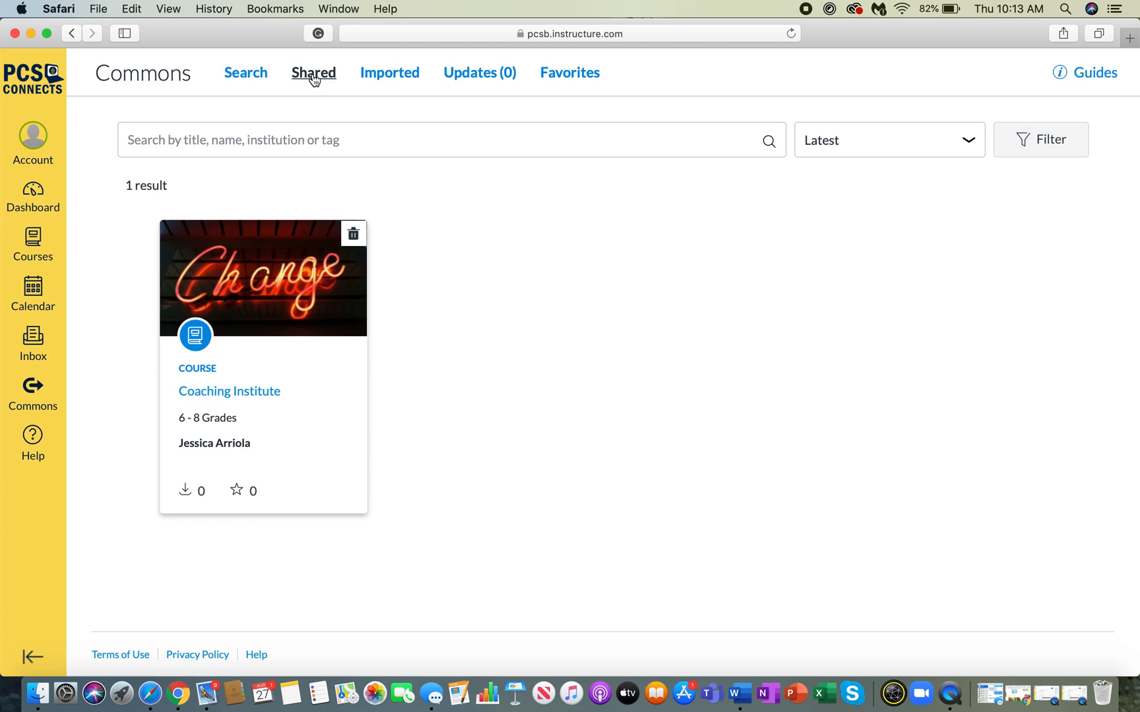
click(245, 72)
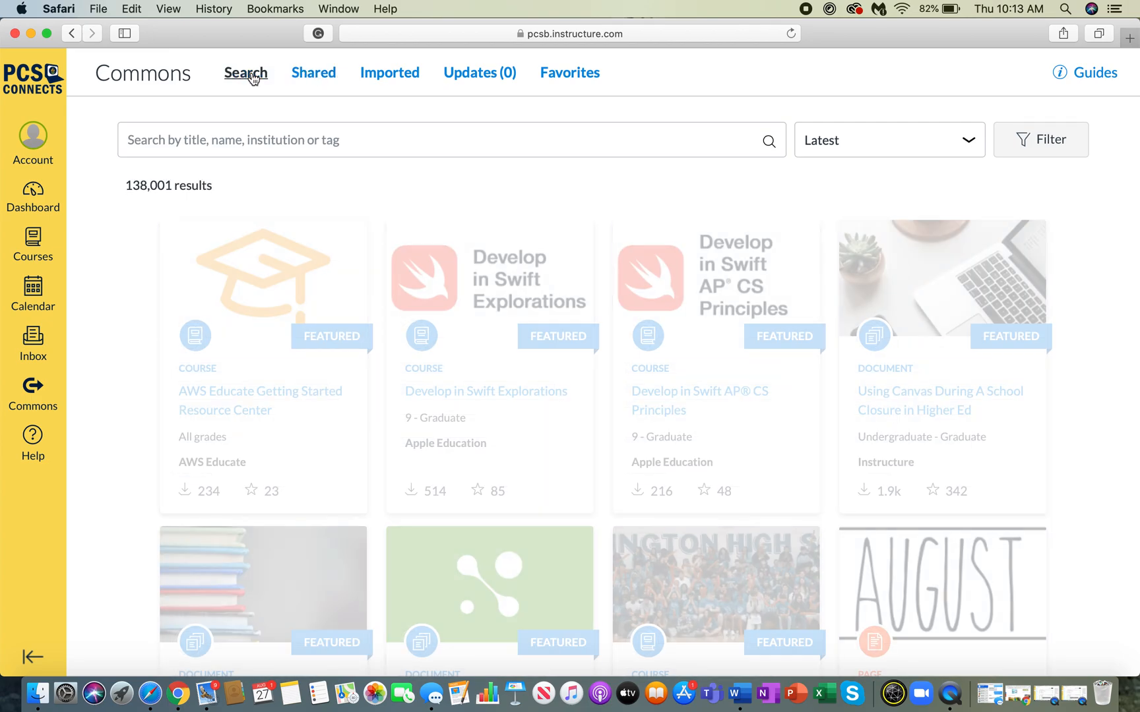